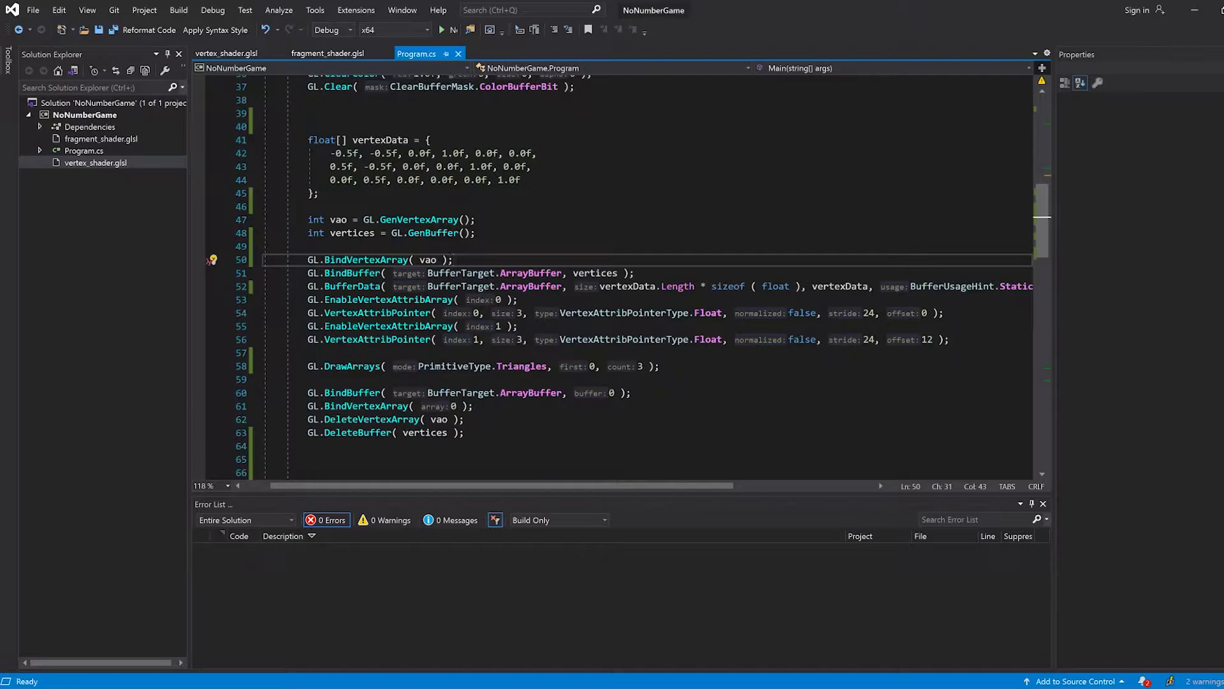
# Review Program.cs and both shader files, ending in fragment_shader.glsl with color_in selected.
pyautogui.click(328, 54)
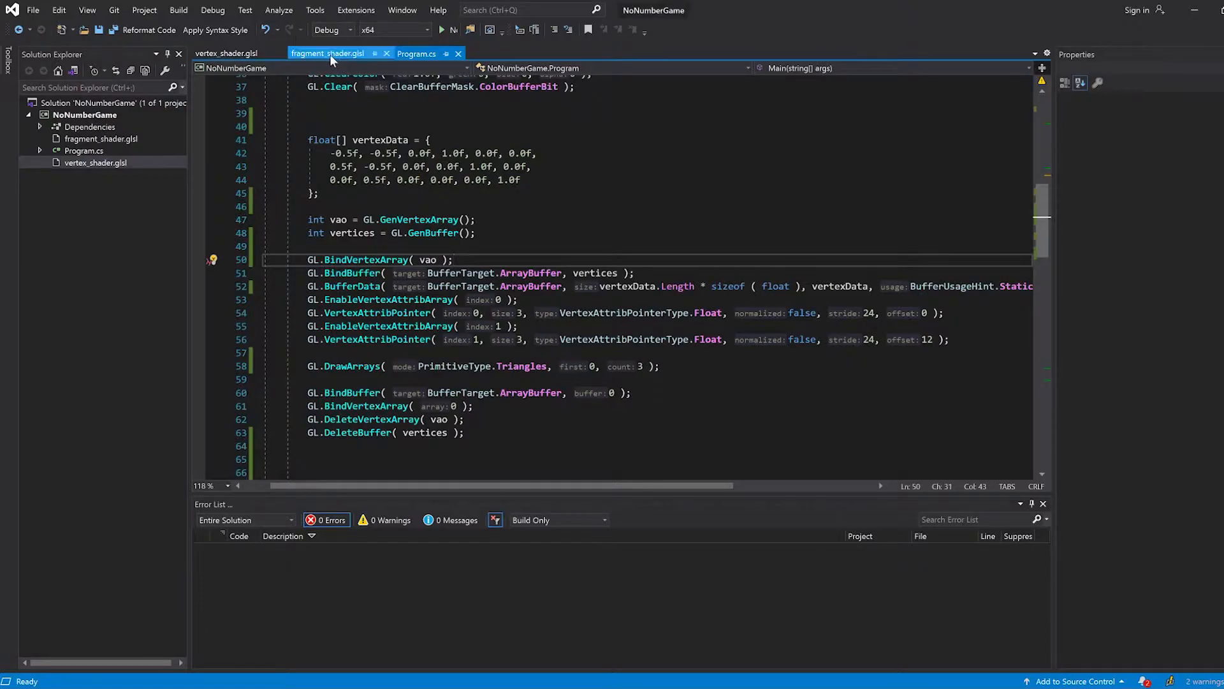
pyautogui.click(220, 53)
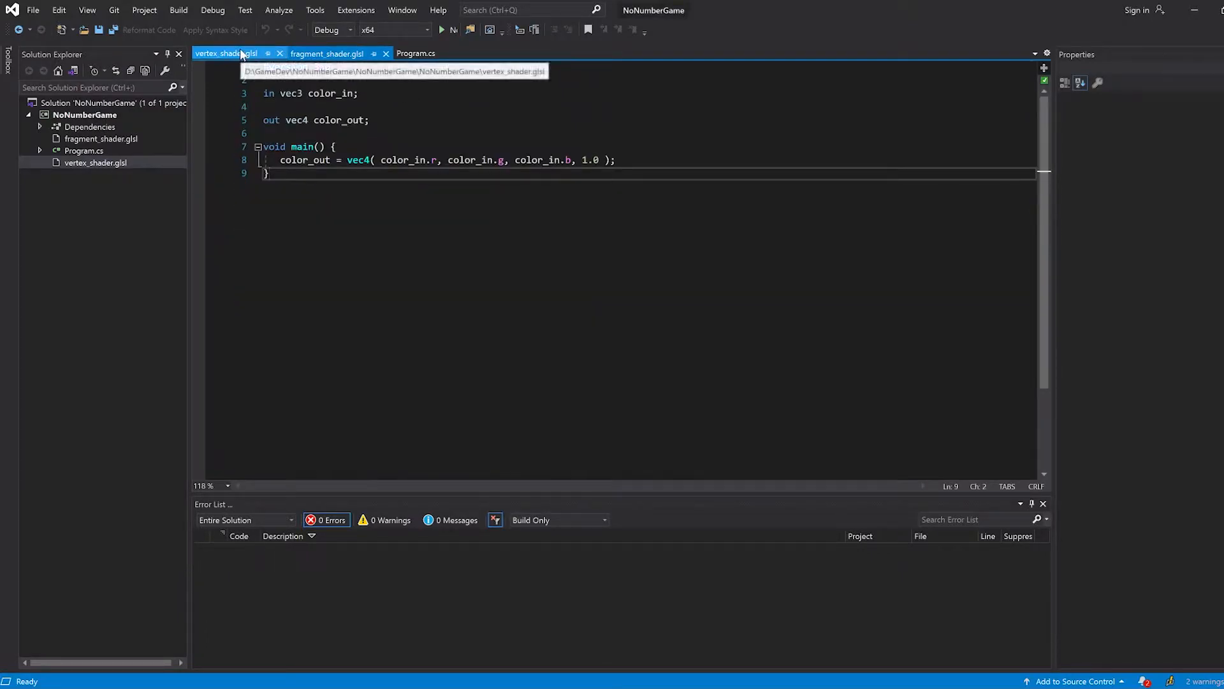
pyautogui.click(327, 54)
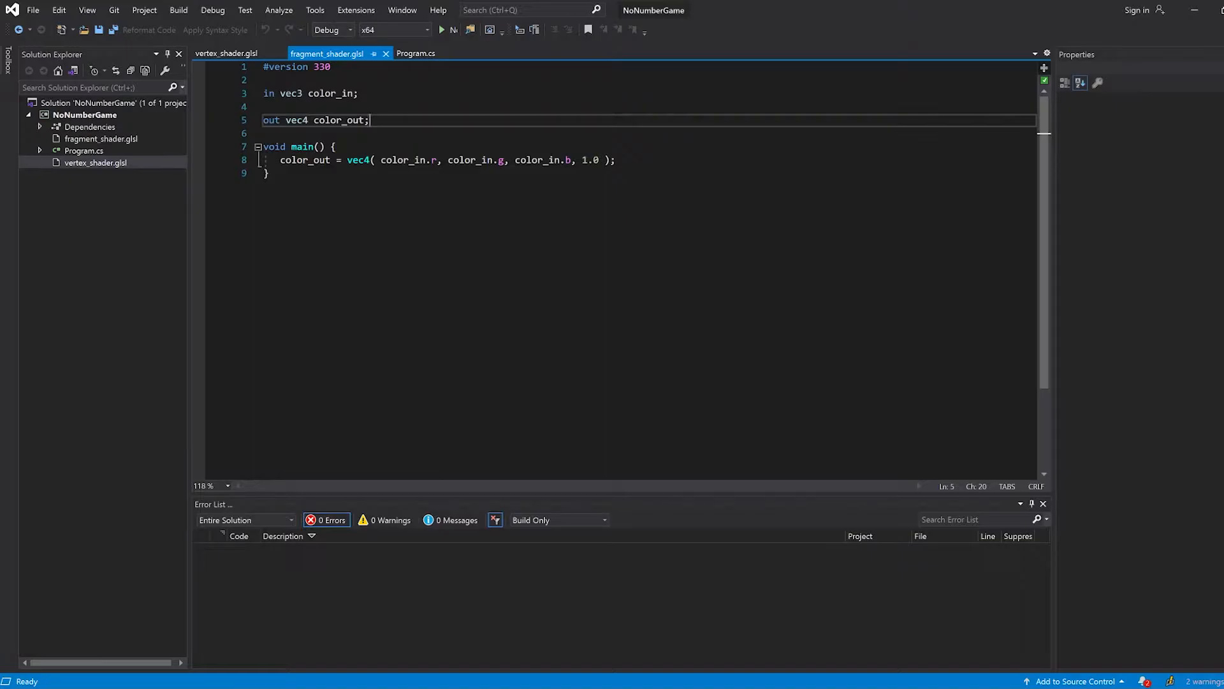
pyautogui.click(415, 53)
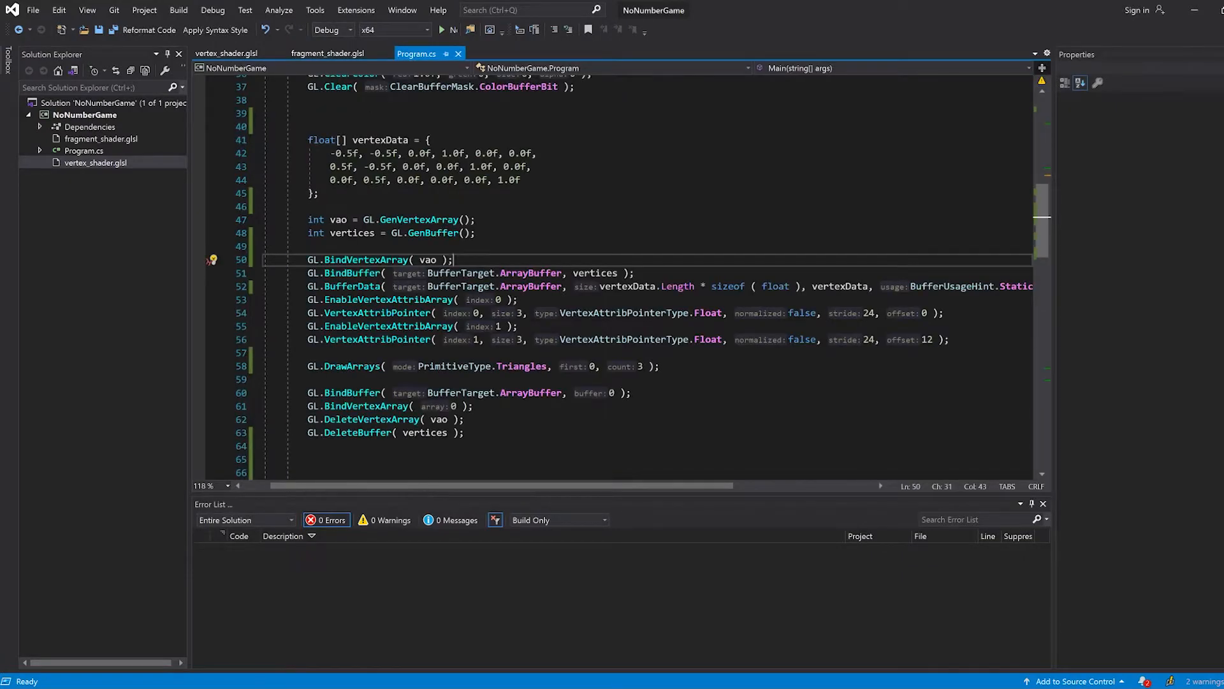
pyautogui.click(327, 54)
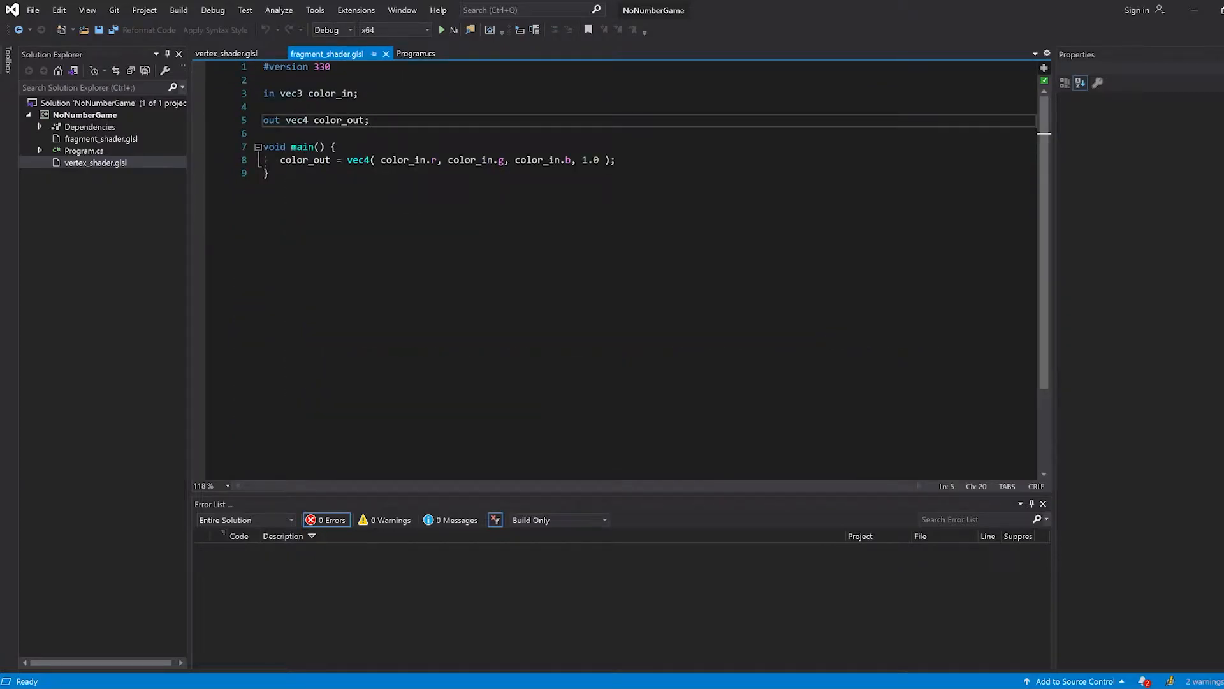
pyautogui.moveTo(350, 161); pyautogui.dragTo(583, 161)
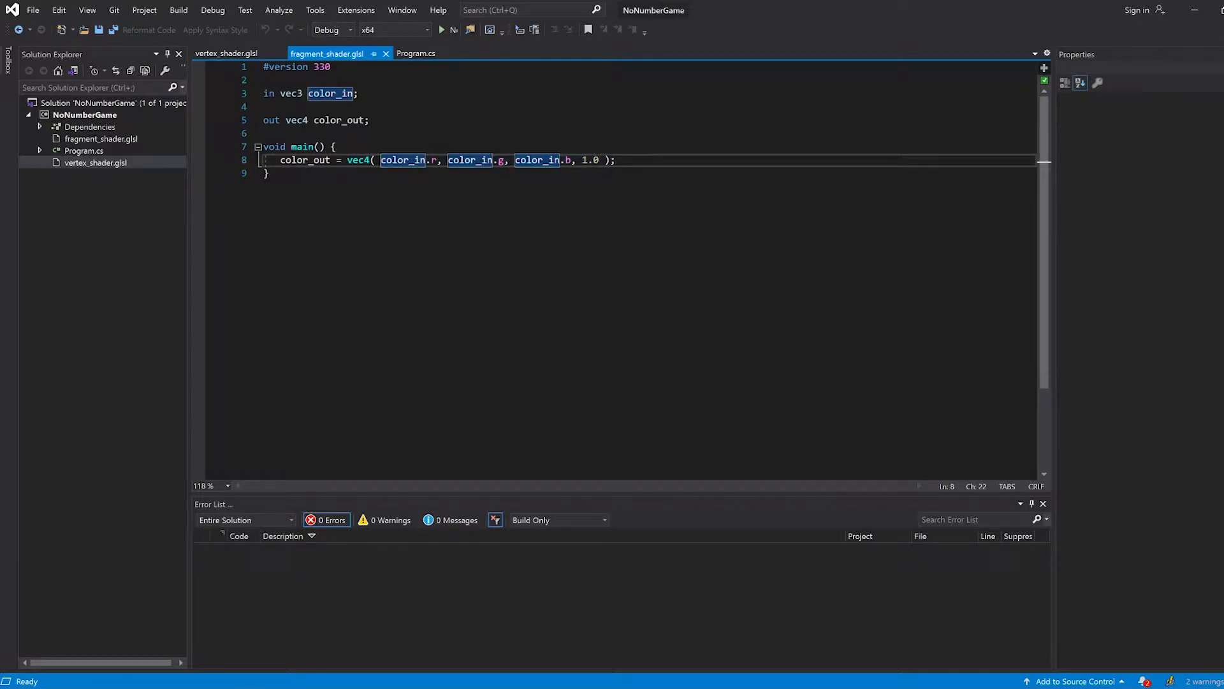
# Declare float s = 1.0 in the fragment shader and multiply each color_in channel by s.
pyautogui.write('s *')
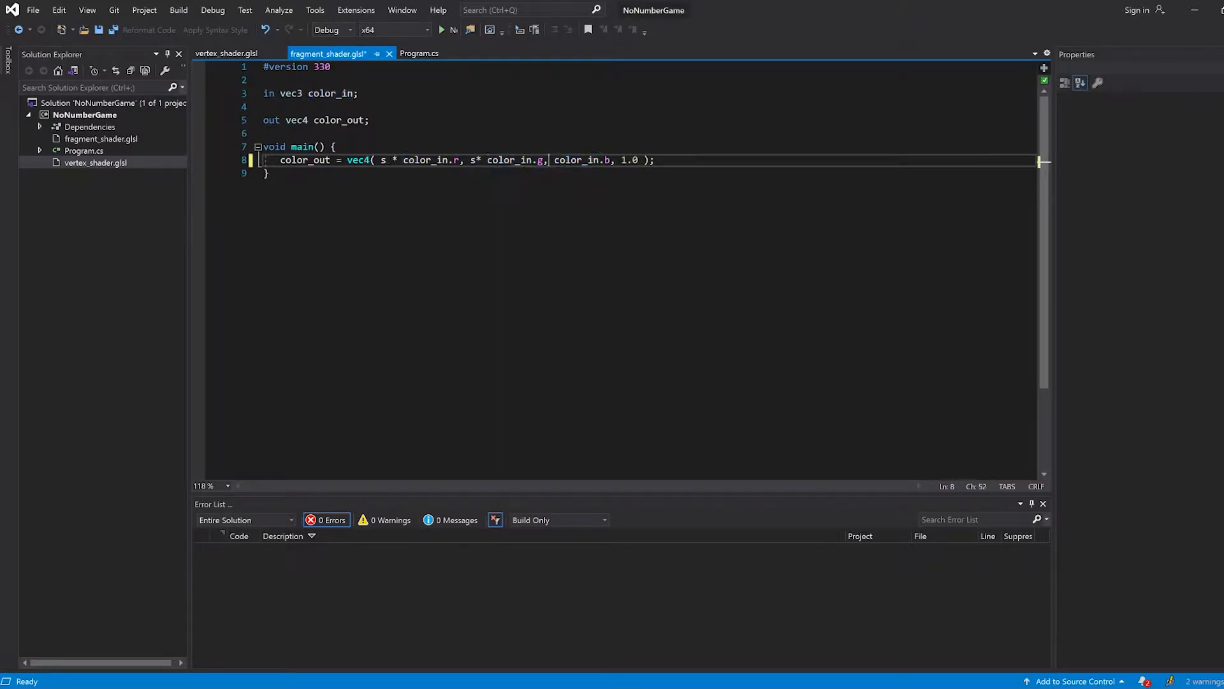
pyautogui.write('s *')
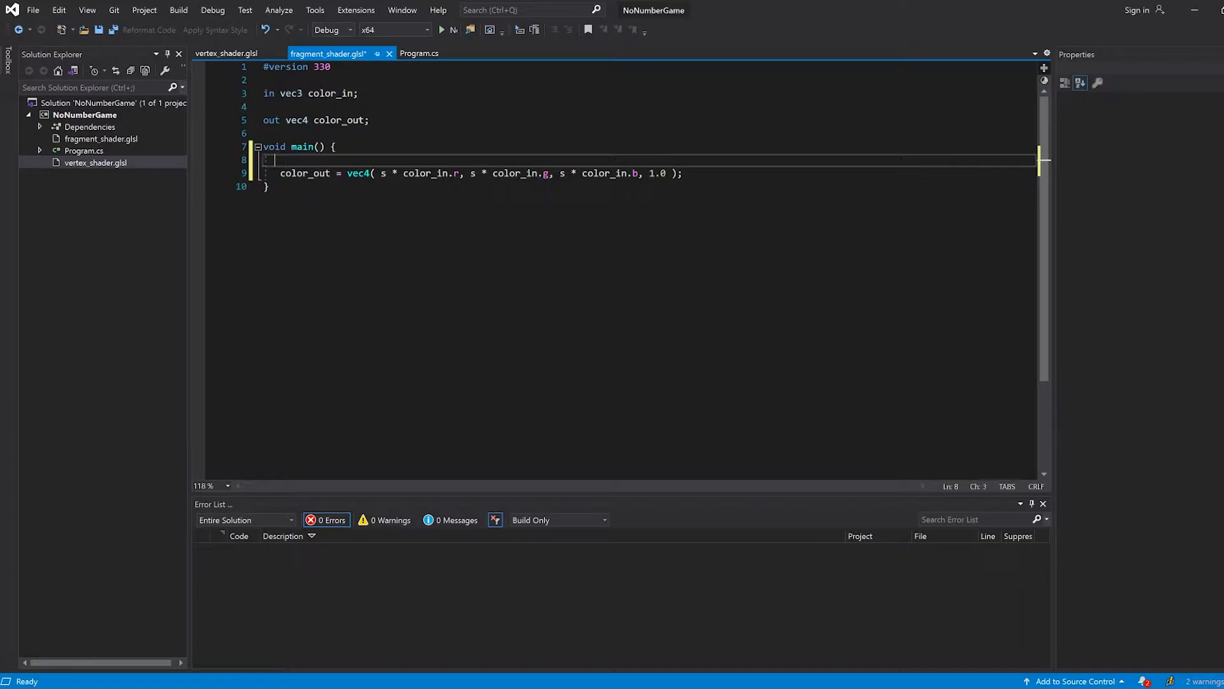
pyautogui.write('float s =')
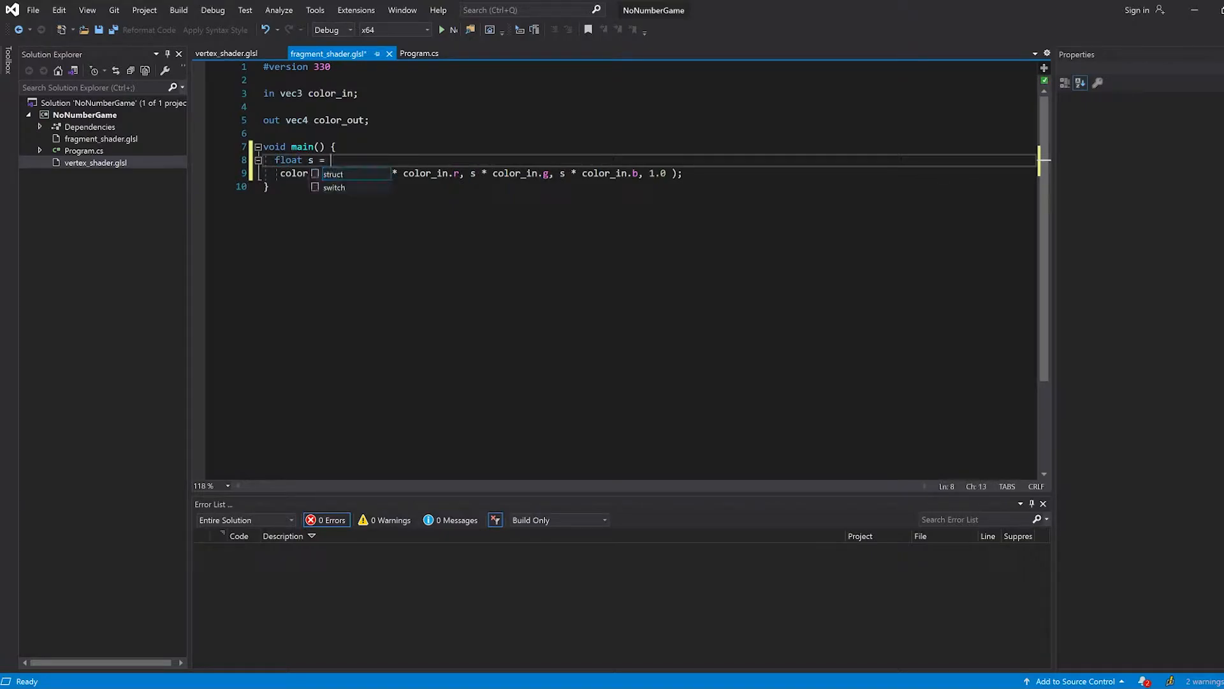
pyautogui.write('1.0;')
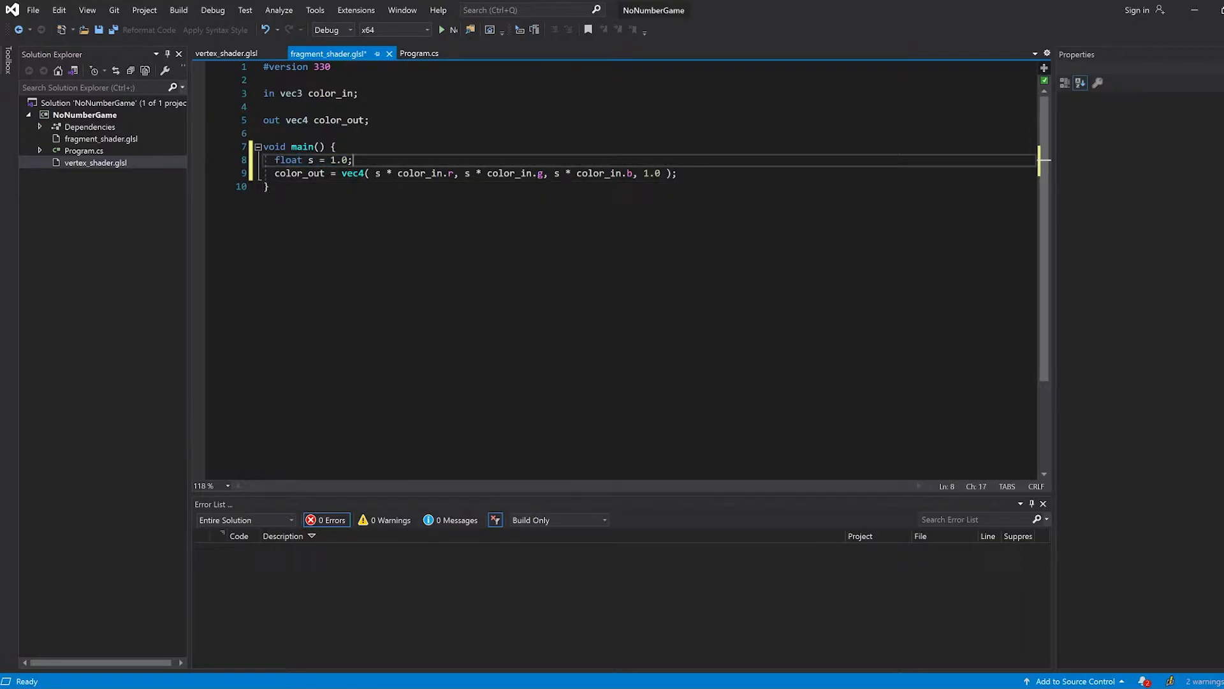
pyautogui.click(420, 54)
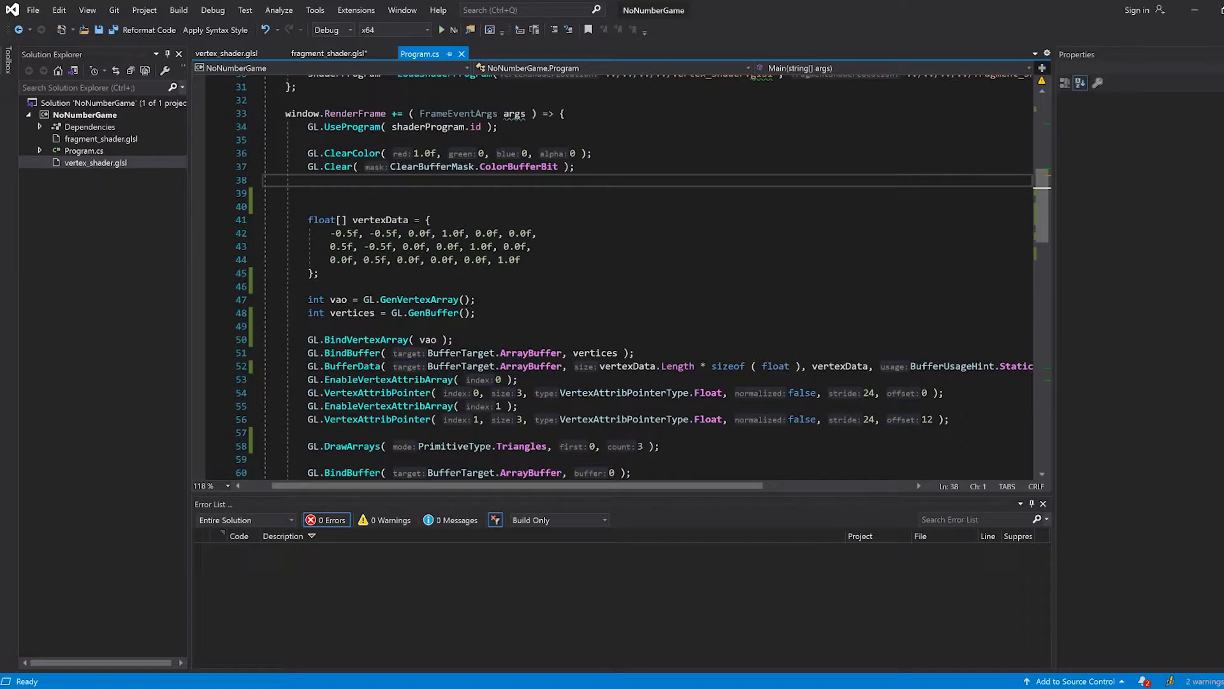
# Glance at the vertexData array in Program.cs, then return to the fragment shader.
pyautogui.click(328, 54)
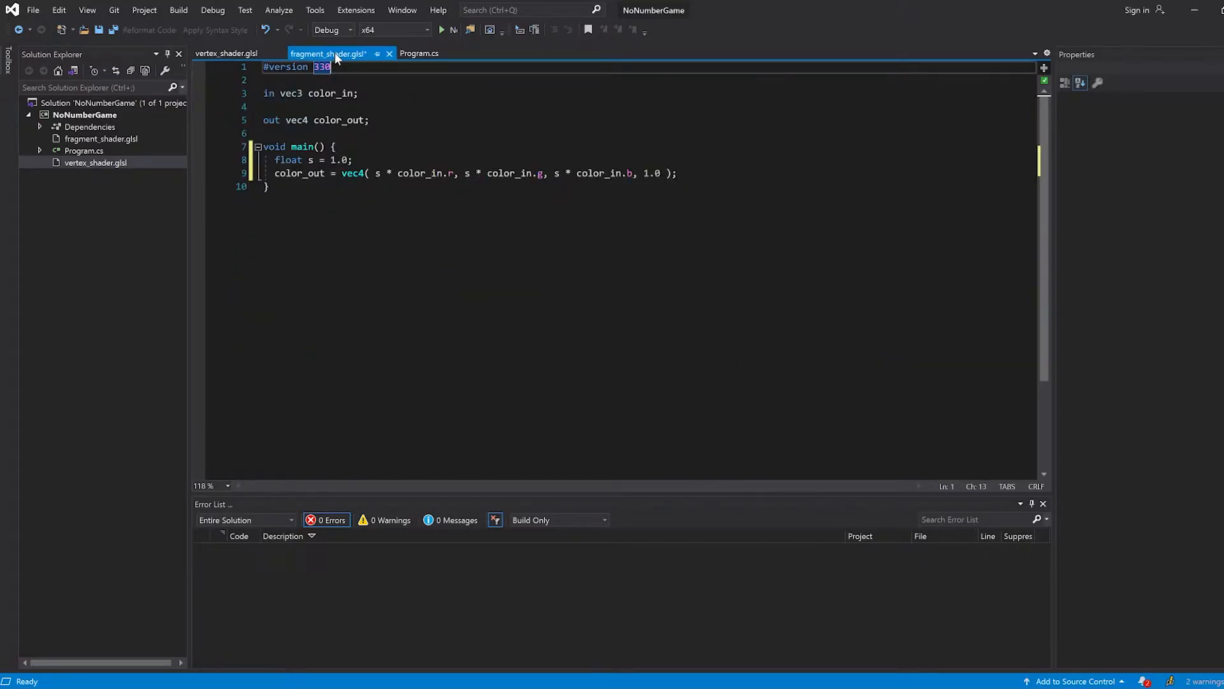
pyautogui.moveTo(355, 51)
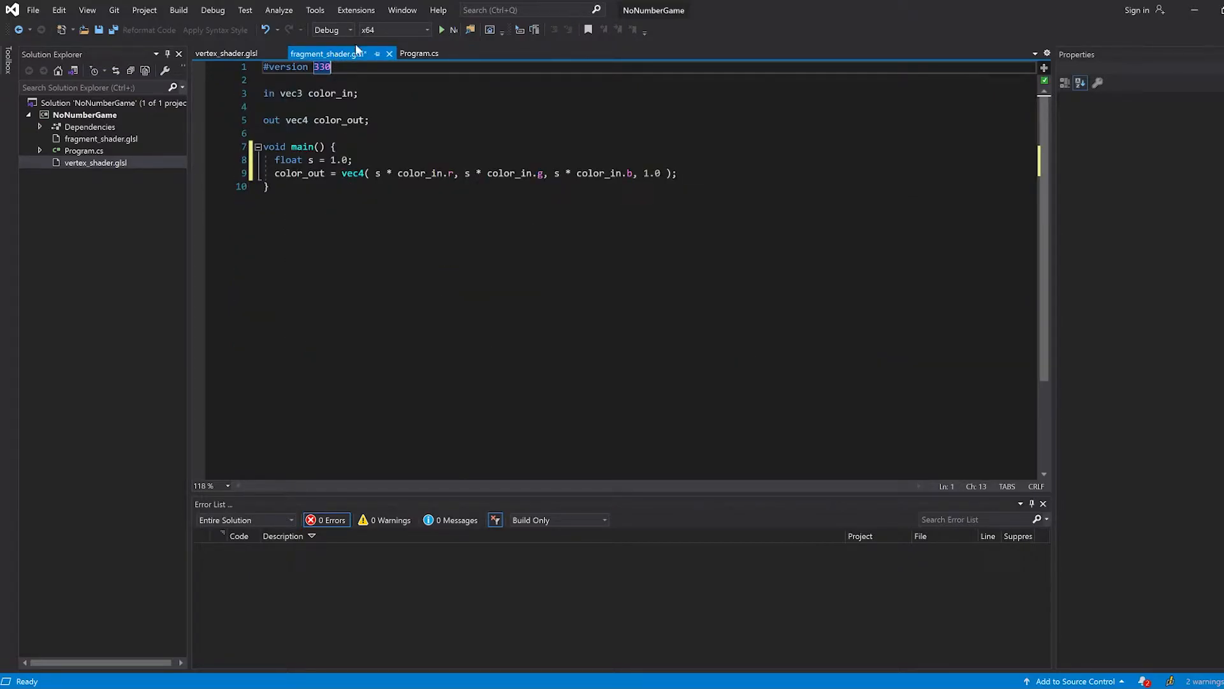
pyautogui.click(418, 53)
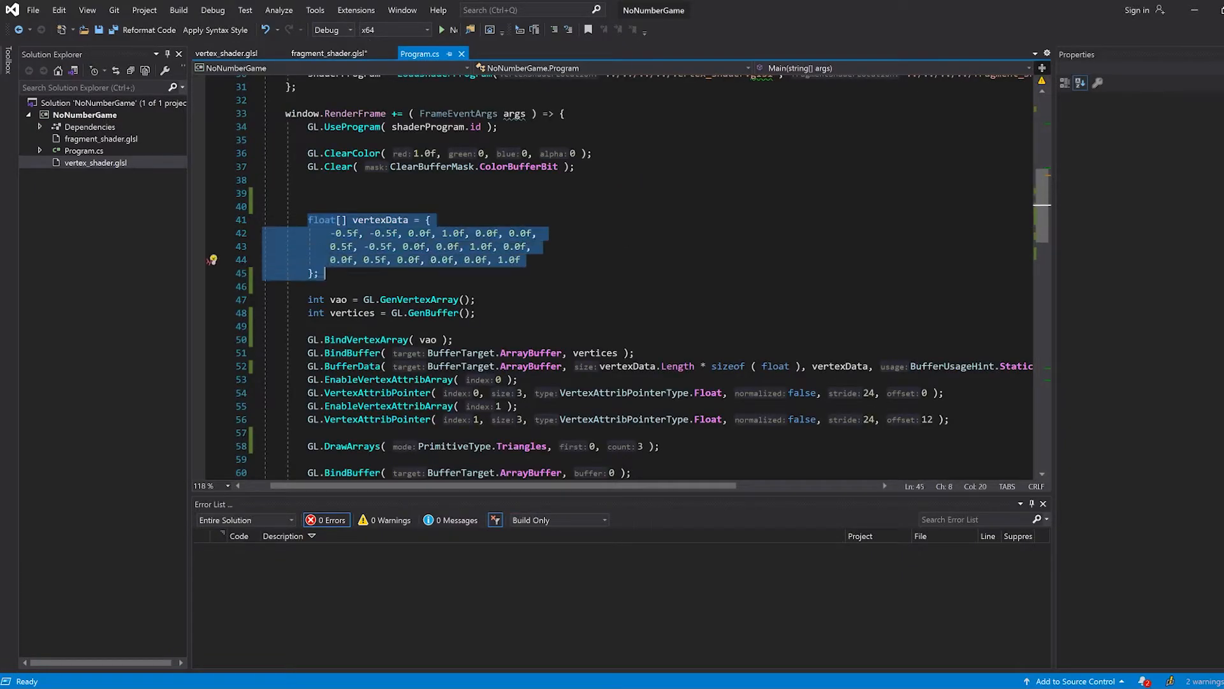
pyautogui.click(320, 273)
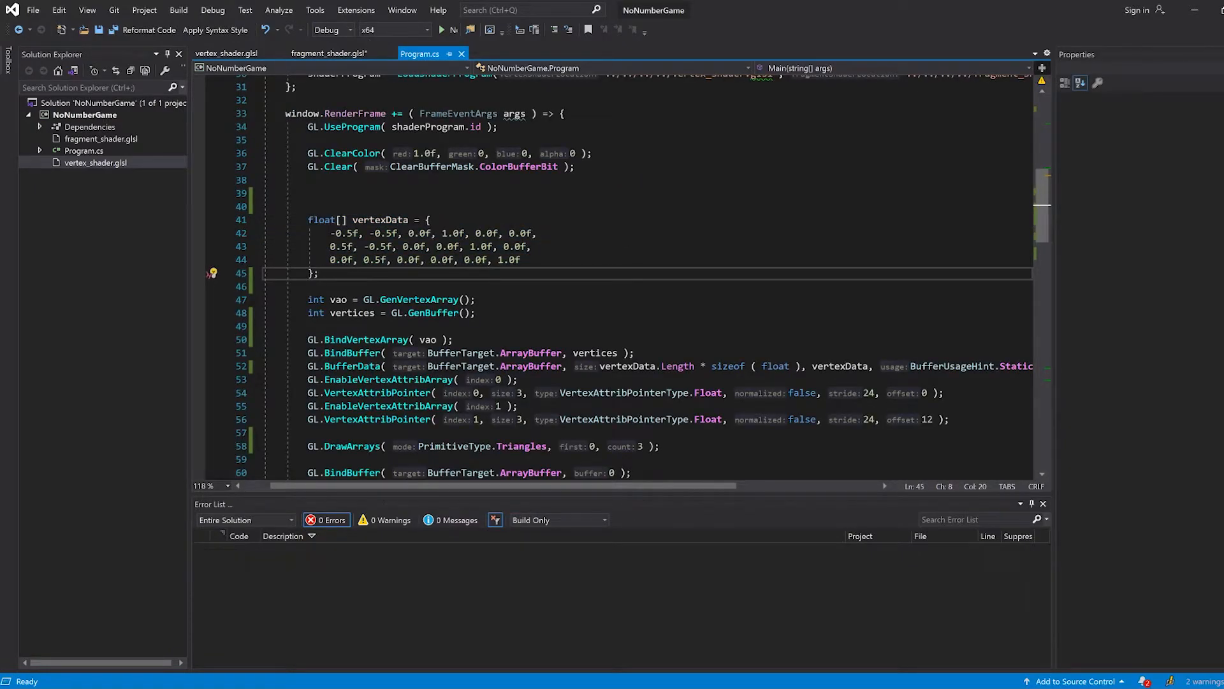
pyautogui.click(328, 53)
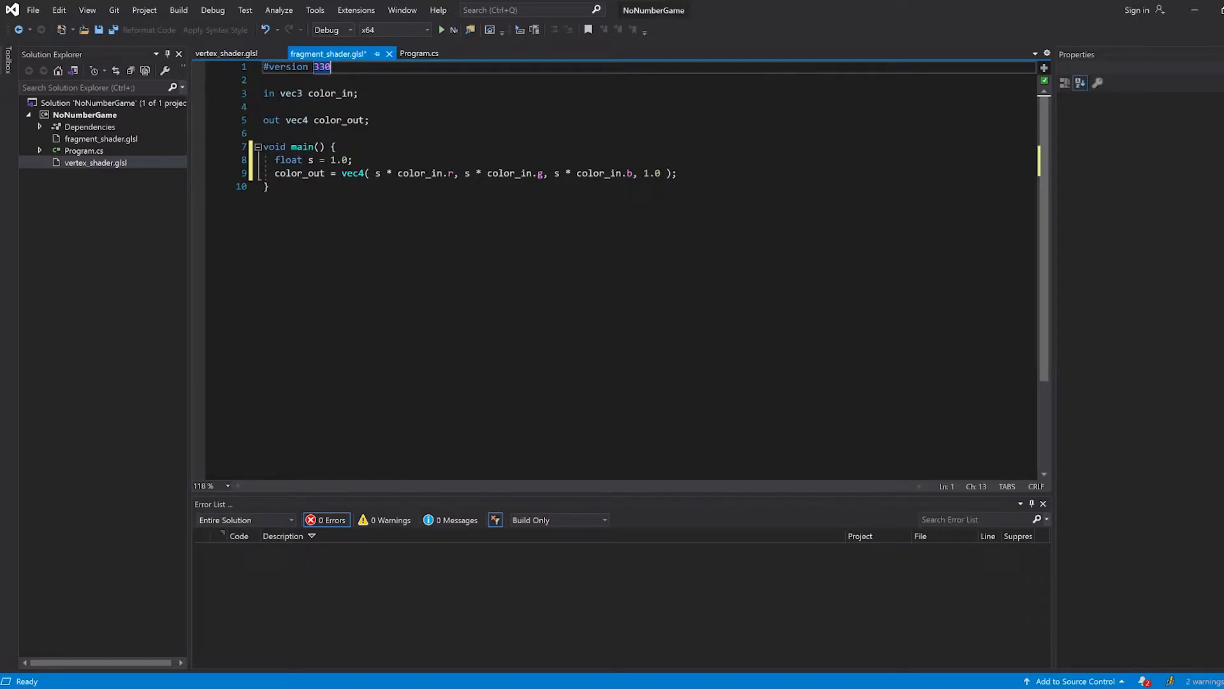
# Replace s with a 'uniform float saturation = 1.0;' scaling all three channels, and save the shader.
pyautogui.press('enter')
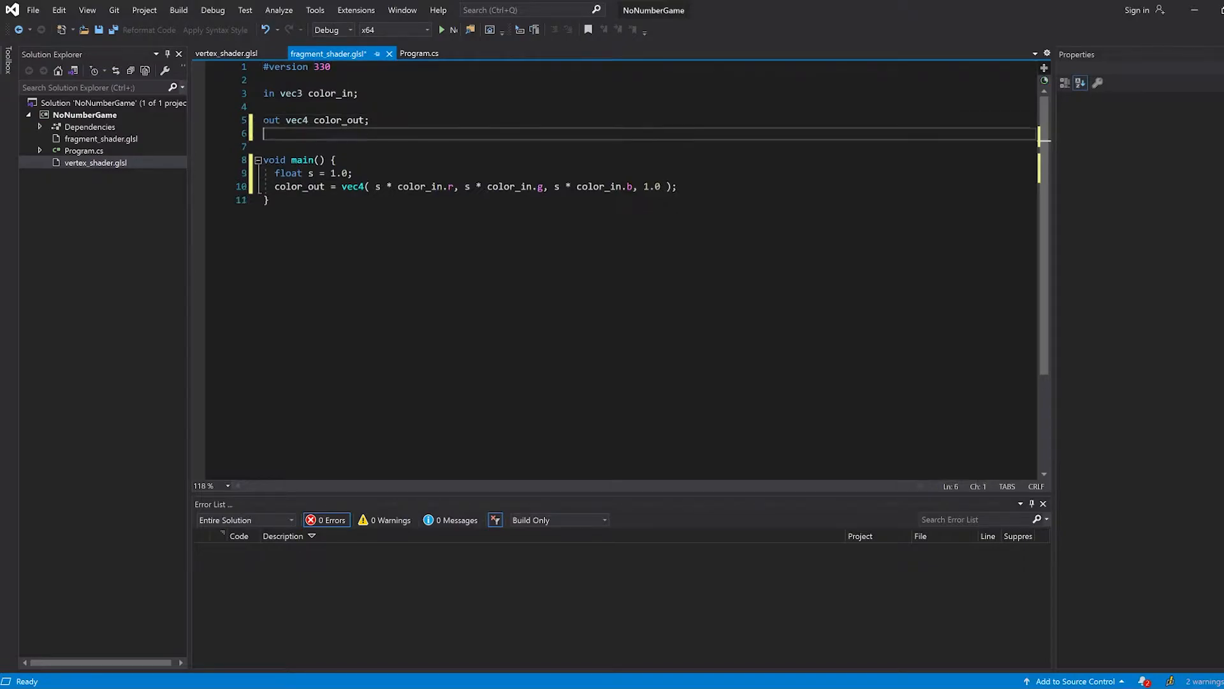
pyautogui.write('uniform float')
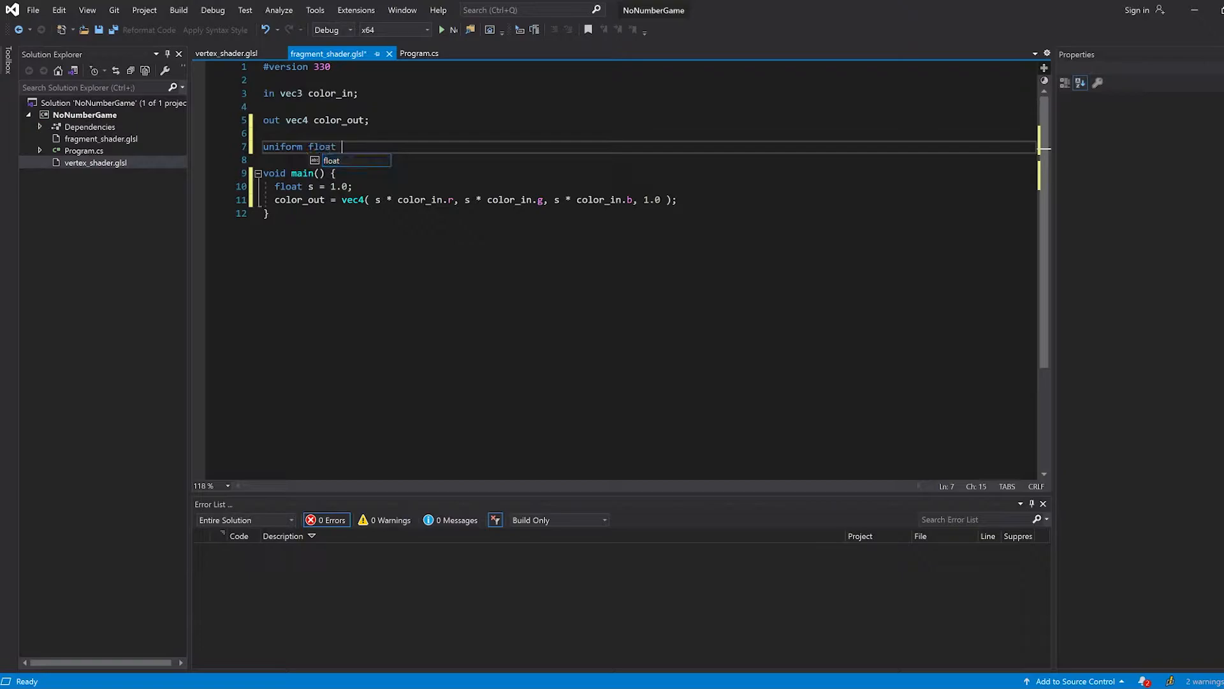
pyautogui.write('saturation;')
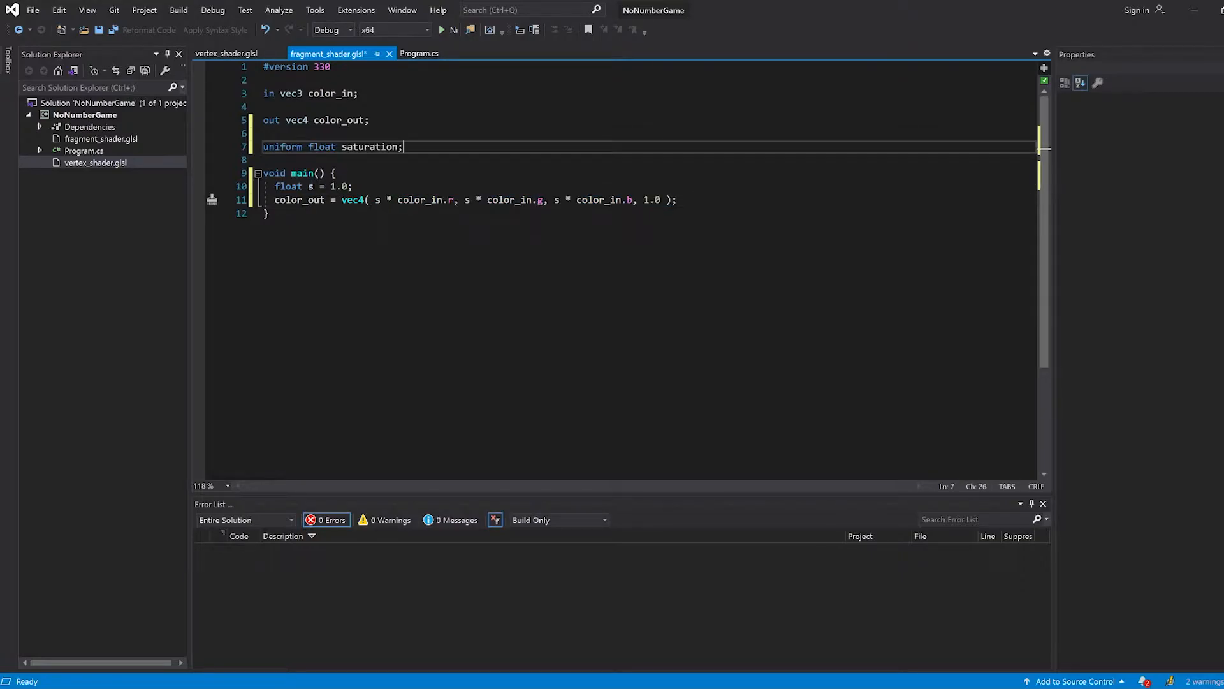
pyautogui.write('= 1.0')
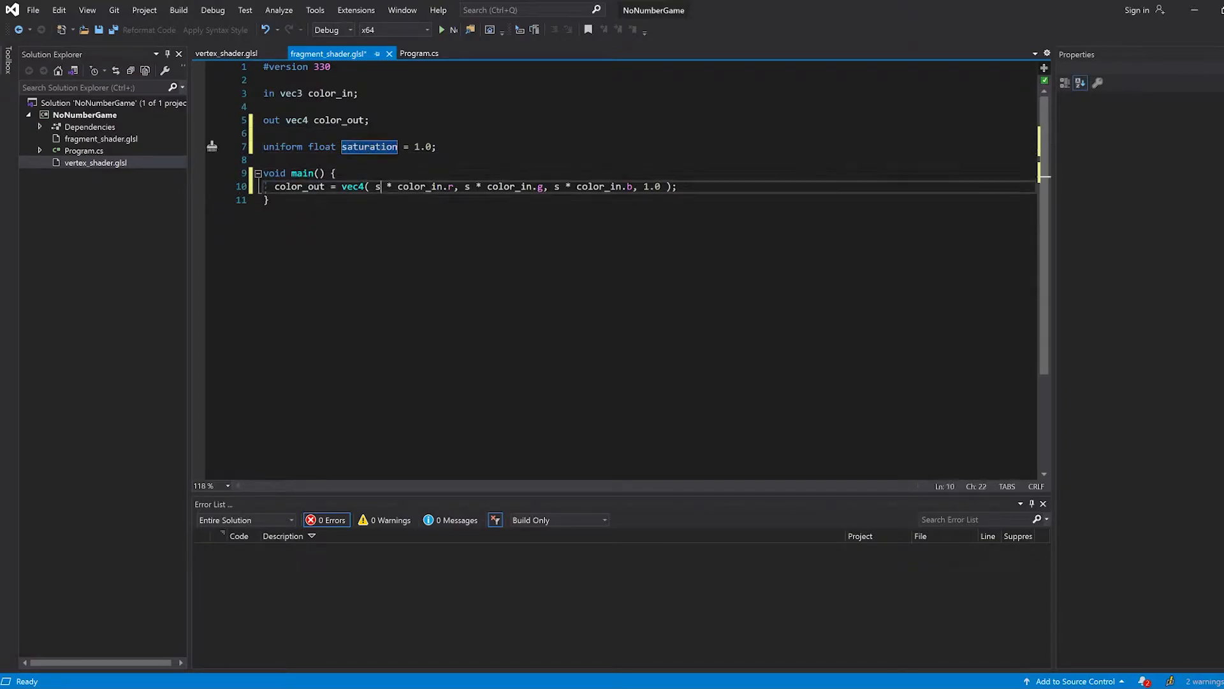
pyautogui.write('aturation')
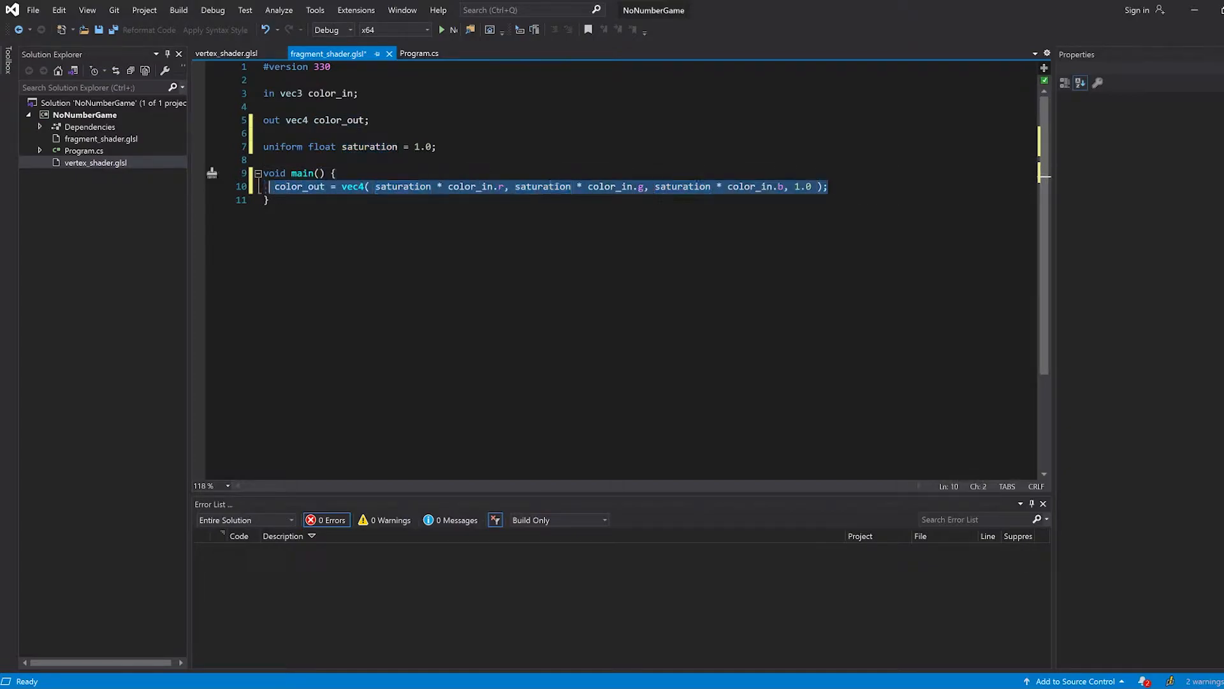
pyautogui.press('ctrl+s')
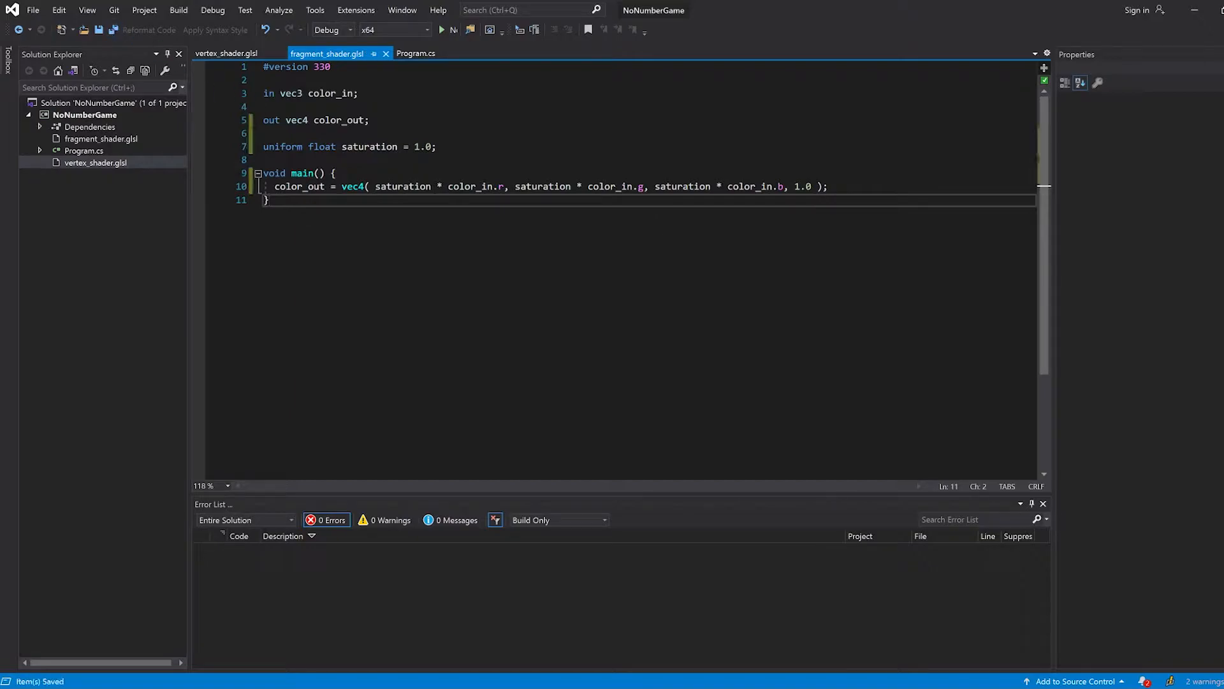
# Highlight the saturation name and the uniform keyword in the new declaration.
pyautogui.doubleClick(370, 146)
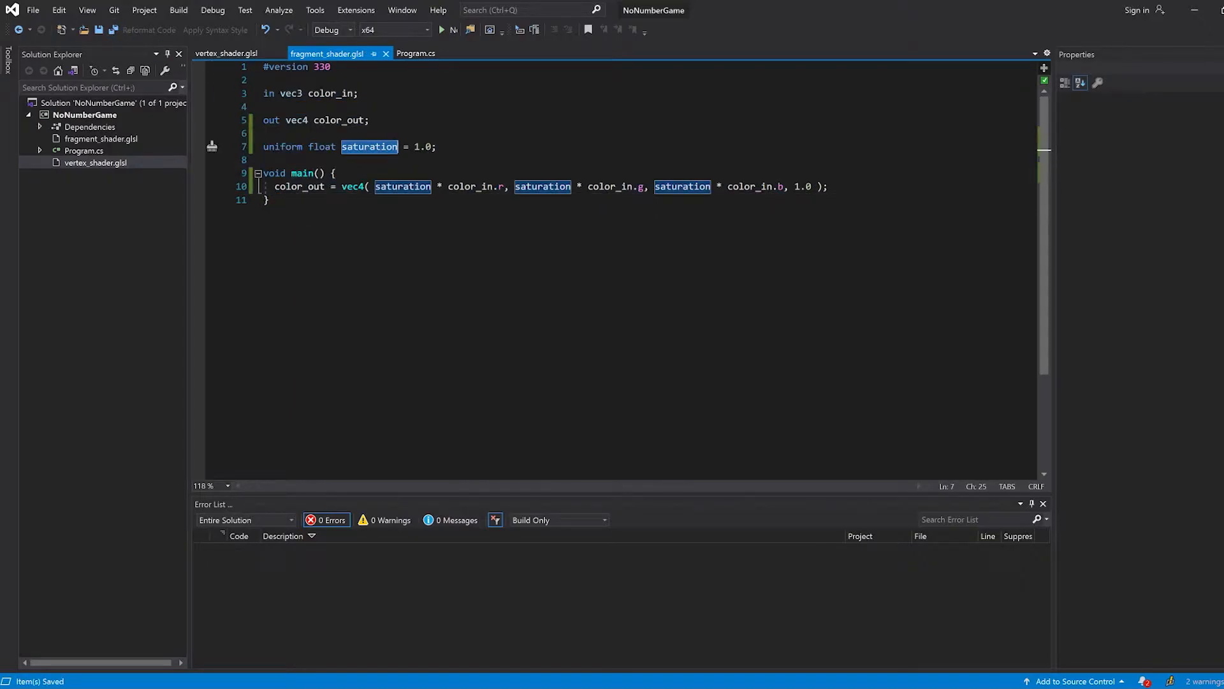
pyautogui.click(334, 172)
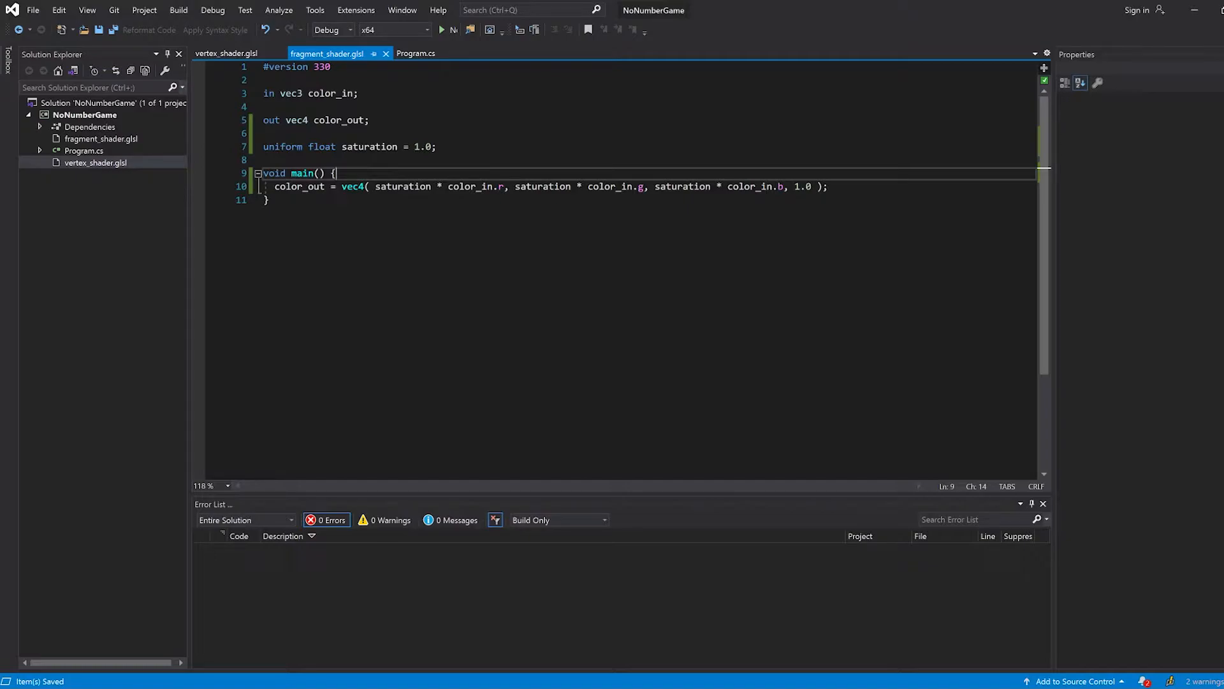
pyautogui.doubleClick(282, 147)
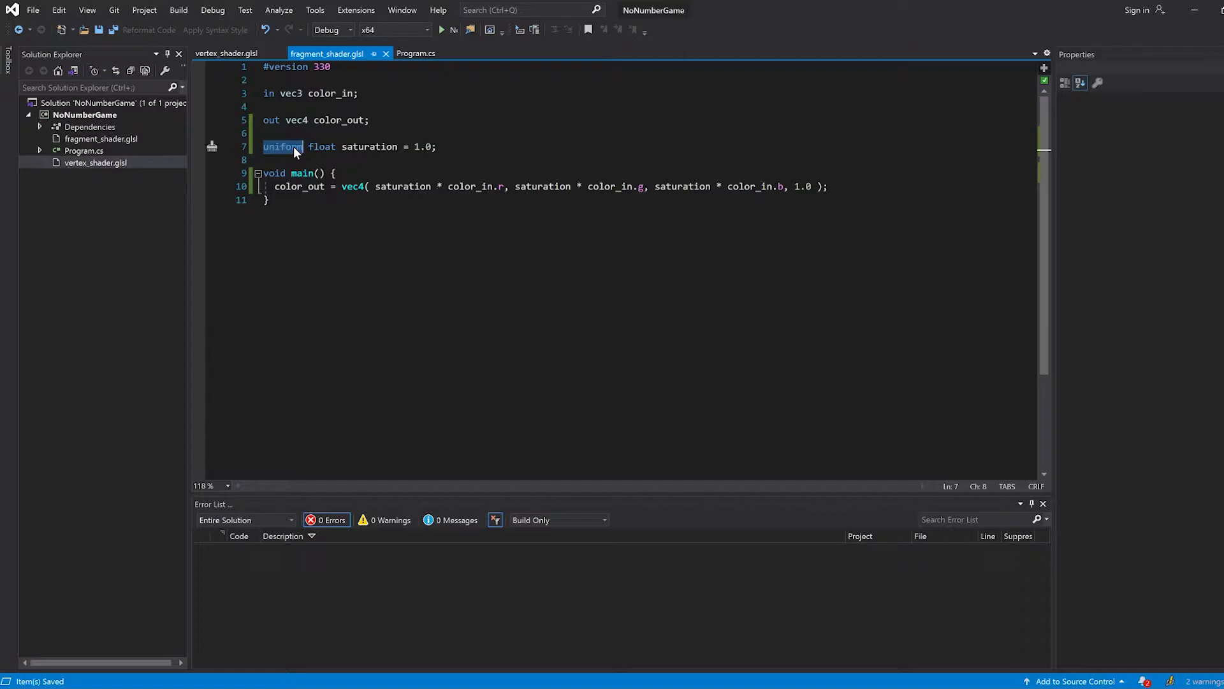
pyautogui.click(416, 54)
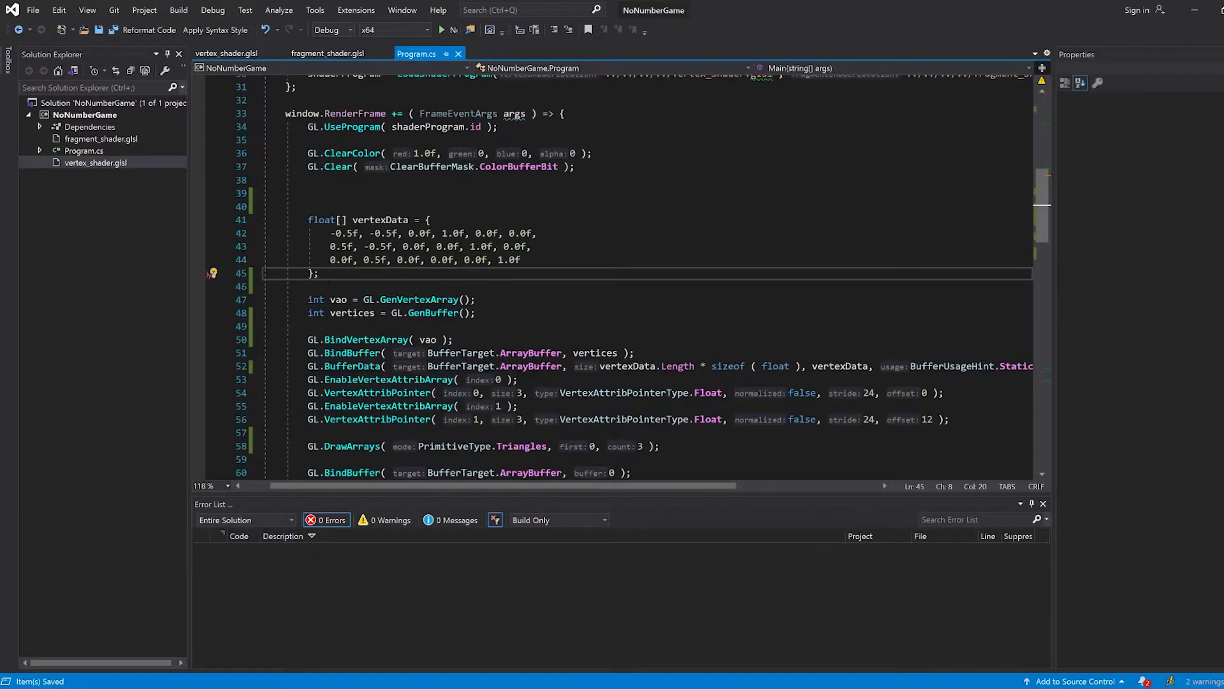
pyautogui.scroll(-3)
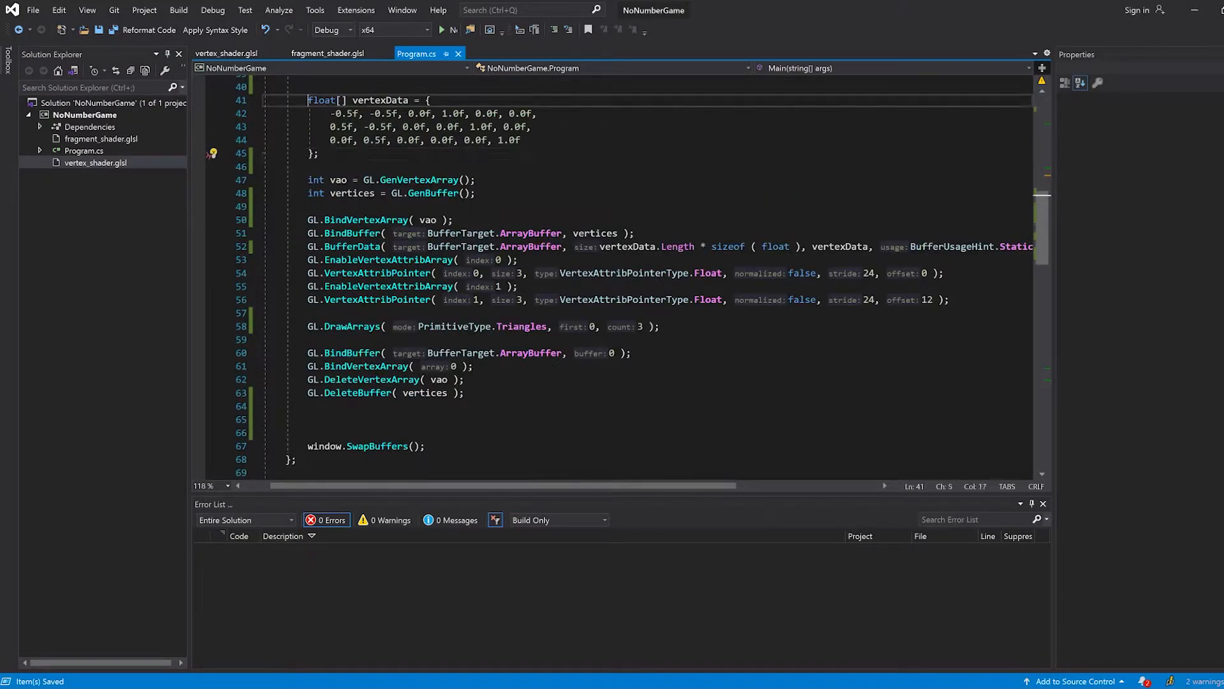
pyautogui.moveTo(307, 180); pyautogui.dragTo(476, 192)
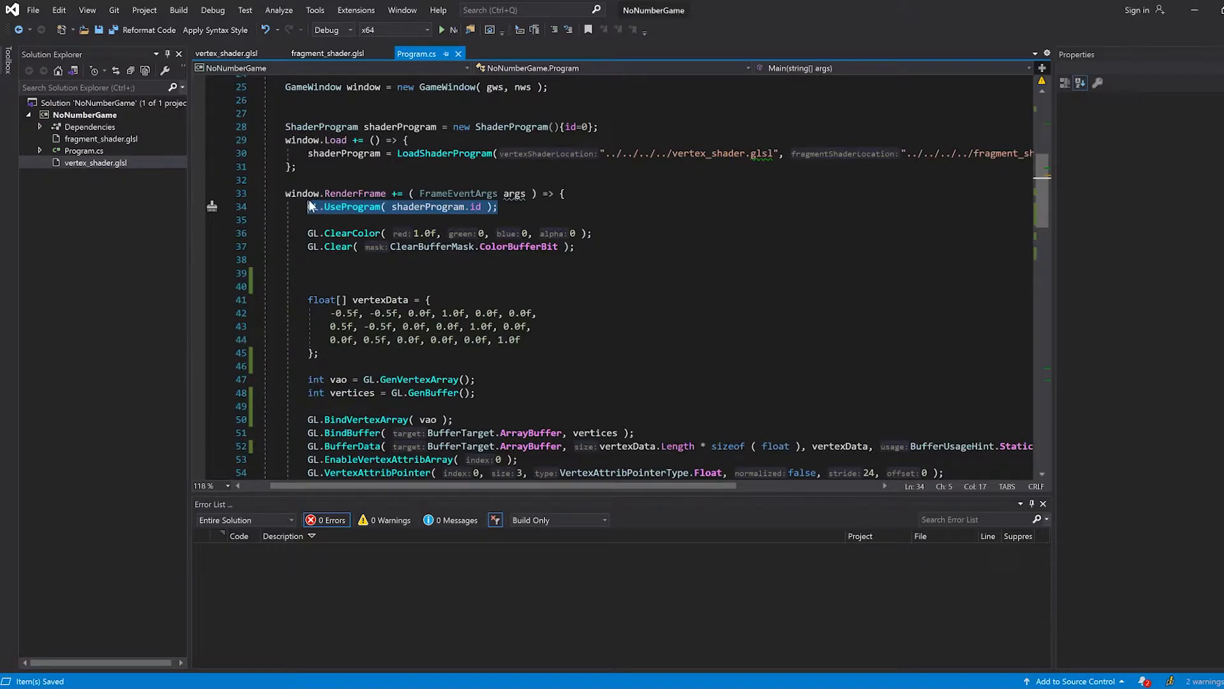
pyautogui.scroll(-3)
pyautogui.write('GL.VertexAttribPointer( 1, 3, VertexAttribPointerType.Float, false, 24, 12 );')
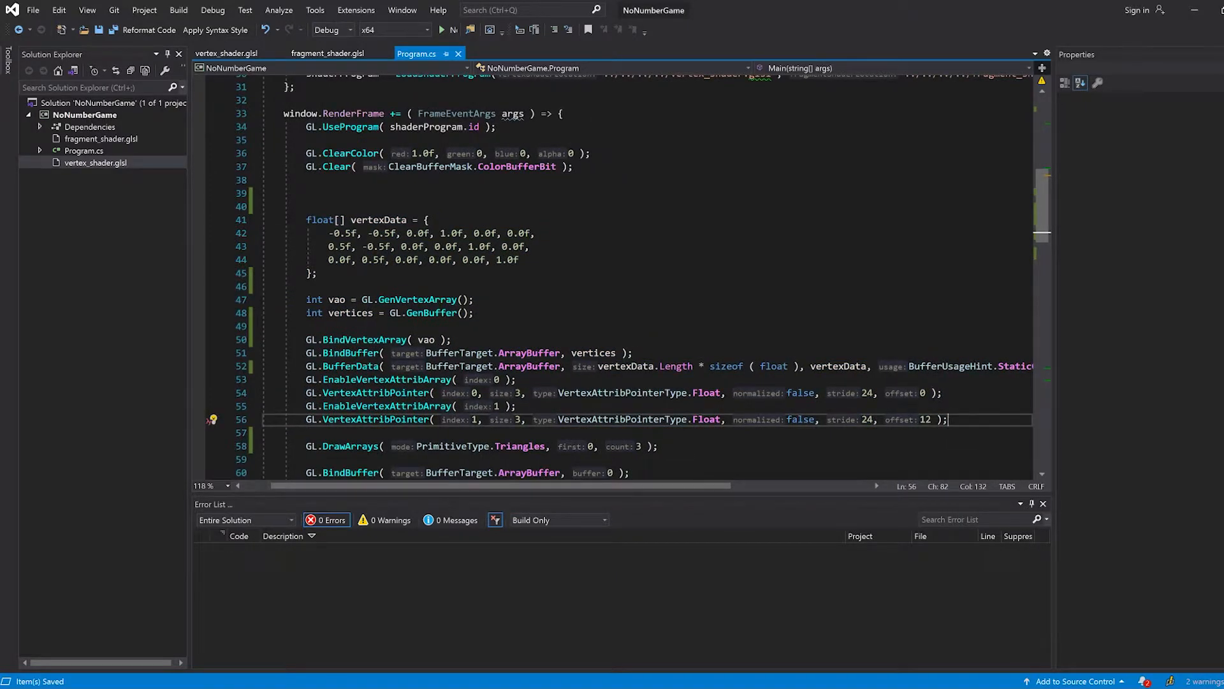
pyautogui.scroll(-3)
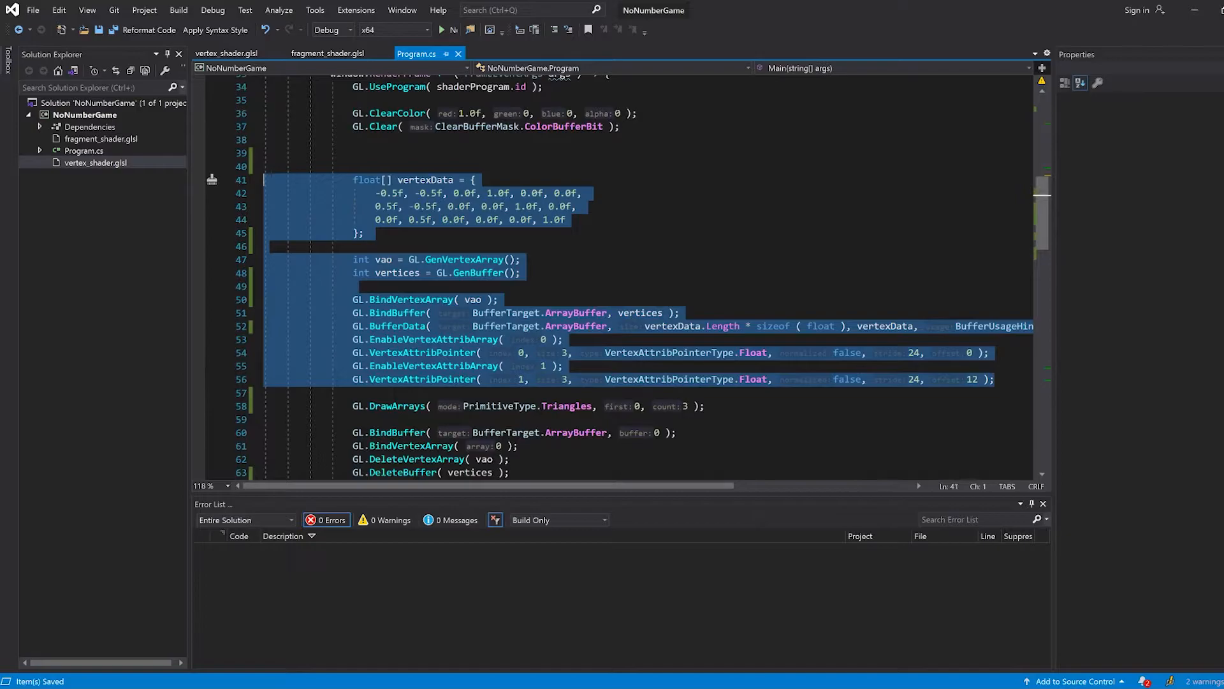
pyautogui.moveTo(414, 214)
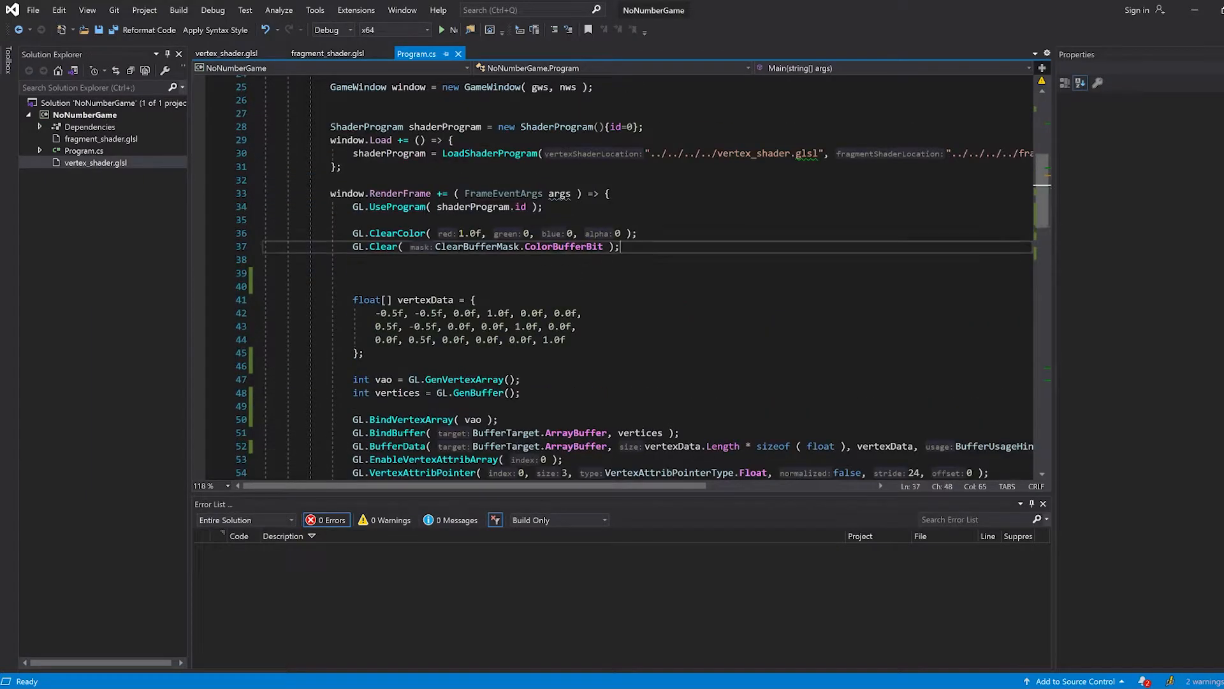
# Start a GL.GetUniformLocation call in the render loop passing shaderProgram.id.
pyautogui.press('enter')
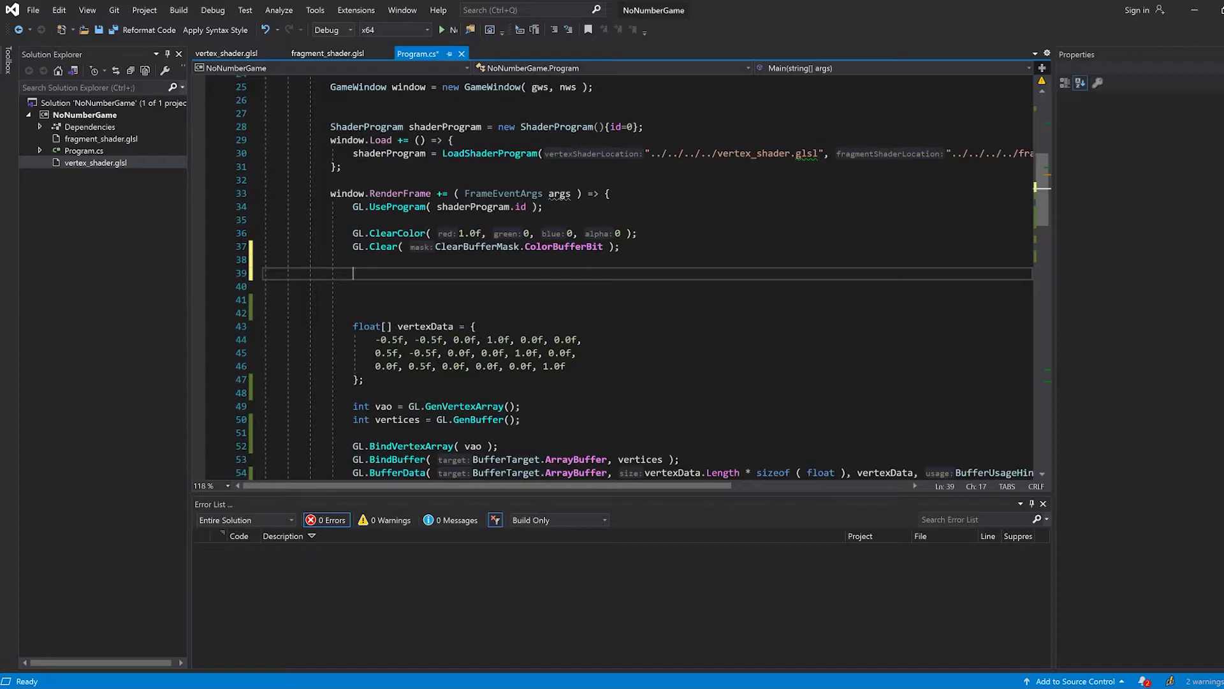
pyautogui.write('GL')
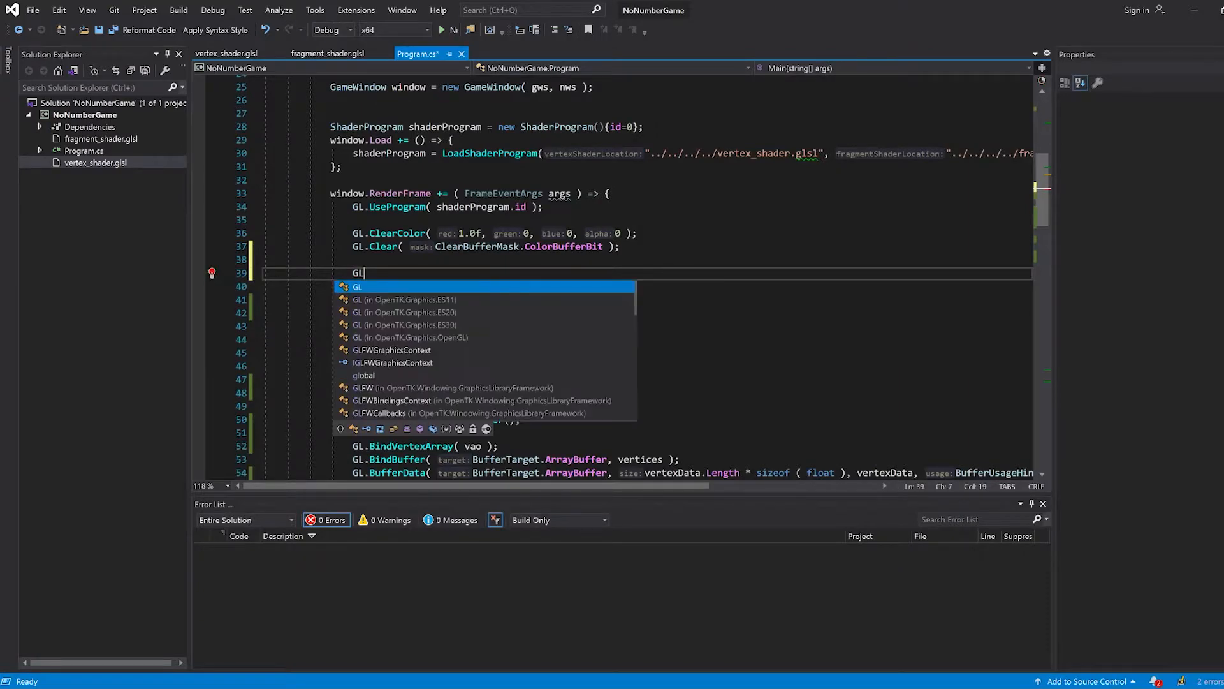
pyautogui.write('.getu')
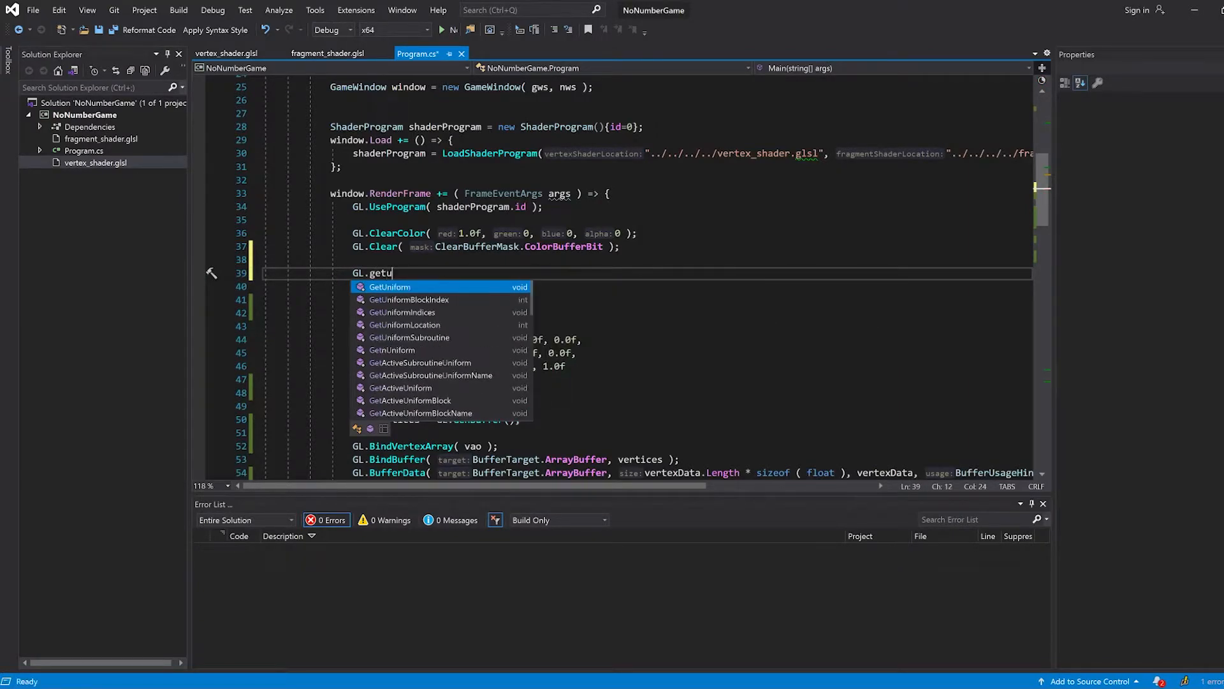
pyautogui.write('niformLocation(')
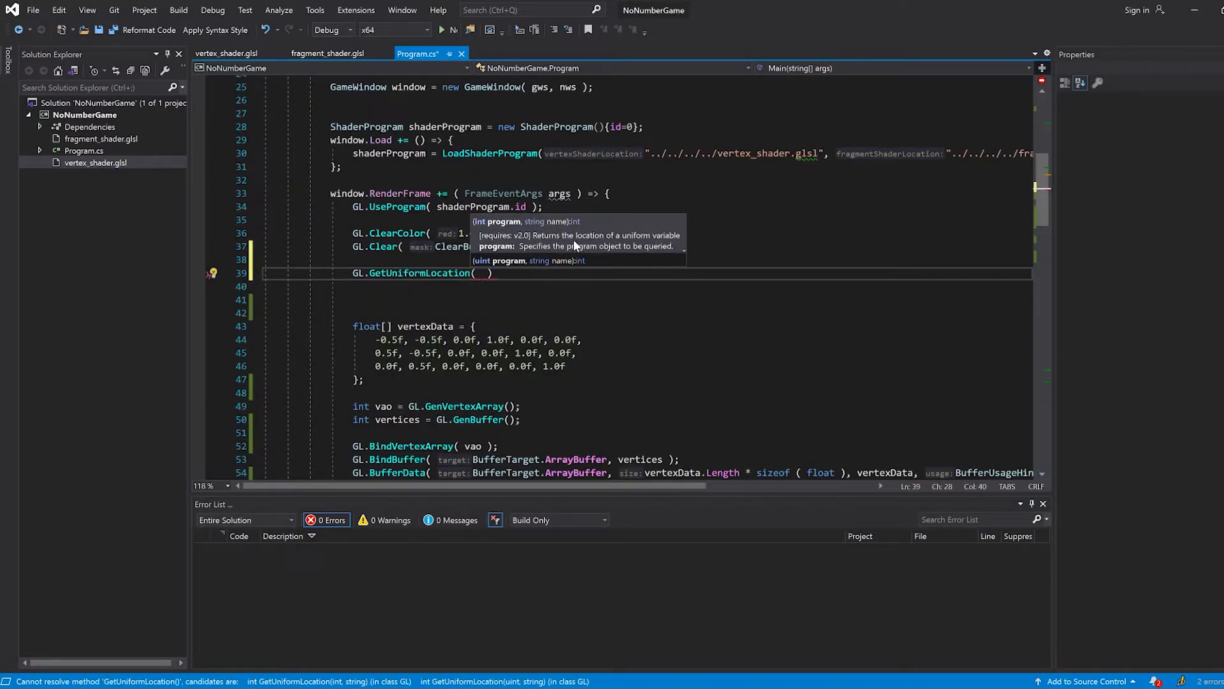
pyautogui.moveTo(672, 244)
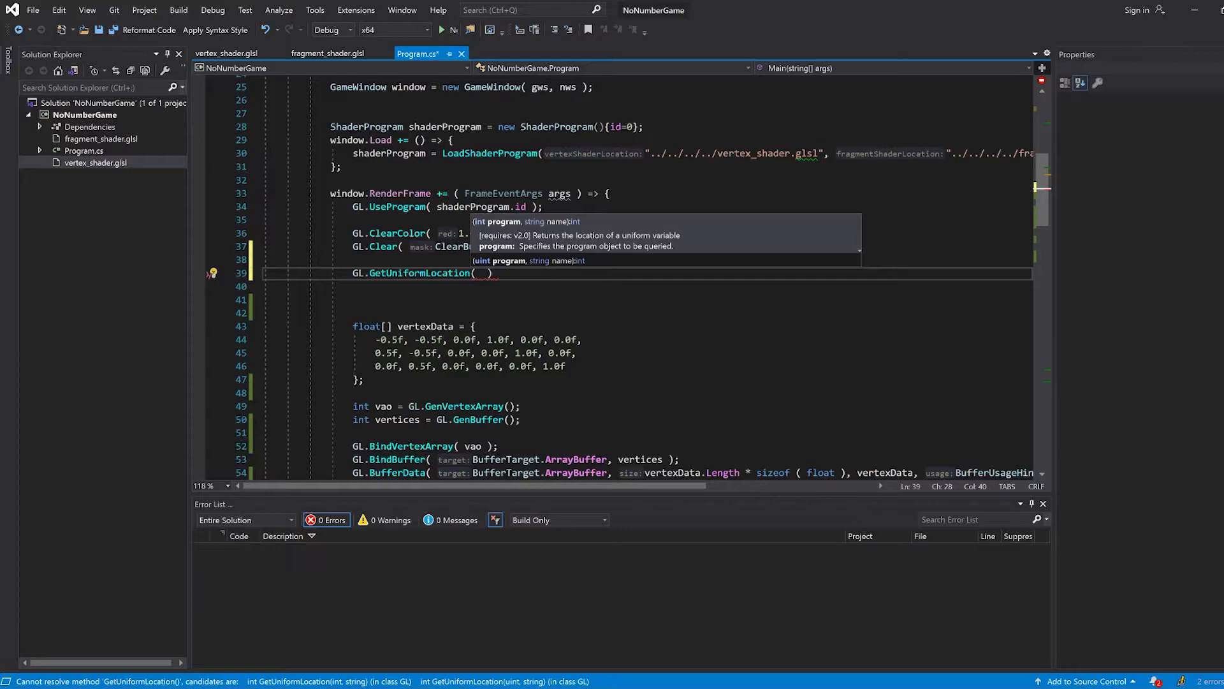
pyautogui.write('shaderProgram.id,')
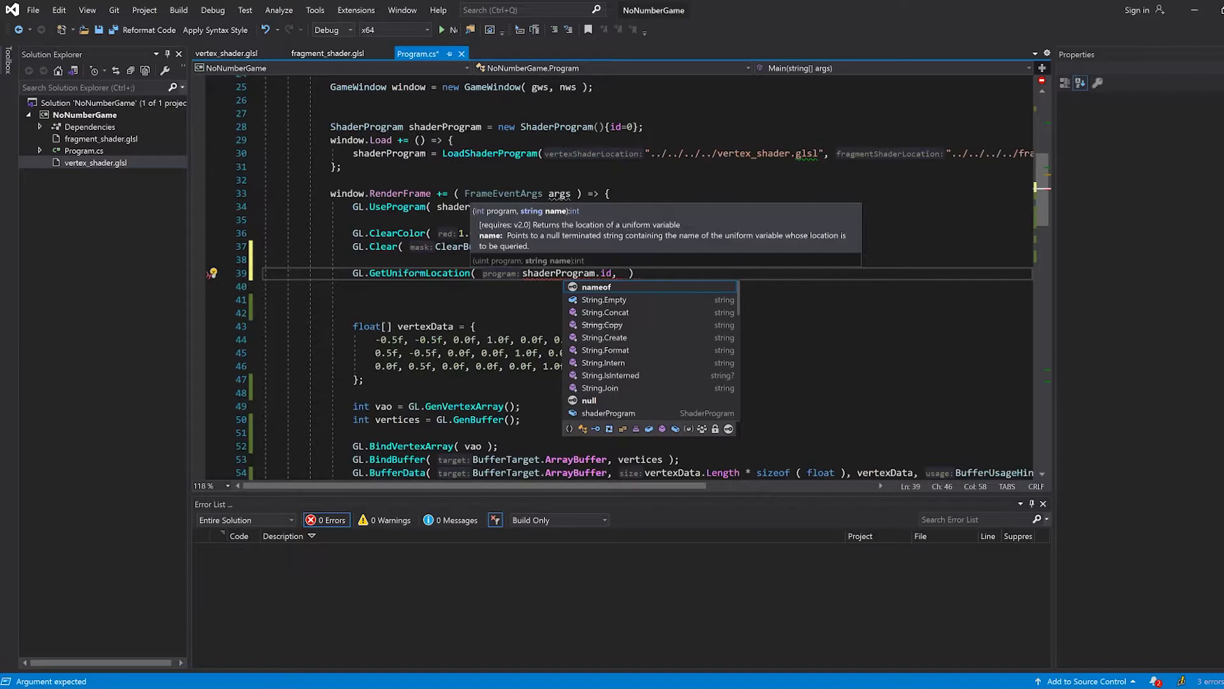
# Finish the call with "saturation", checking the uniform name against the fragment shader.
pyautogui.click(327, 54)
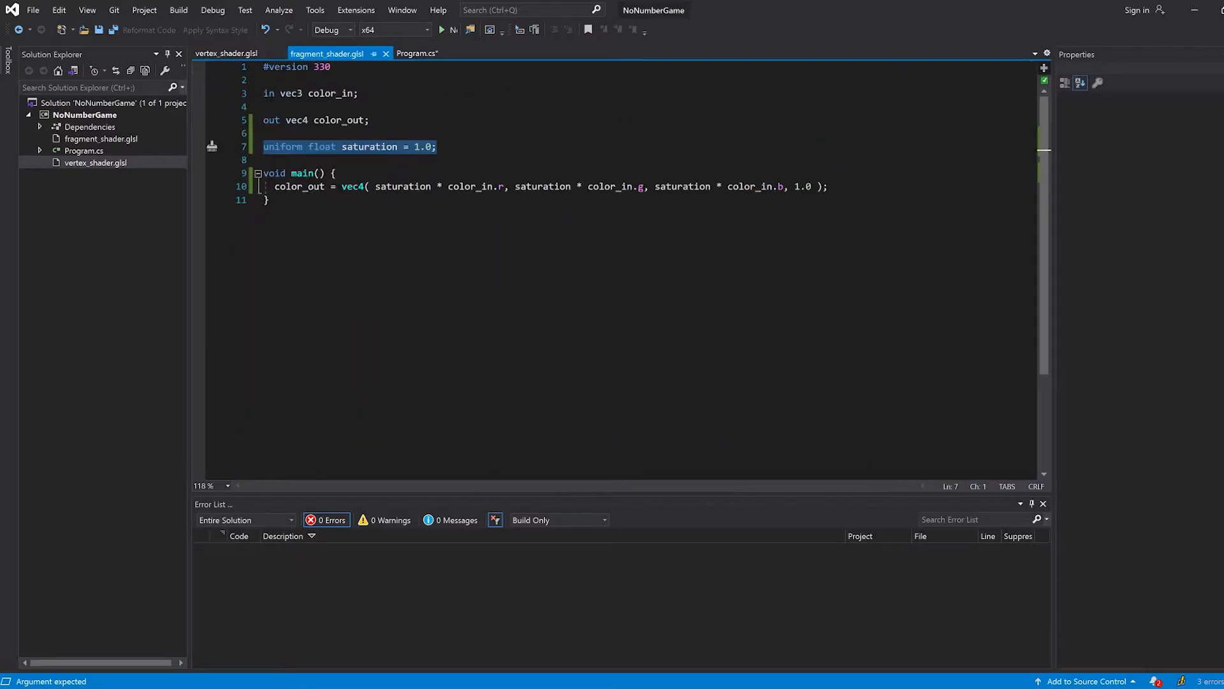
pyautogui.doubleClick(368, 145)
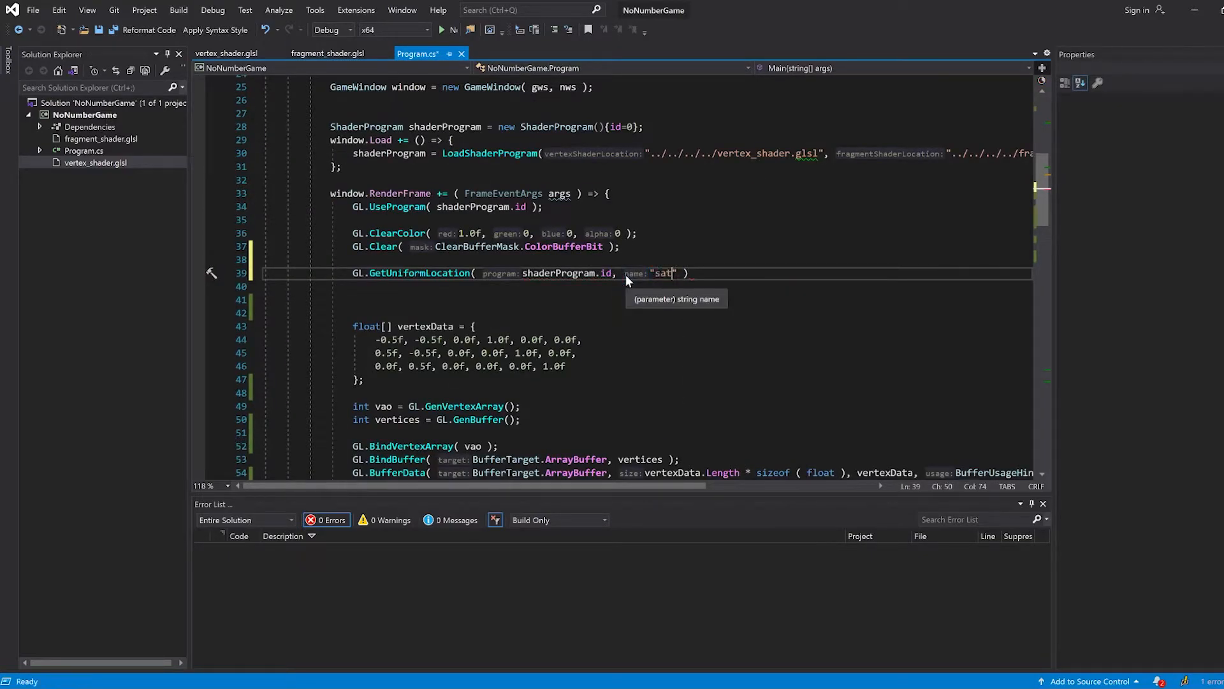
pyautogui.write('uratio')
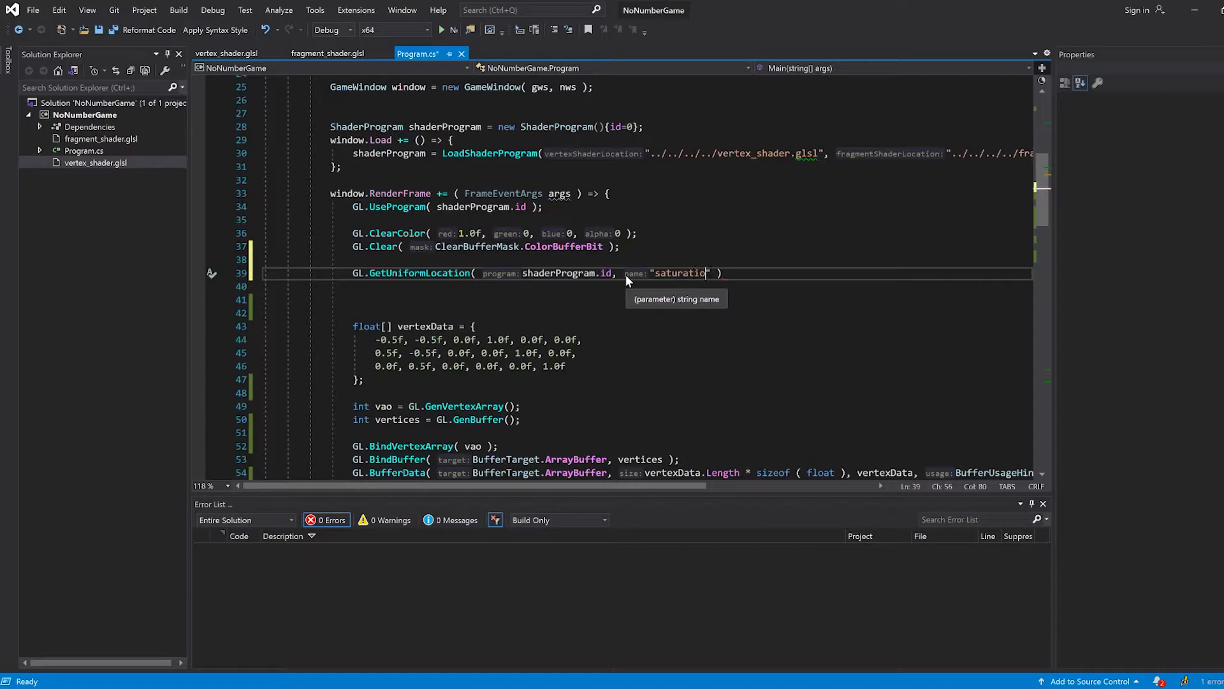
pyautogui.write('n" );')
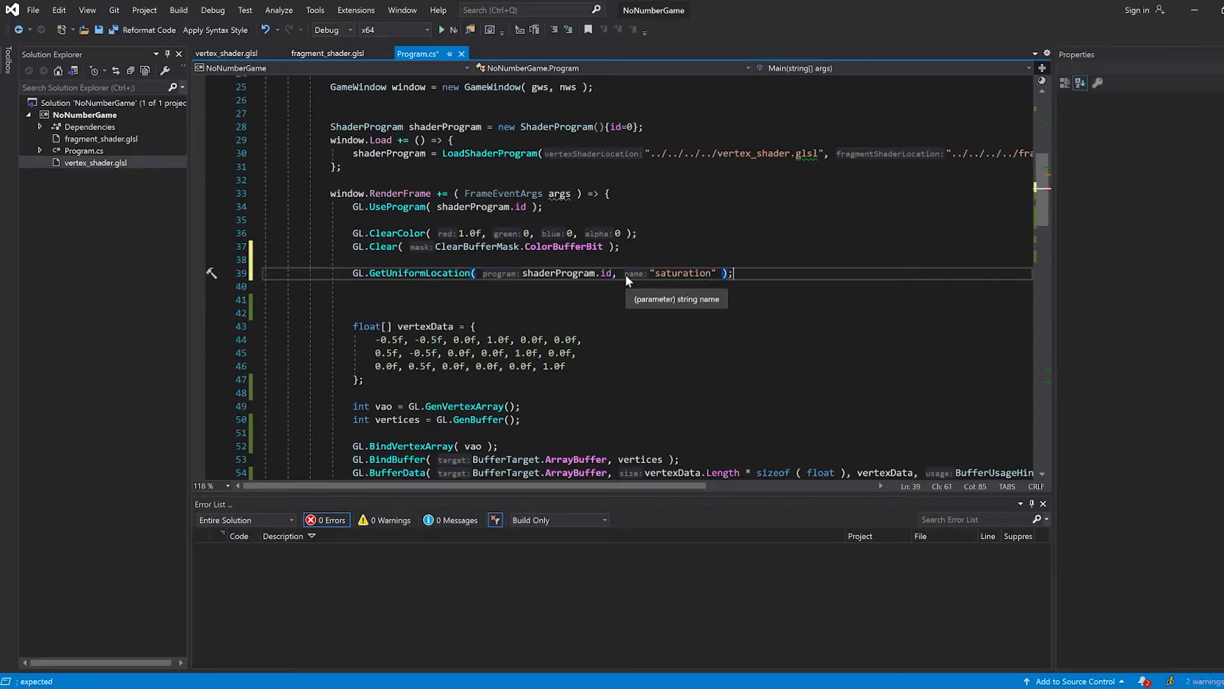
pyautogui.click(327, 53)
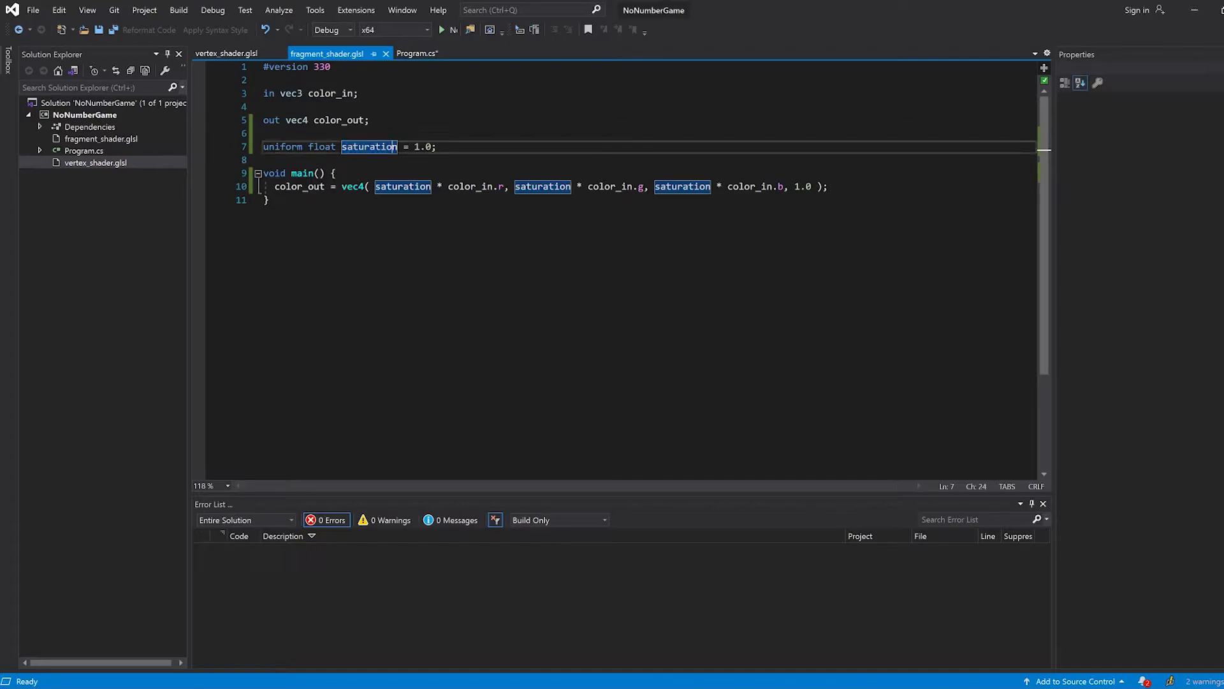
pyautogui.click(335, 172)
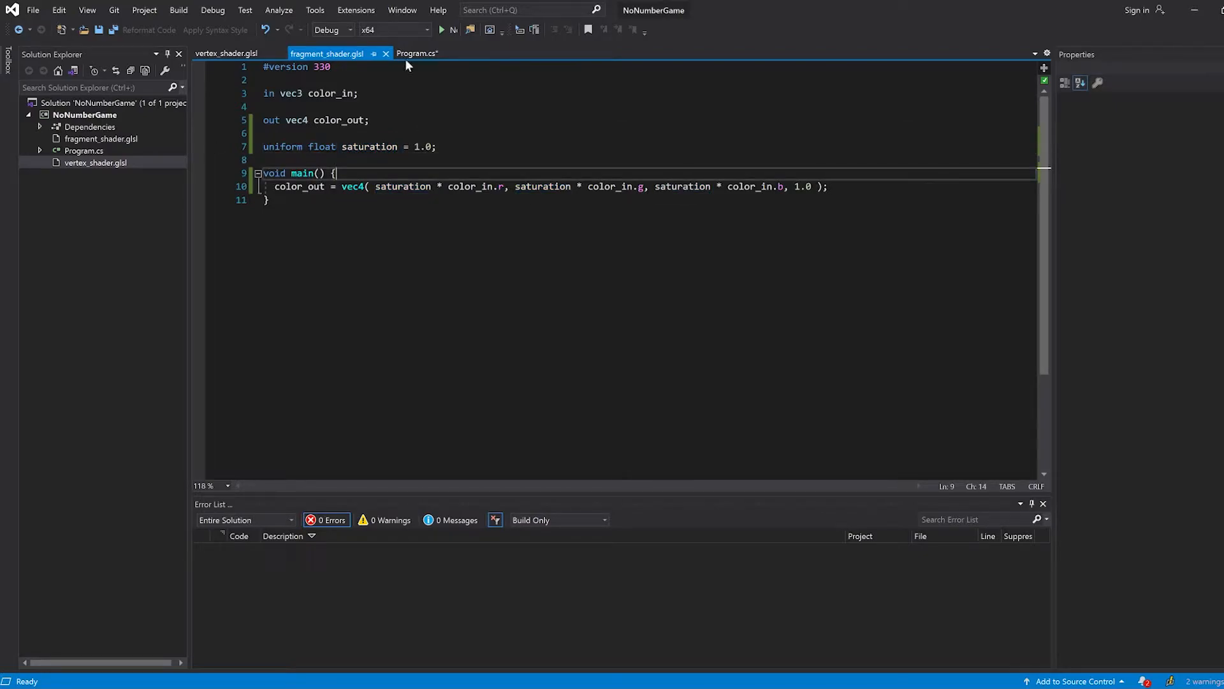
pyautogui.click(417, 54)
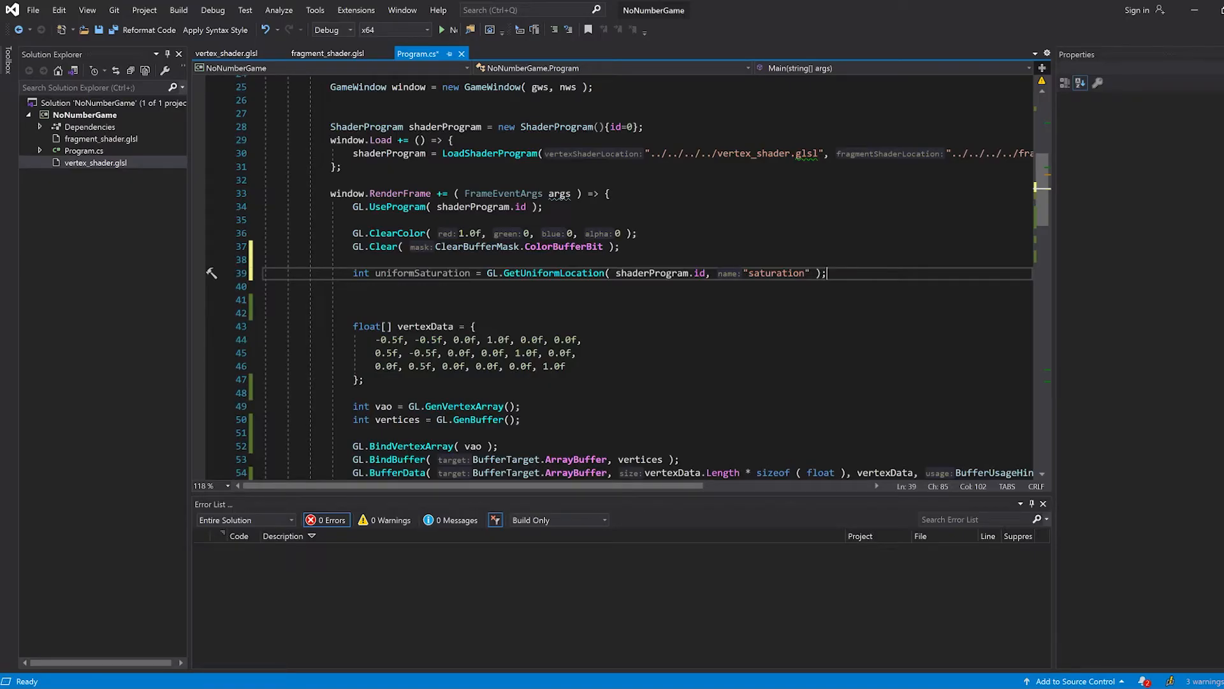
# Declare int uniformSaturation before the shader program and fetch its location in window.Load.
pyautogui.doubleClick(422, 273)
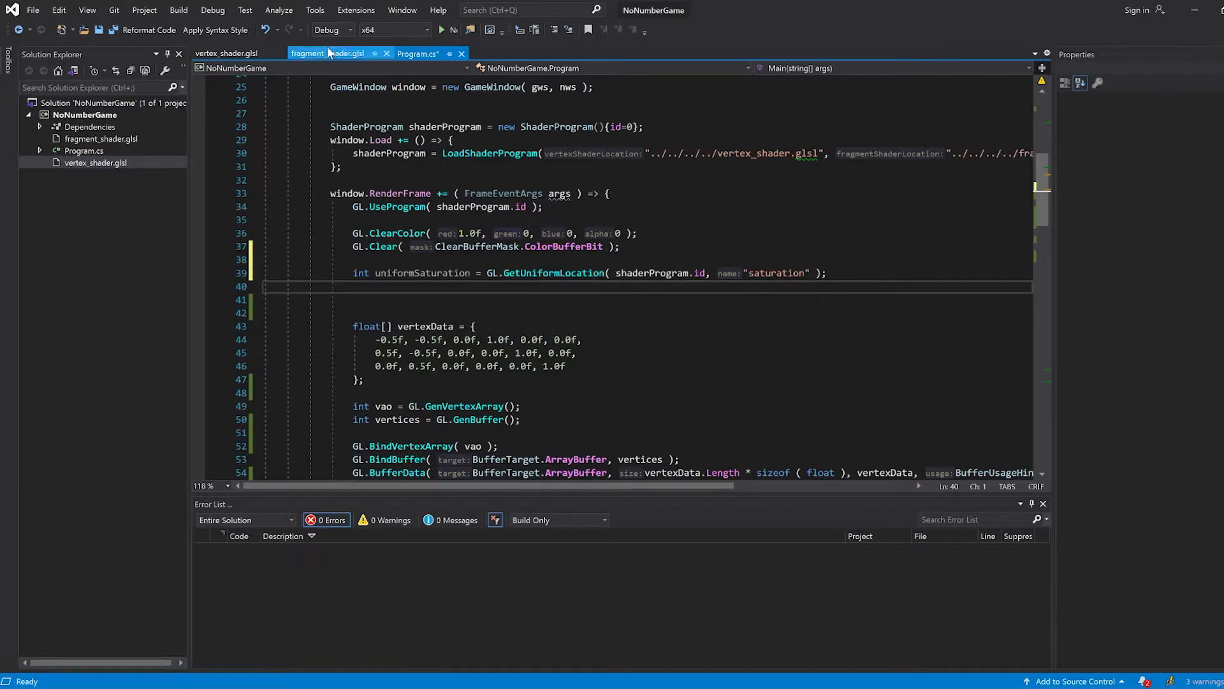
pyautogui.click(326, 53)
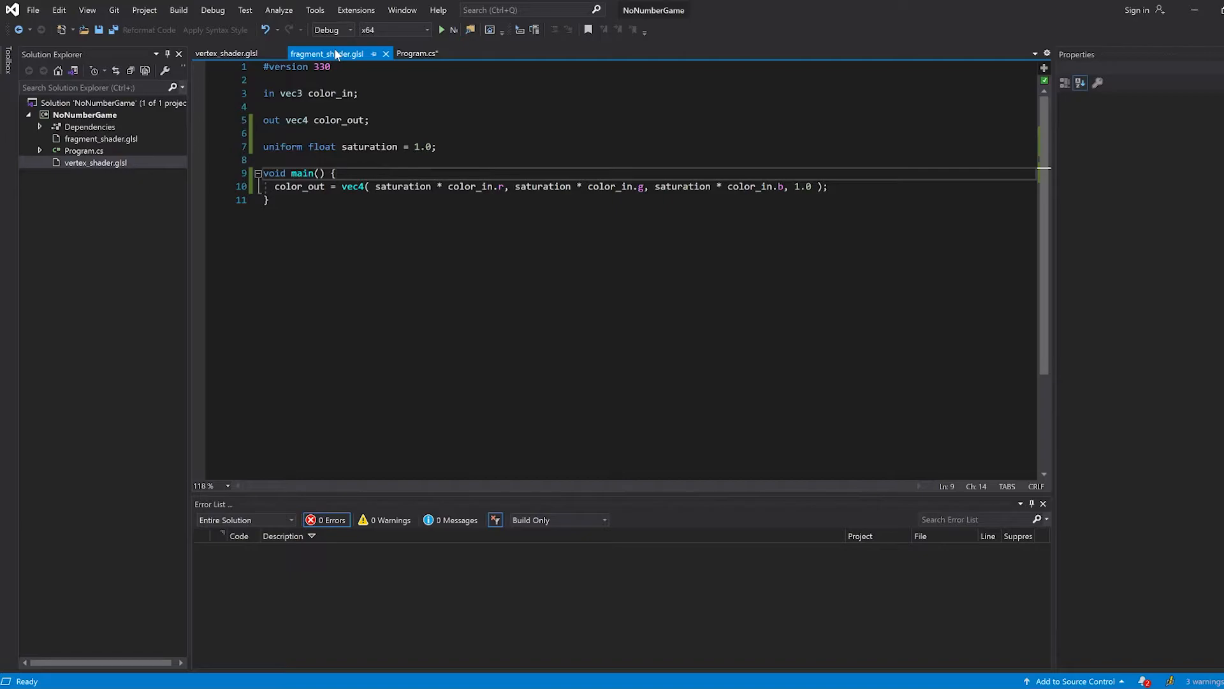
pyautogui.click(418, 53)
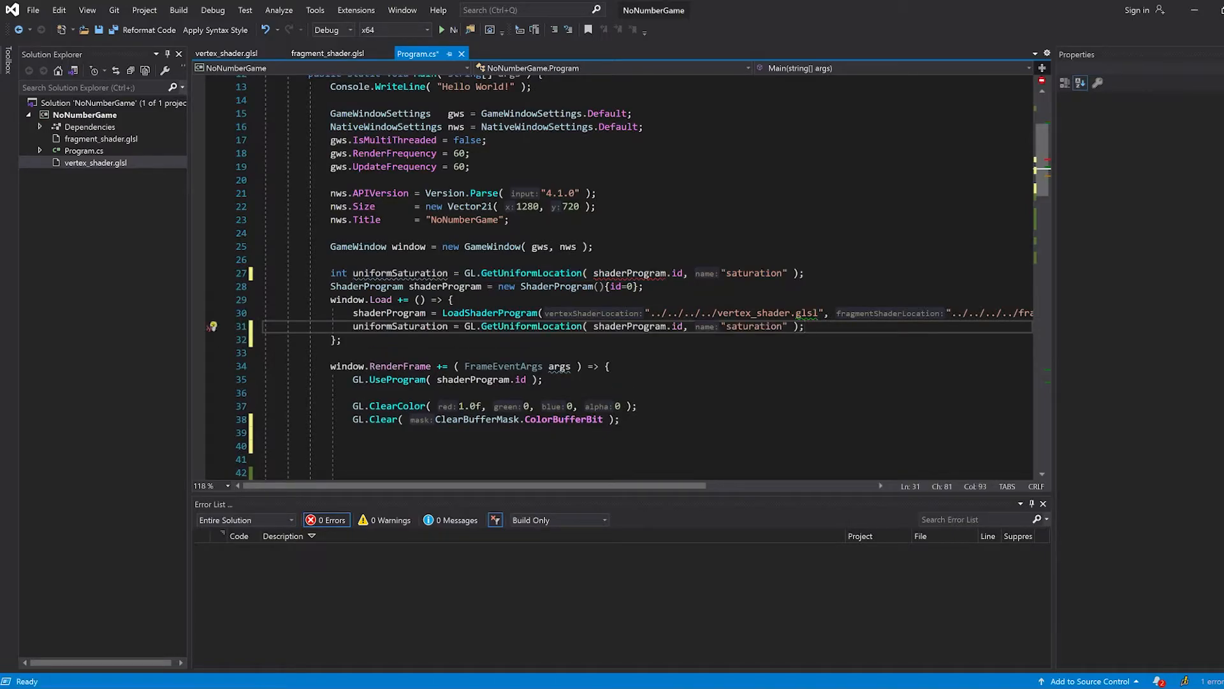
# Initialise uniformSaturation to 0 instead of an early GetUniformLocation lookup.
pyautogui.click(507, 313)
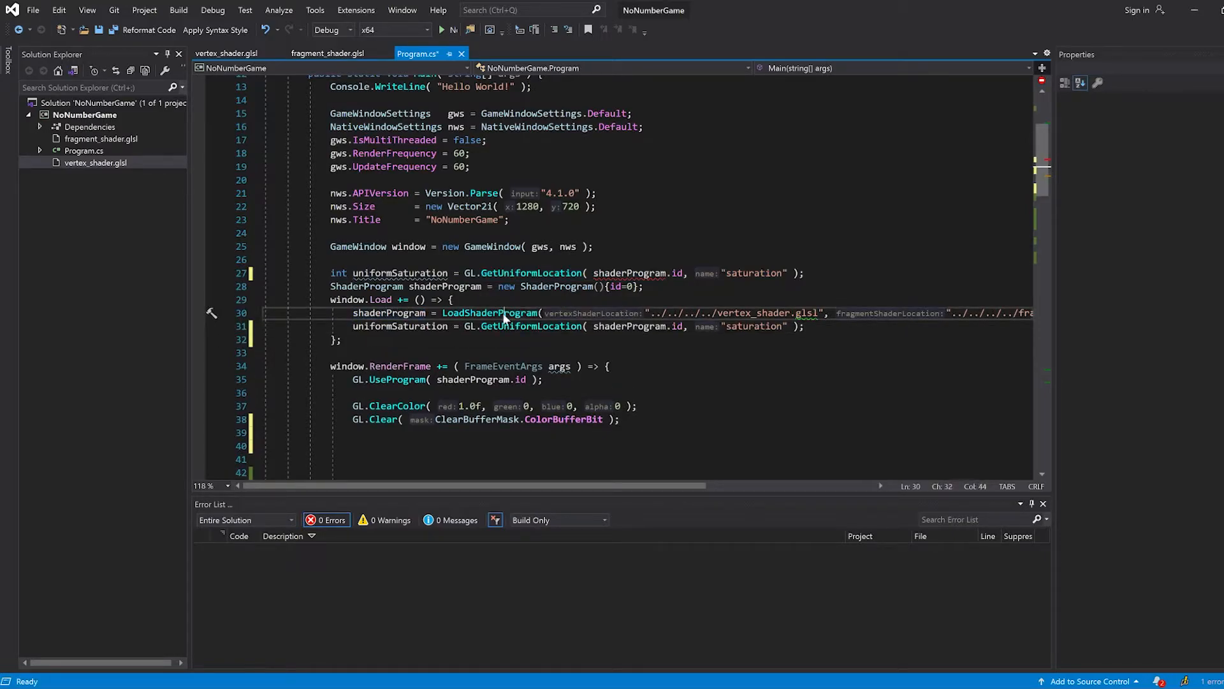
pyautogui.doubleClick(490, 313)
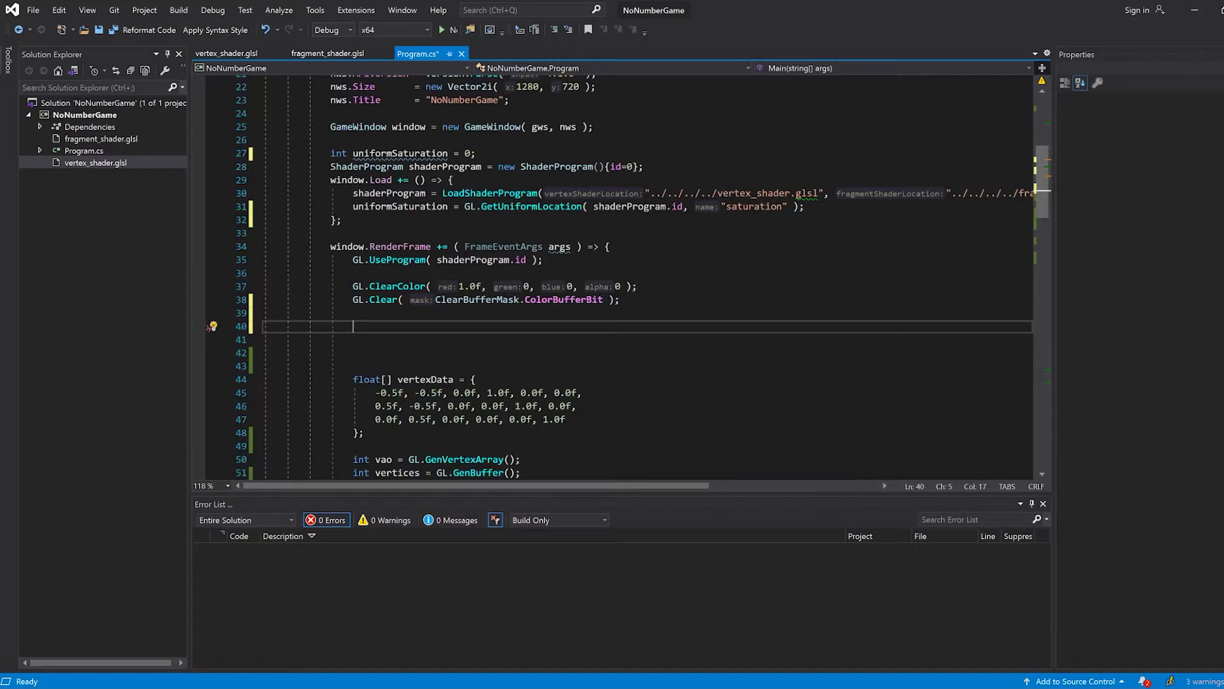
# Browse the GL.Uniform IntelliSense overloads in the render loop and start a GL.Uniform1( ) call.
pyautogui.write('GL.')
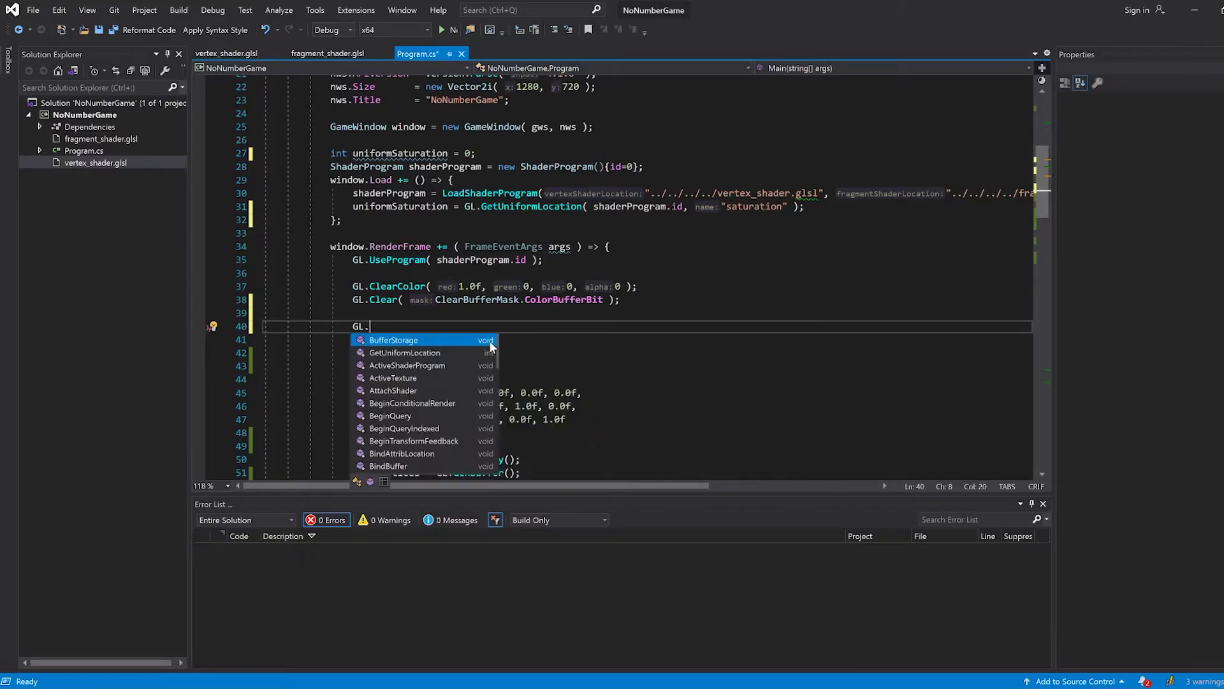
pyautogui.write('uni')
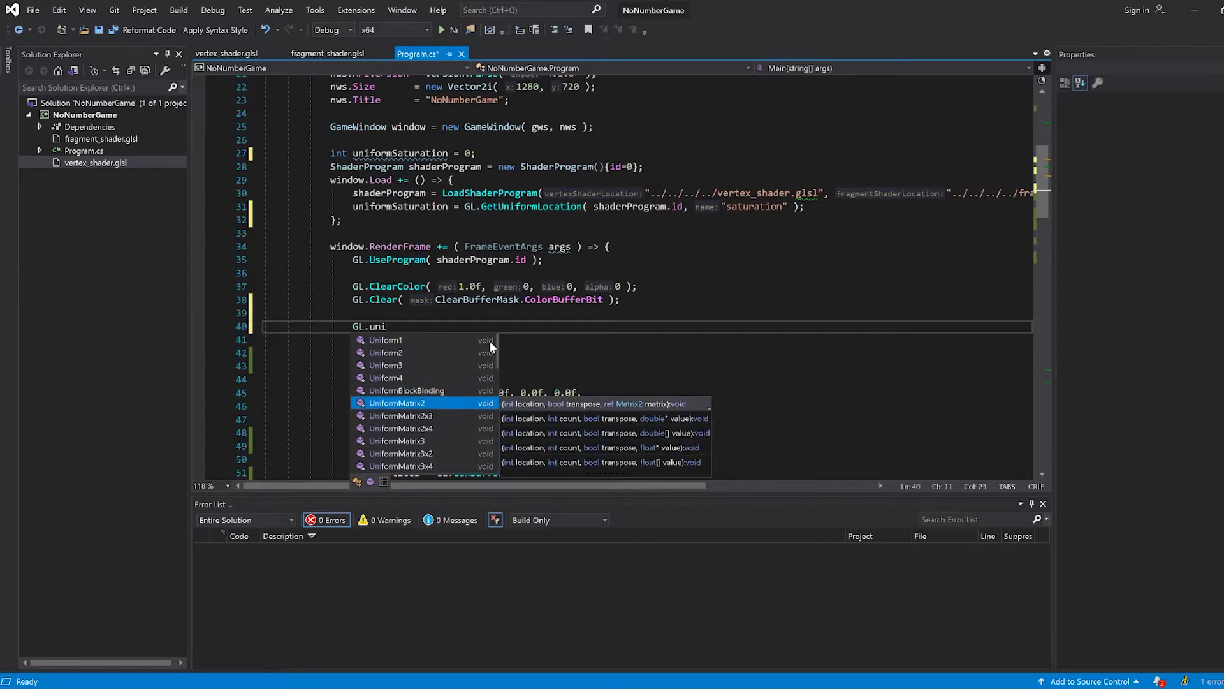
pyautogui.press('down')
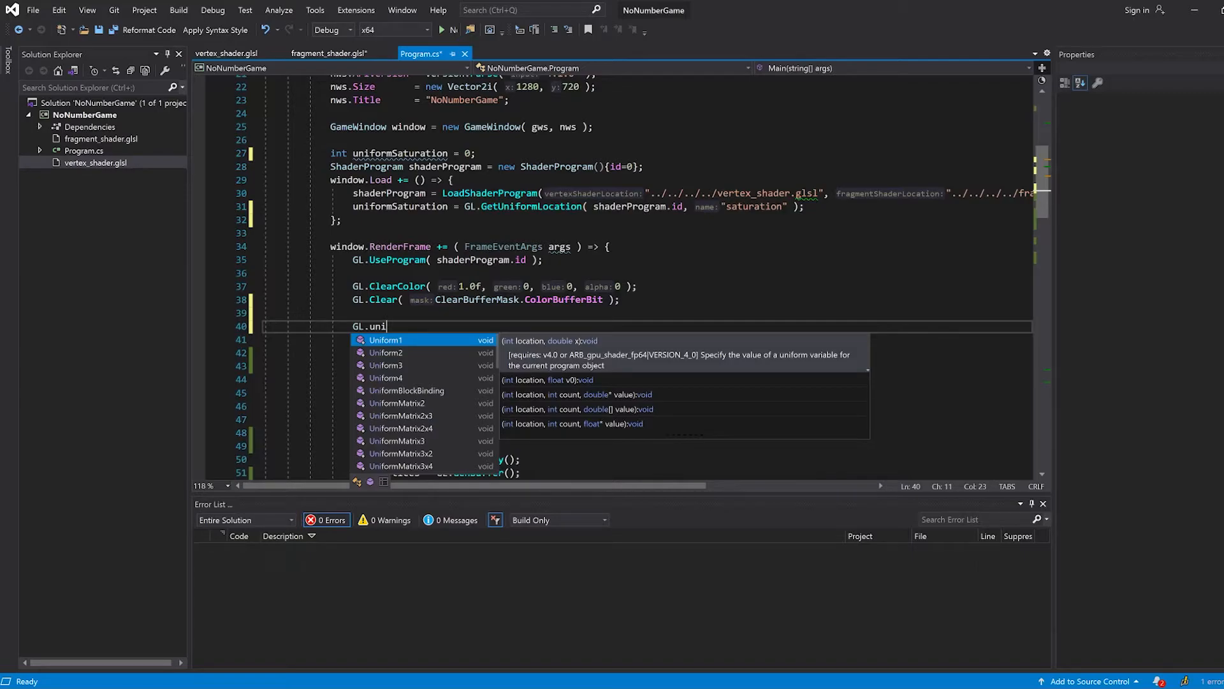
pyautogui.click(328, 54)
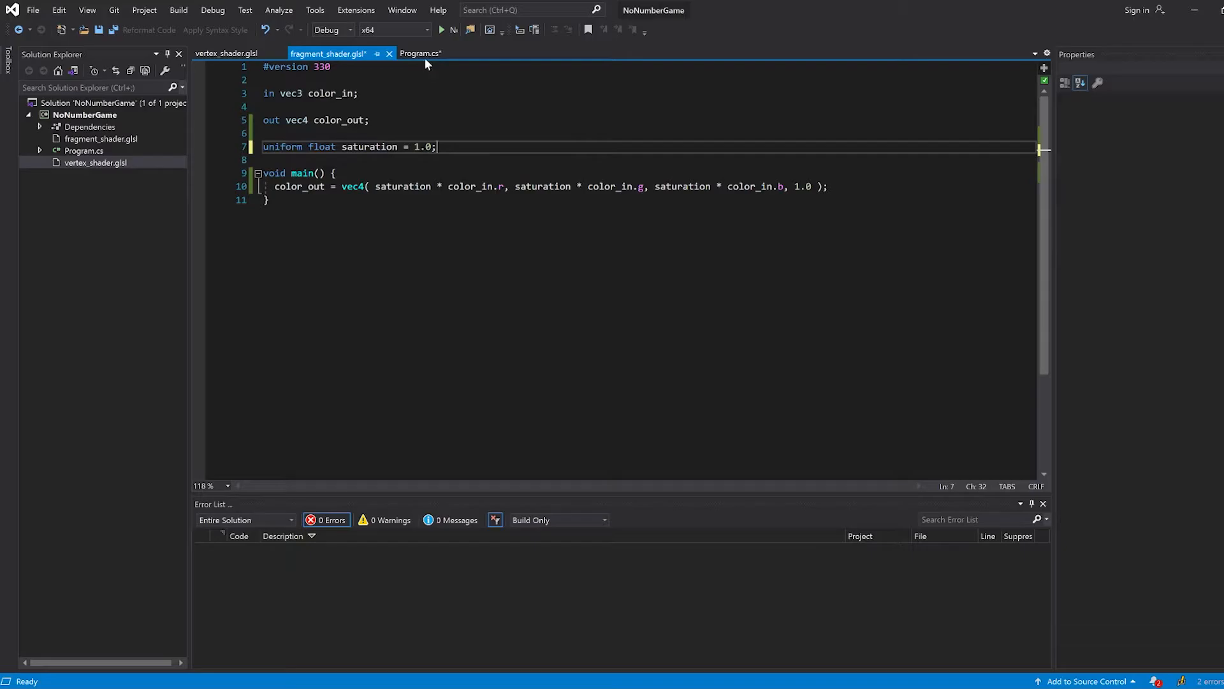
pyautogui.click(419, 53)
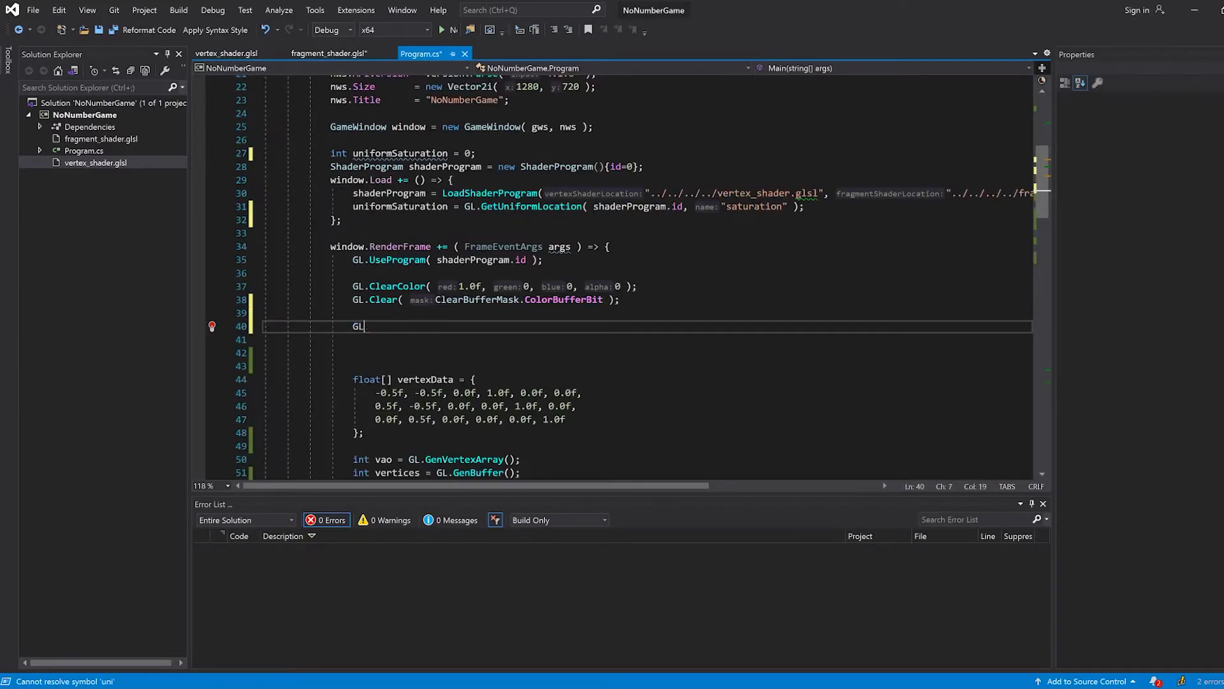
pyautogui.write('.uni')
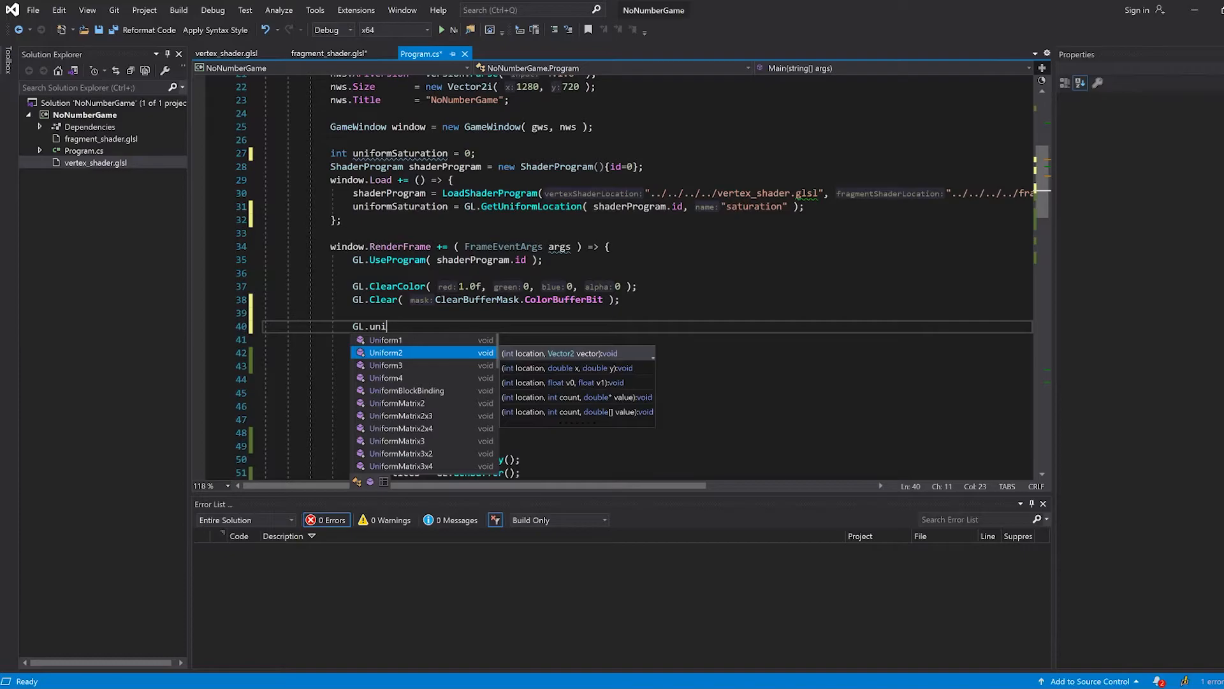
pyautogui.moveTo(594, 361)
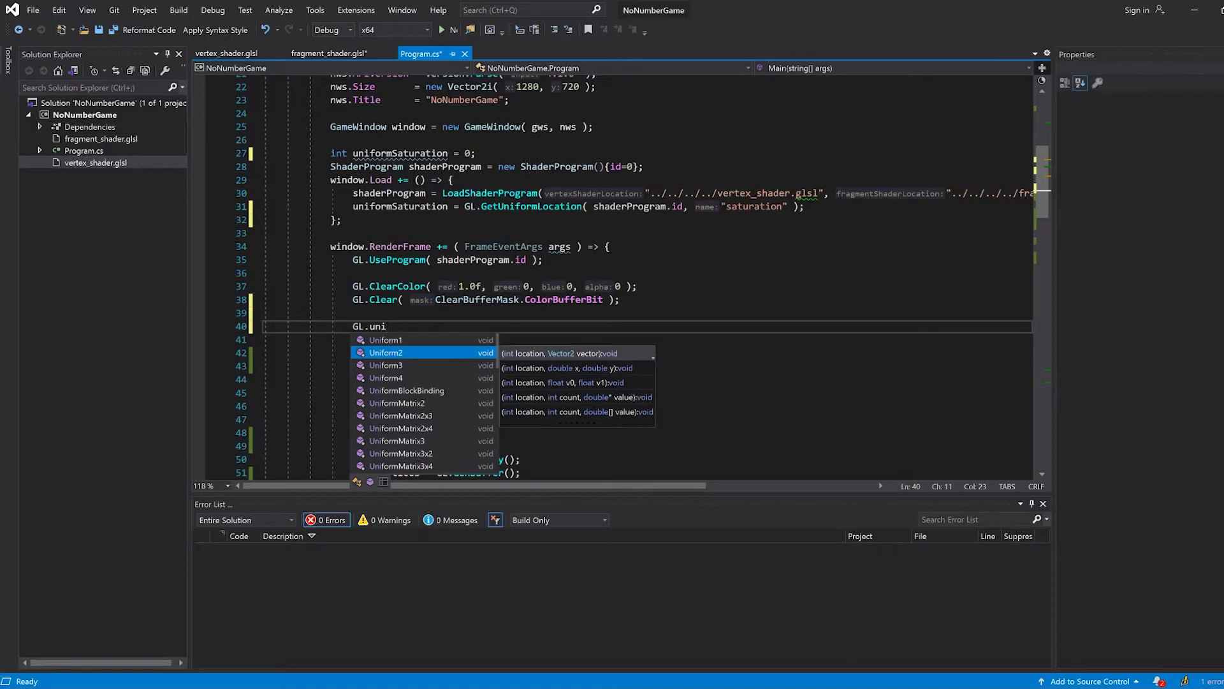
pyautogui.press('Down')
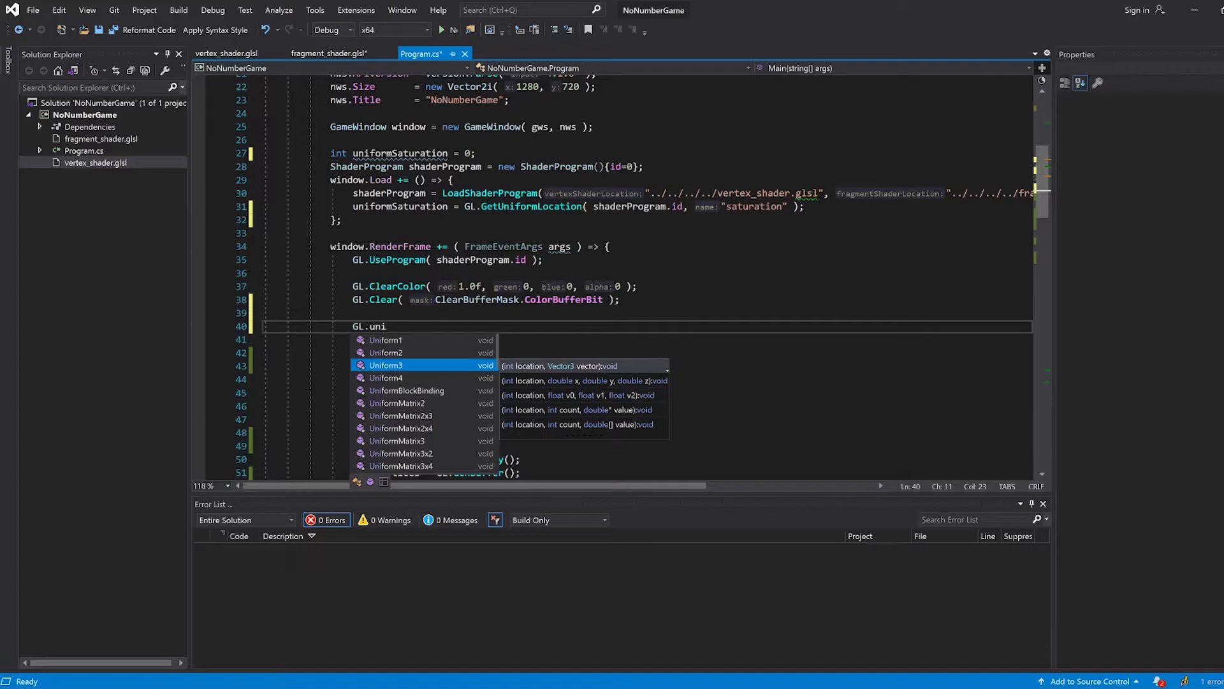
pyautogui.press('Down')
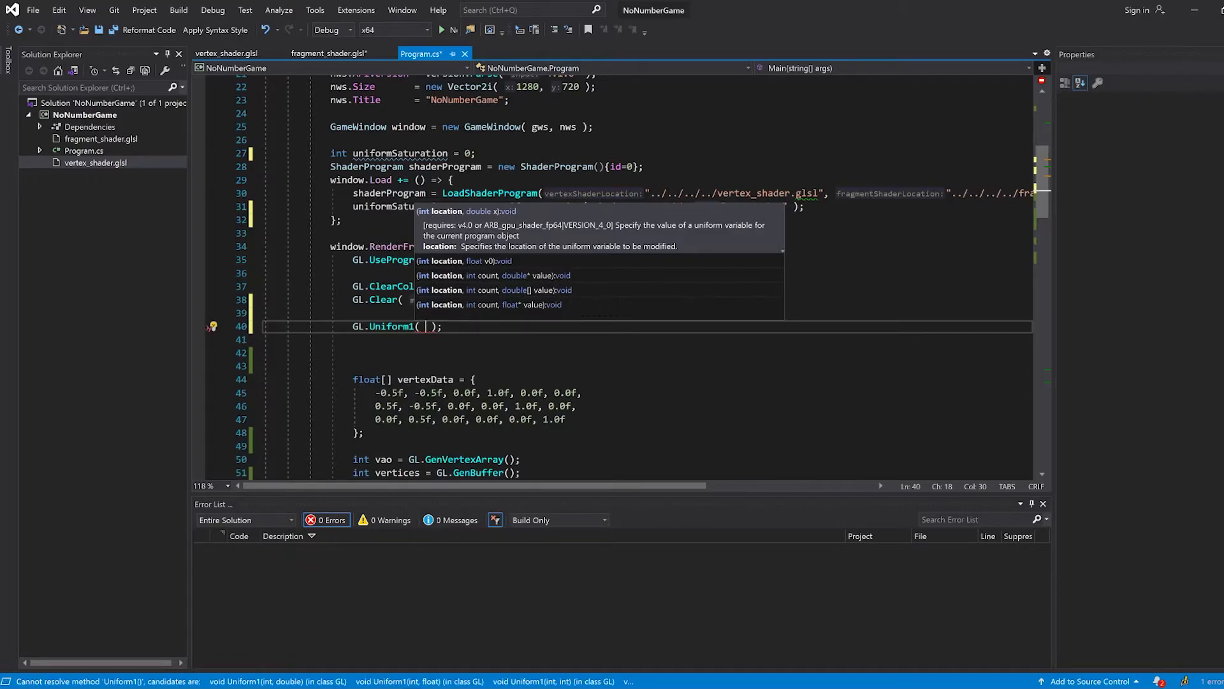
# Complete GL.Uniform1(uniformSaturation, 1.0f) and save the shader and Program.cs.
pyautogui.write('uniformSaturation')
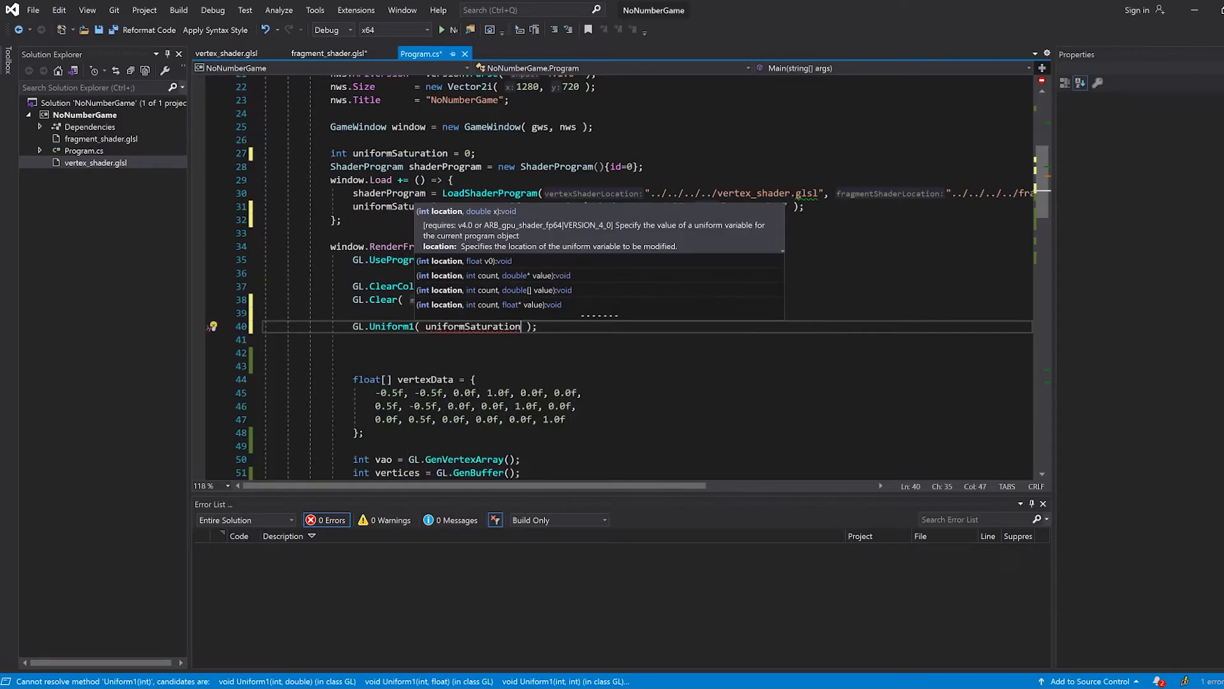
pyautogui.write(', 0.')
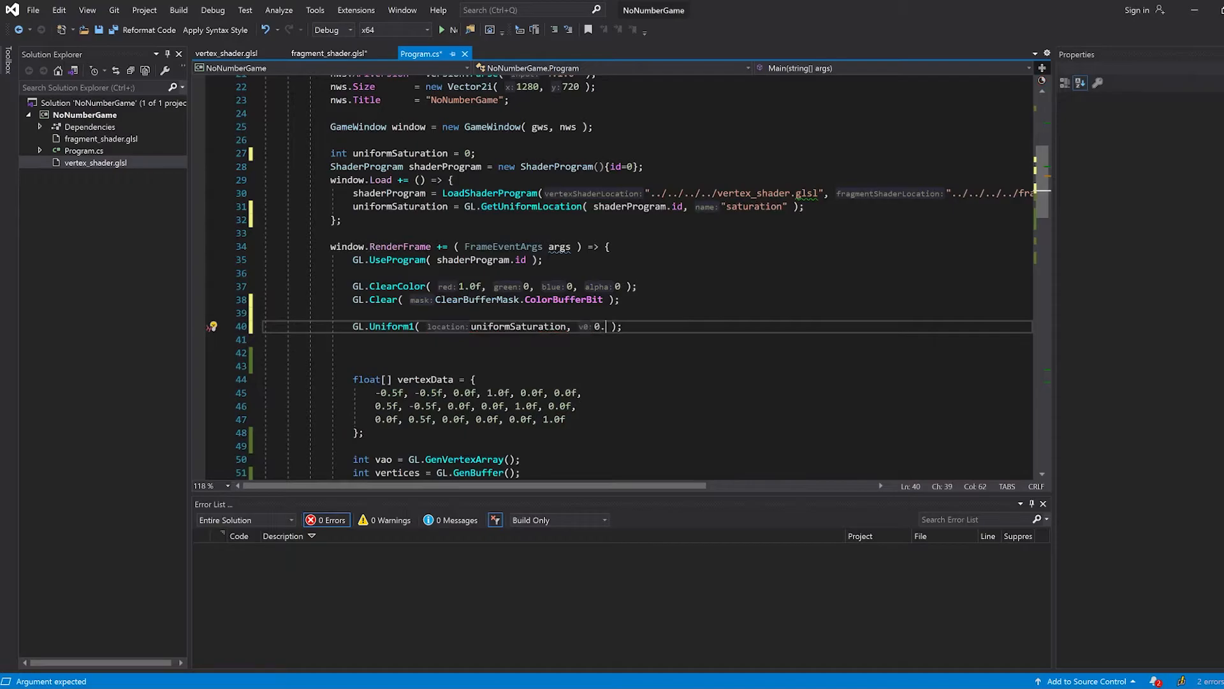
pyautogui.write('5f')
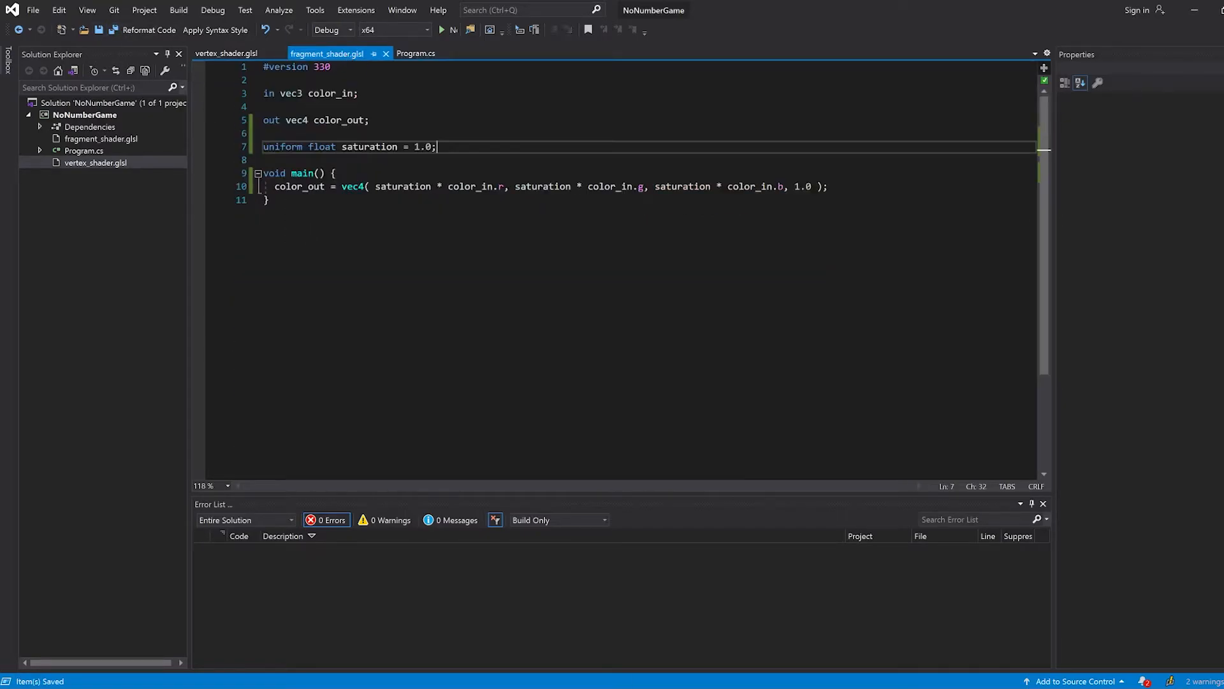
pyautogui.click(415, 54)
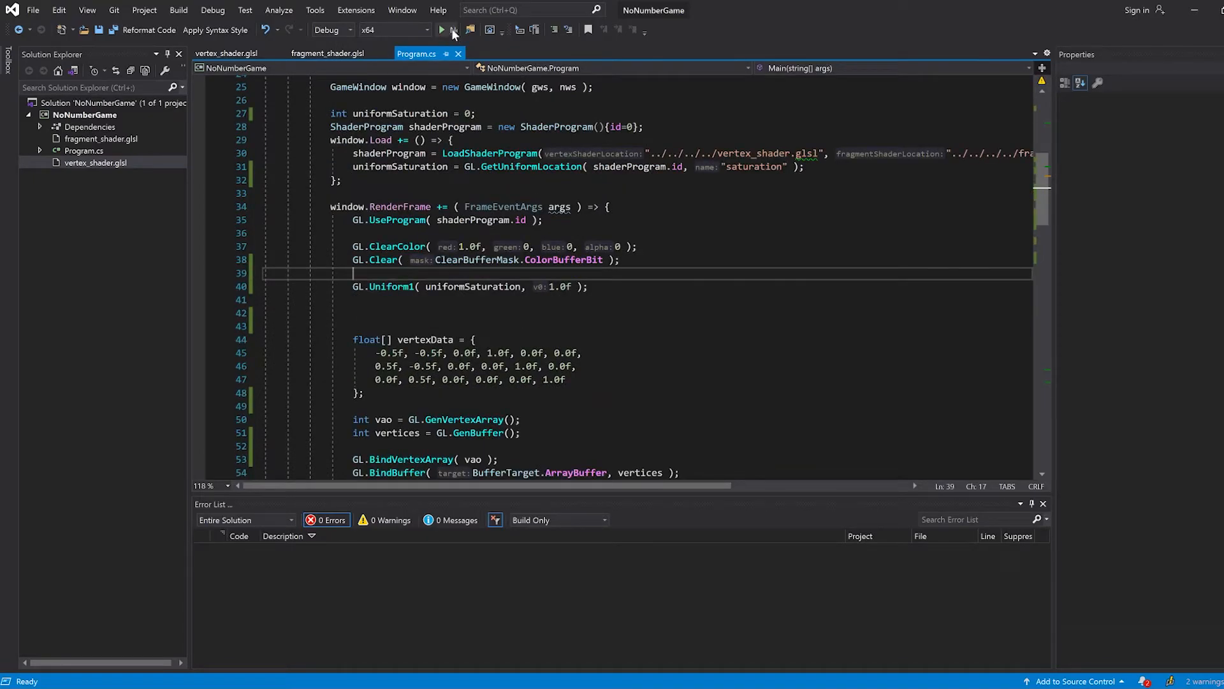
# Run NoNumberGame, see the full-colour triangle on red, and close the game window.
pyautogui.click(441, 29)
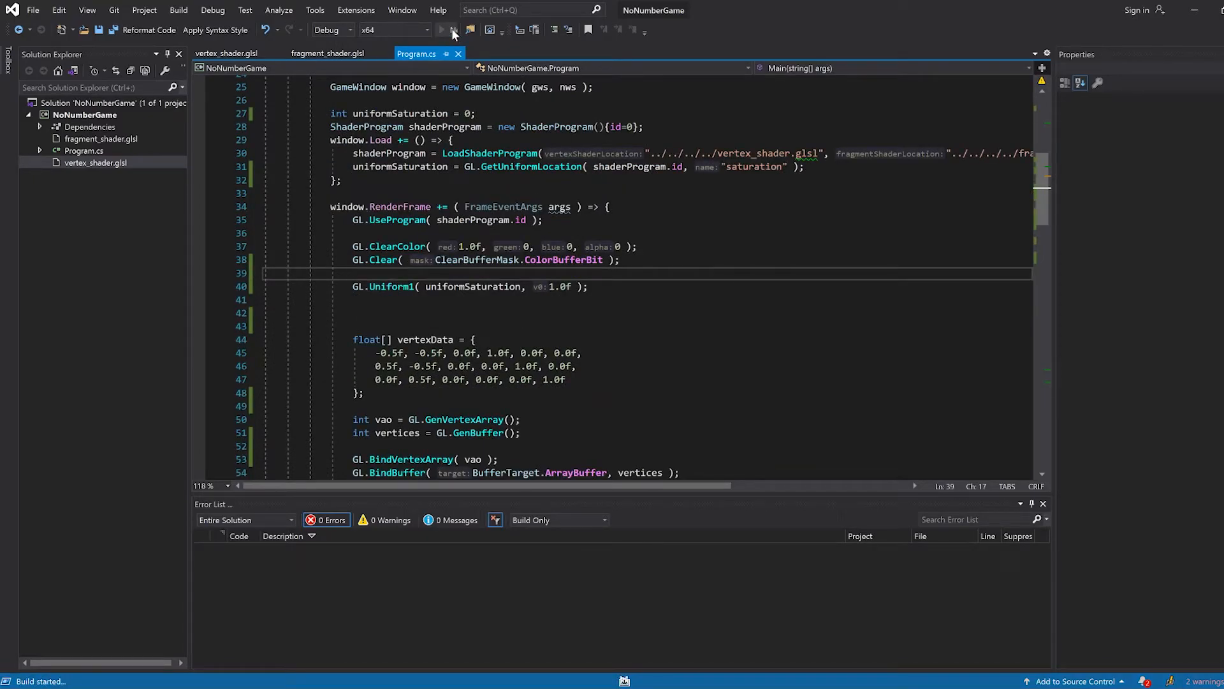
pyautogui.click(452, 30)
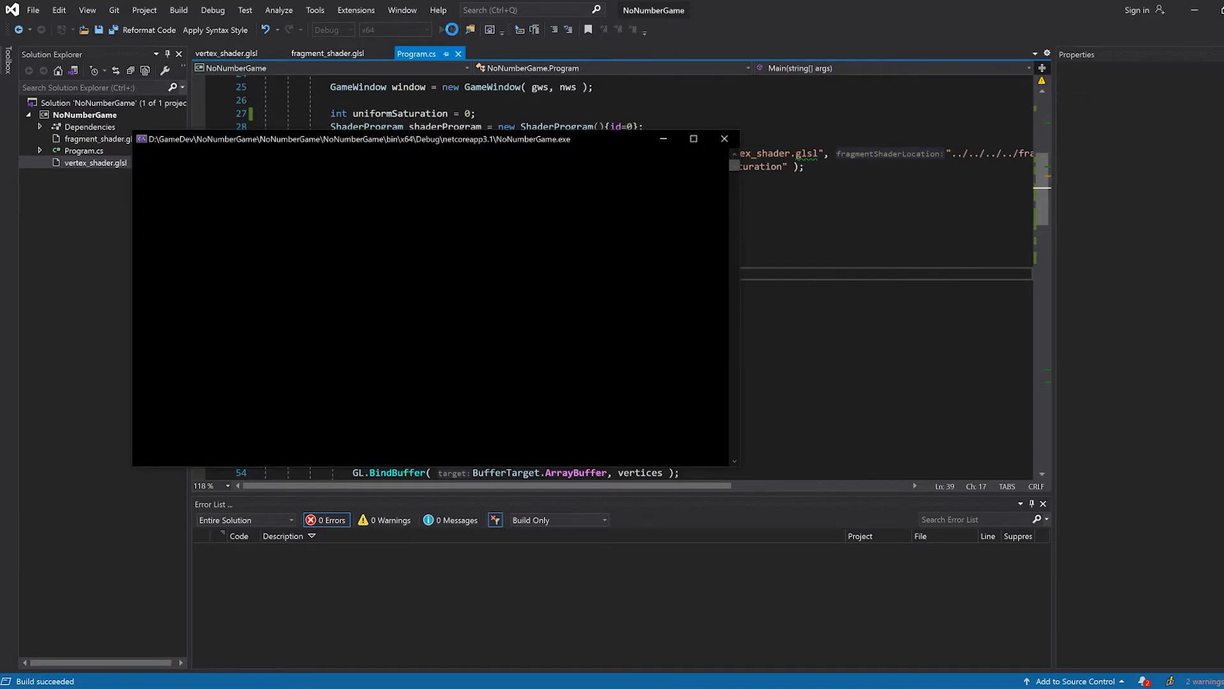
pyautogui.click(442, 29)
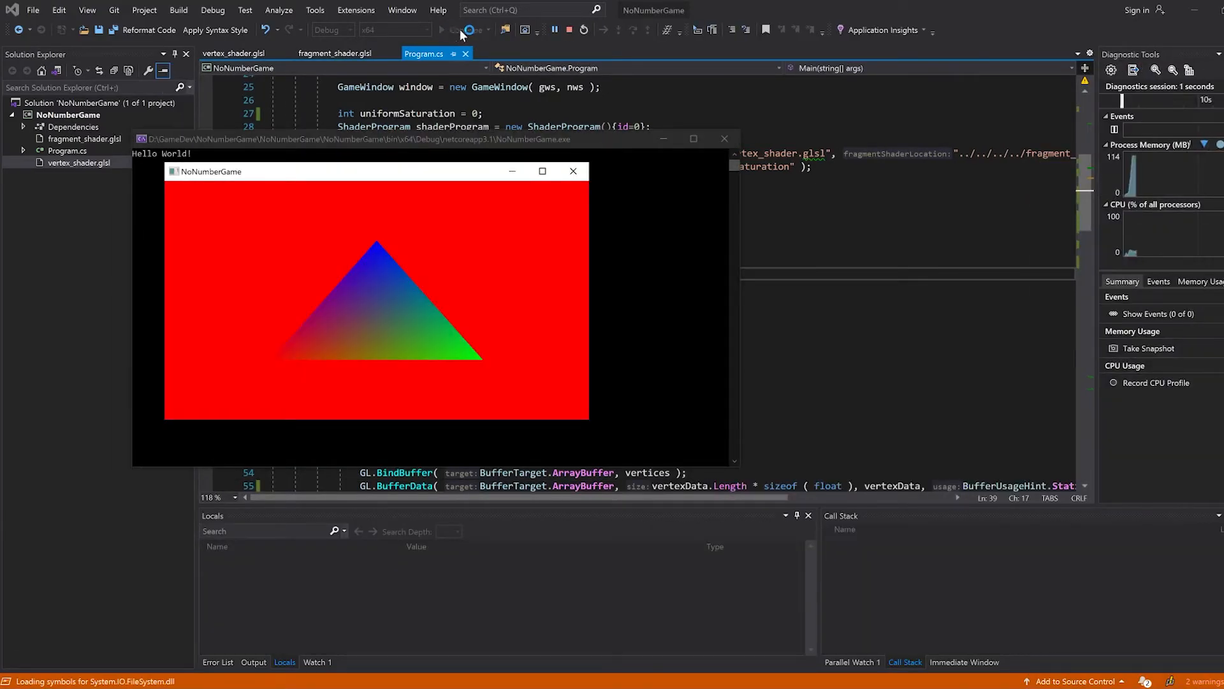
pyautogui.click(466, 30)
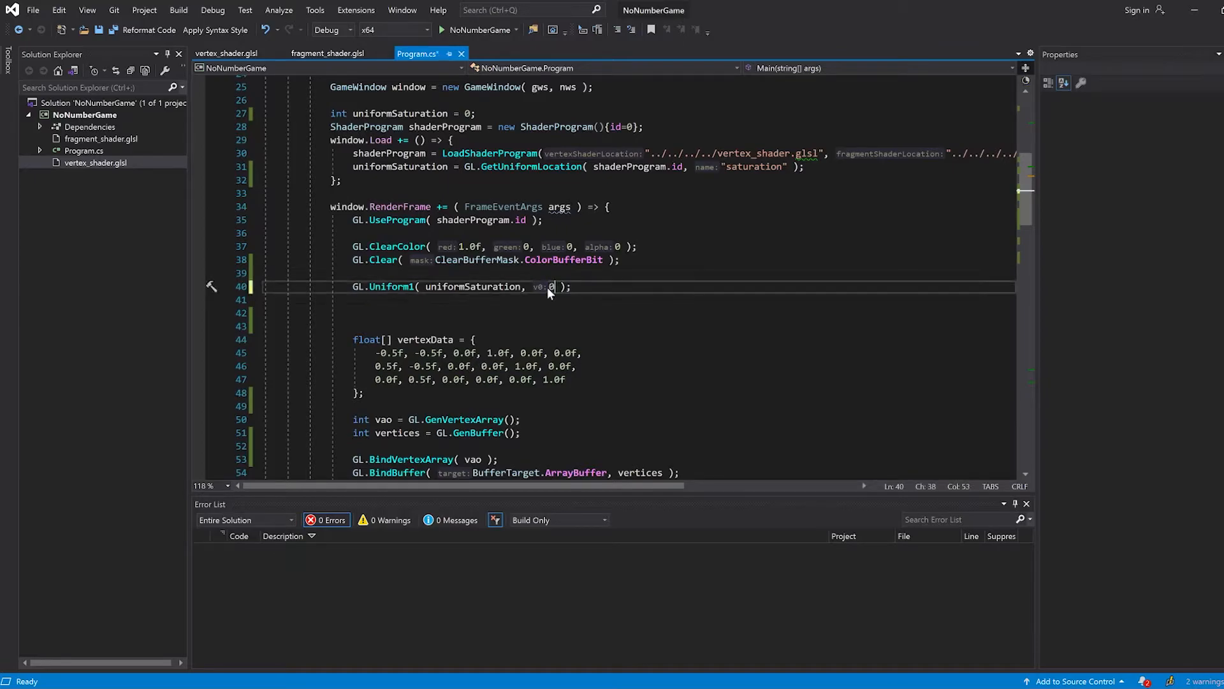
# Run the game with saturation 0.5f, seeing the triangle dimmed on the red background, then stop it.
pyautogui.write('0.5f')
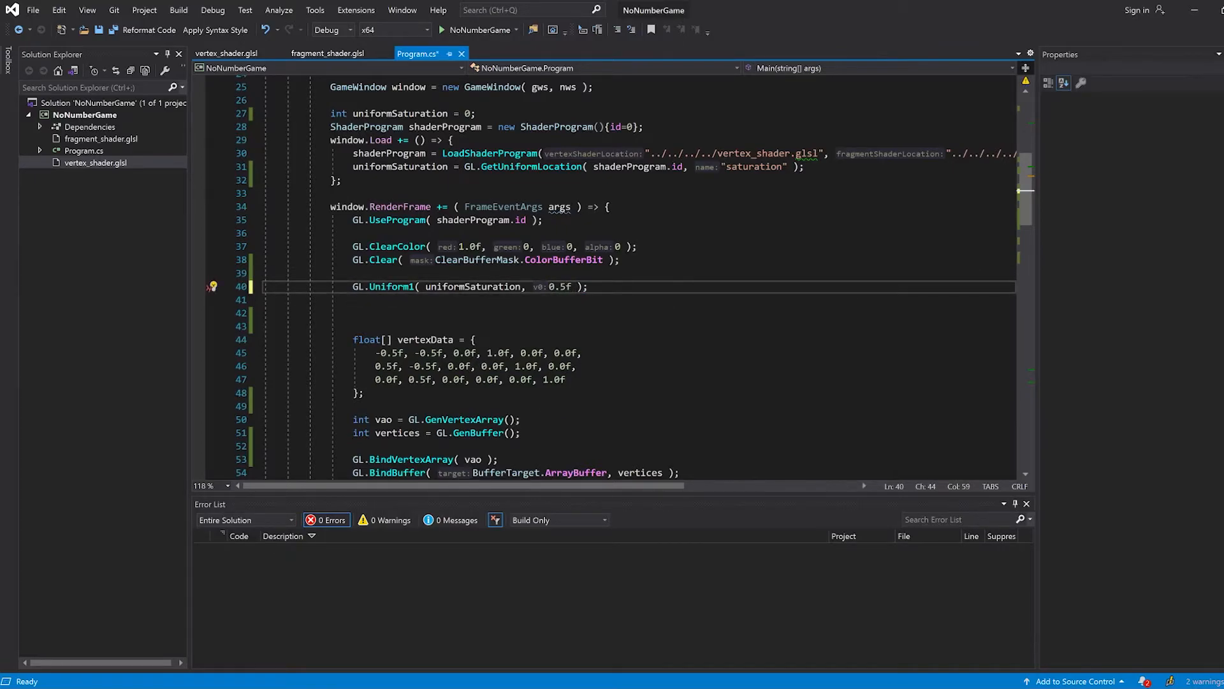
pyautogui.click(327, 53)
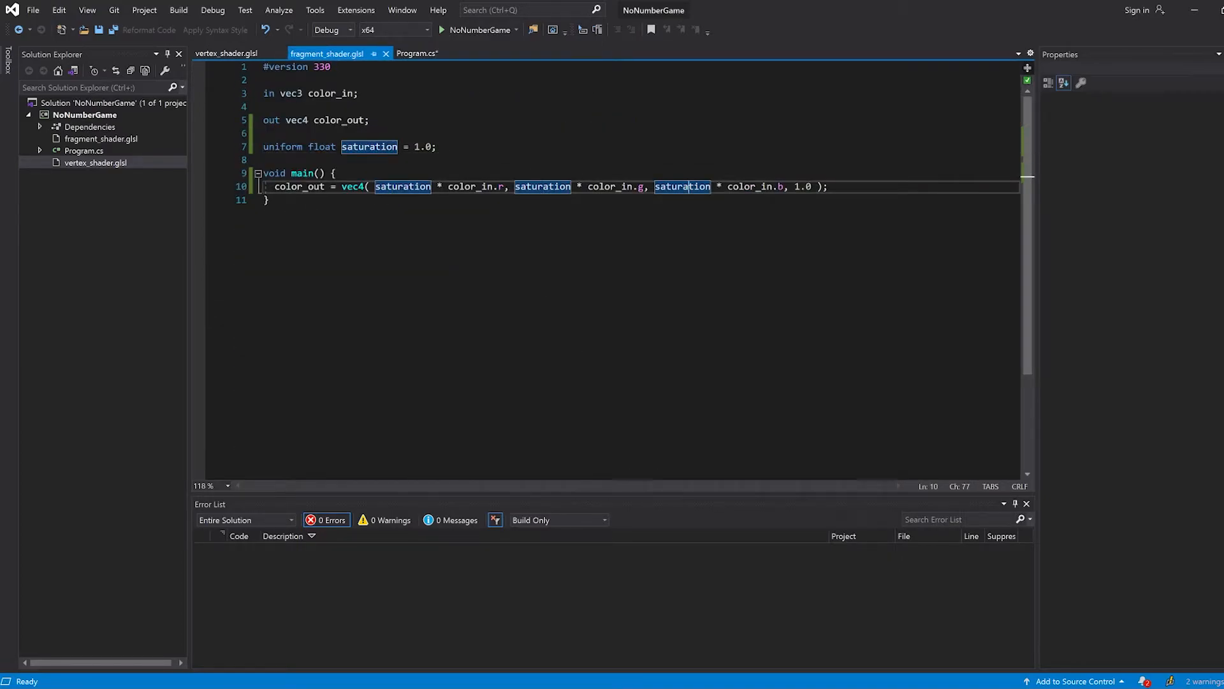
pyautogui.click(443, 29)
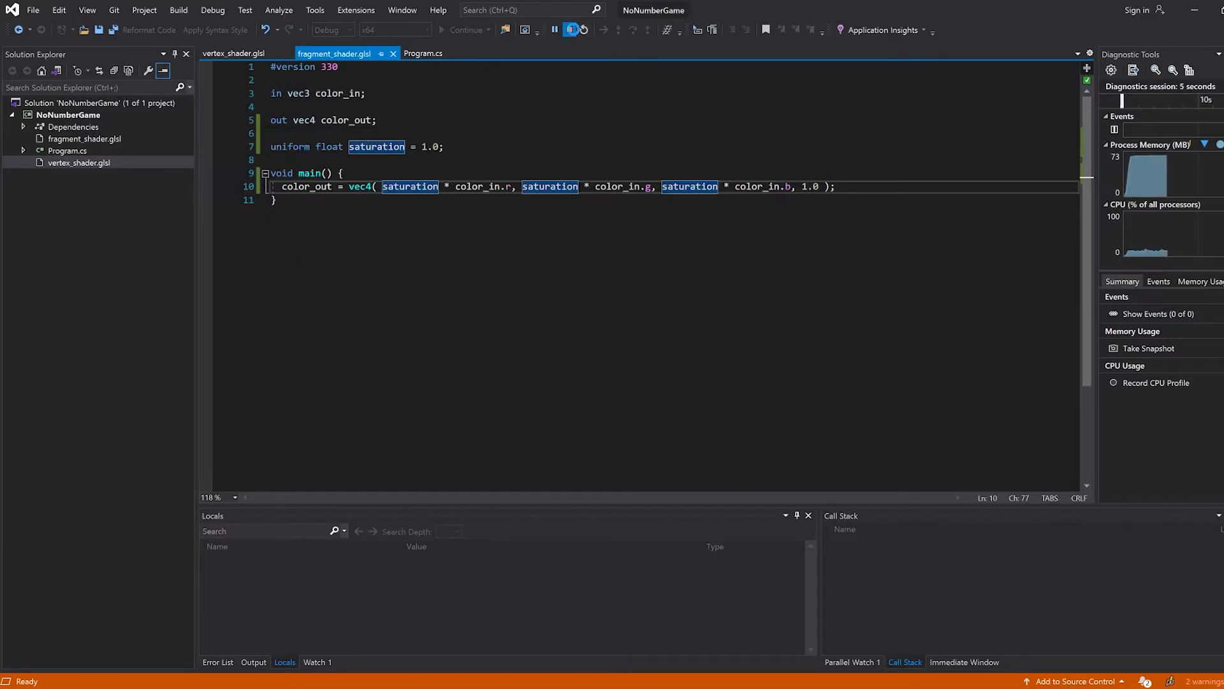
pyautogui.click(422, 53)
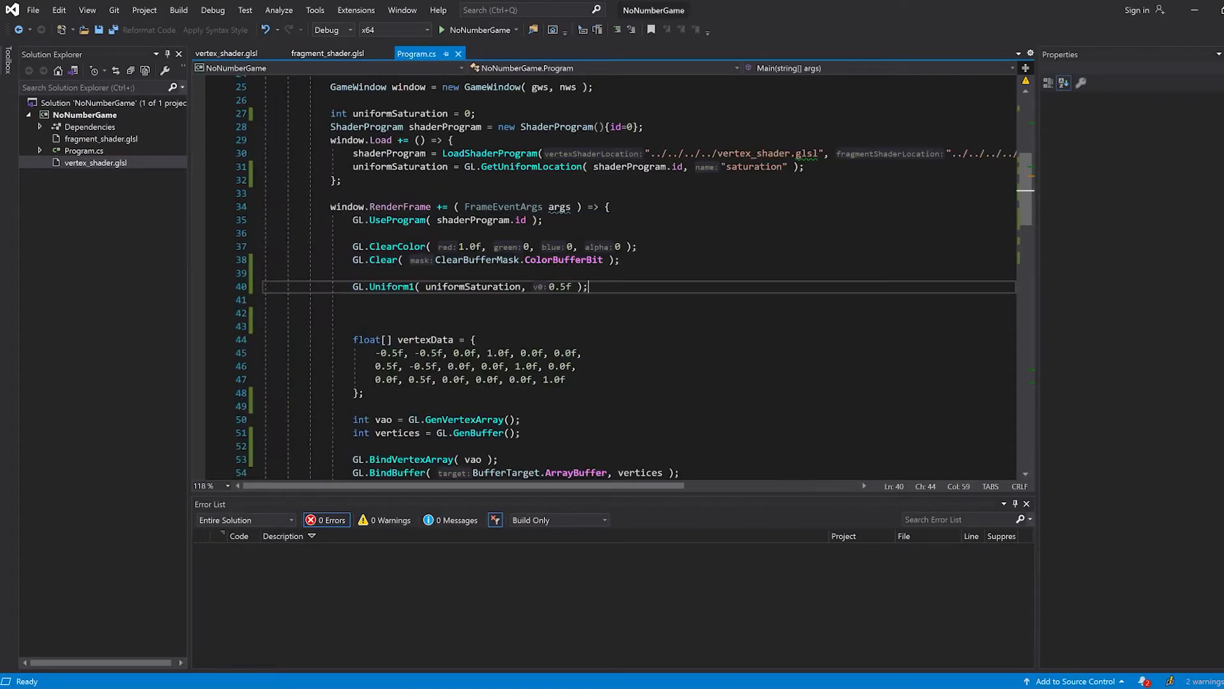
# Run again with saturation 0.1f (almost black) and 0.0f (fully black triangle), stopping each run.
pyautogui.click(475, 30)
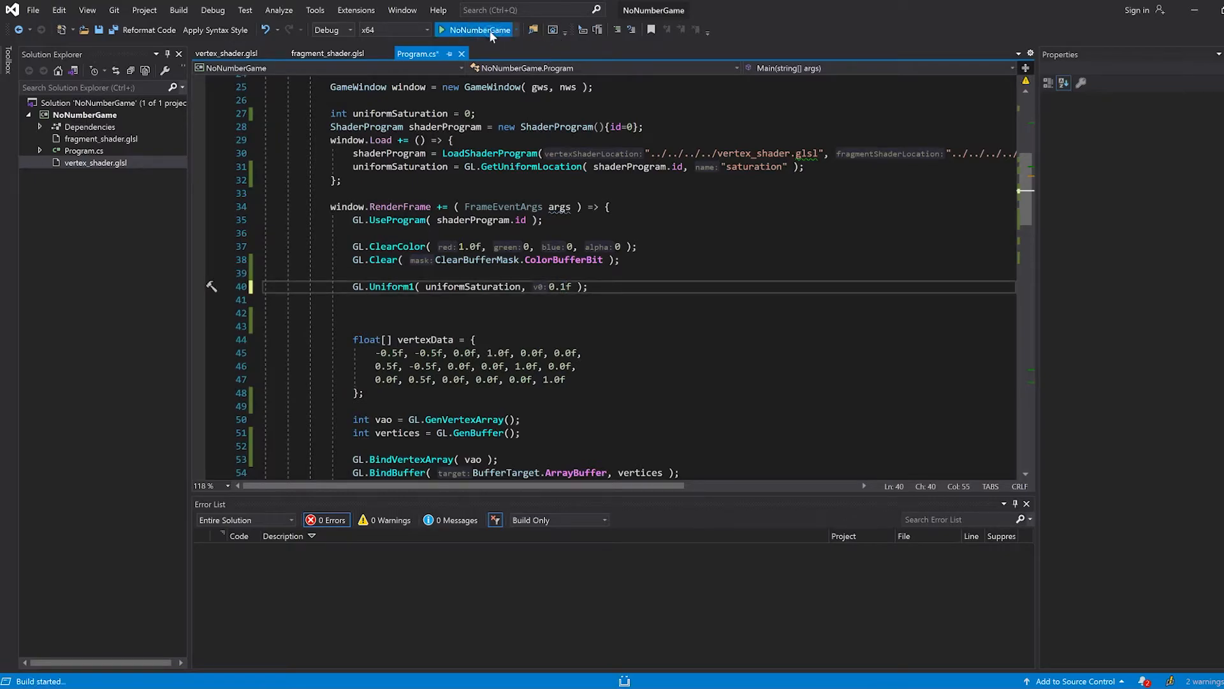
pyautogui.click(475, 30)
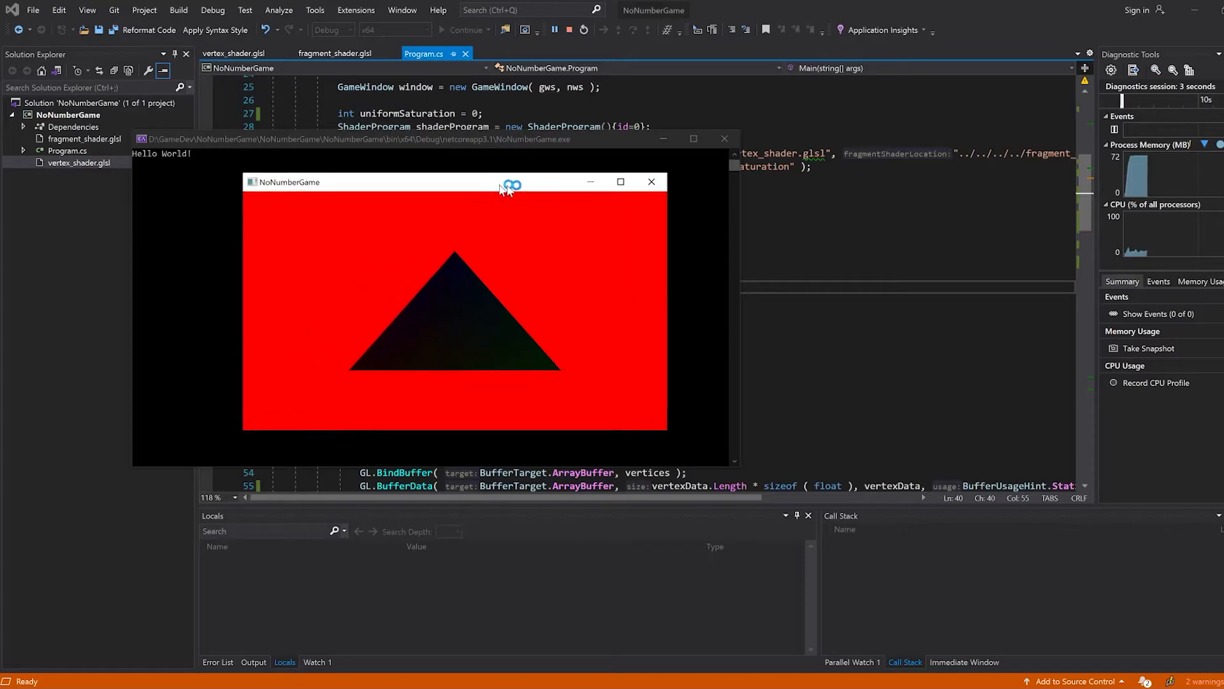
pyautogui.moveTo(507, 183); pyautogui.dragTo(500, 185)
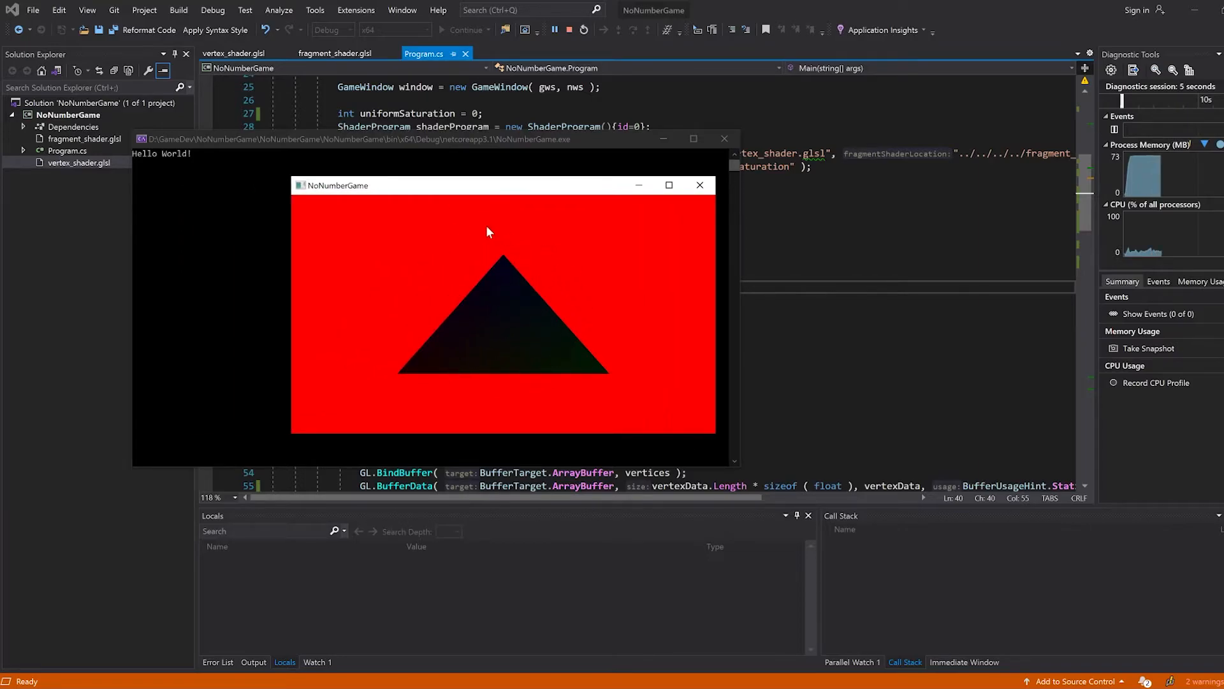
pyautogui.moveTo(506, 301)
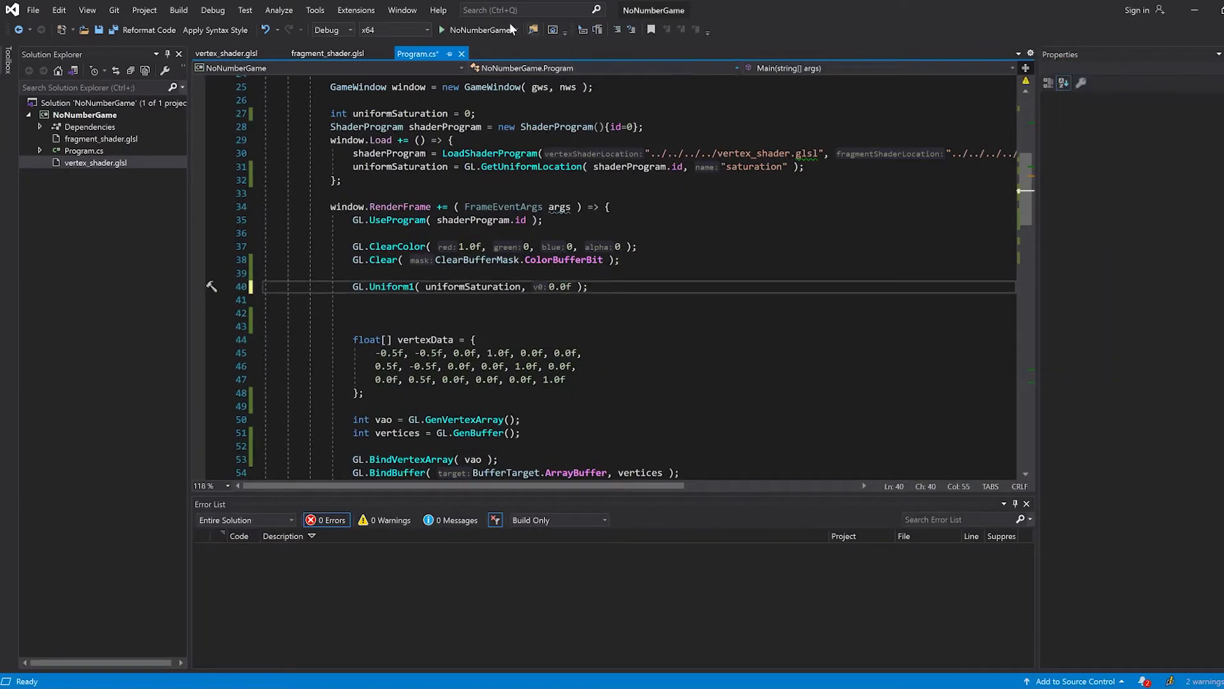
pyautogui.click(443, 29)
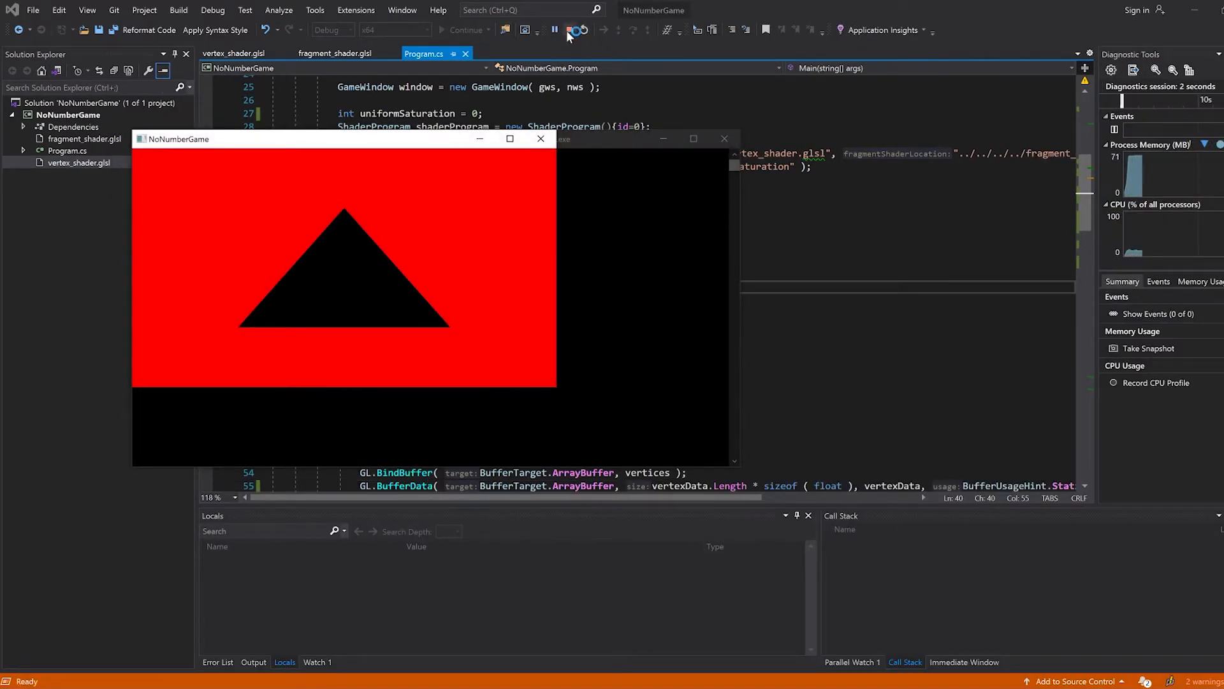
pyautogui.click(581, 29)
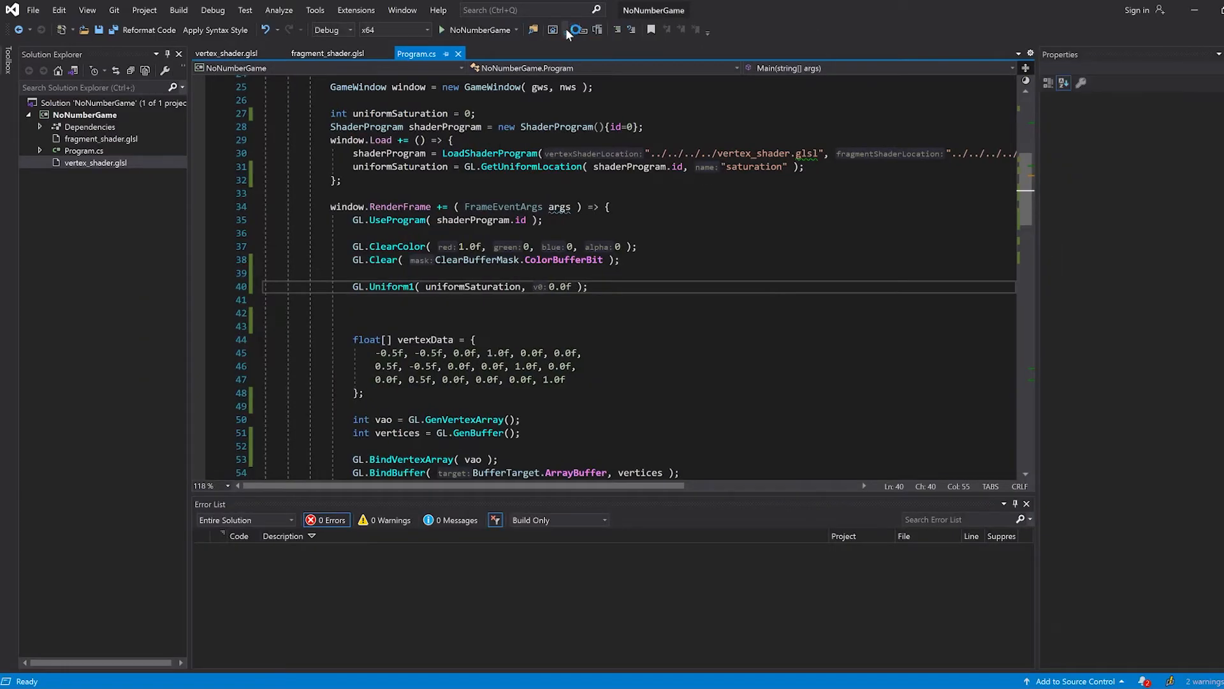
# Run with saturation 5.0f showing a washed-out whitened triangle, stop, and cut GL.Uniform1 from RenderFrame.
pyautogui.write('2')
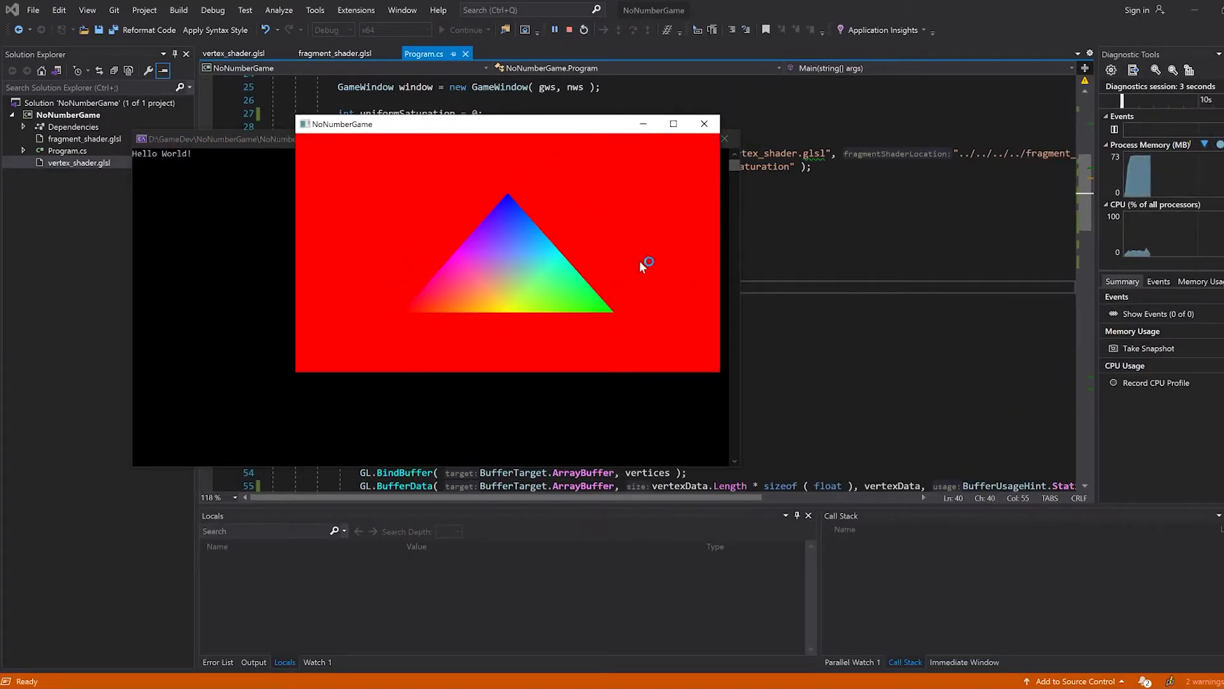
pyautogui.click(703, 124)
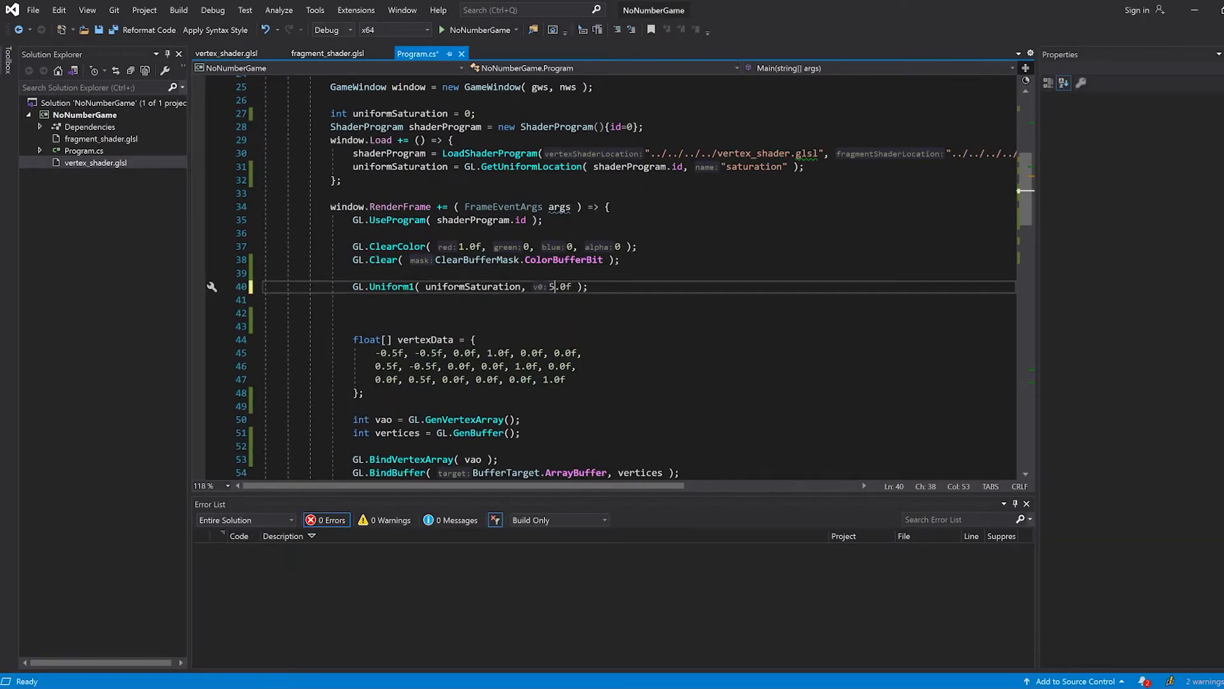
pyautogui.click(446, 29)
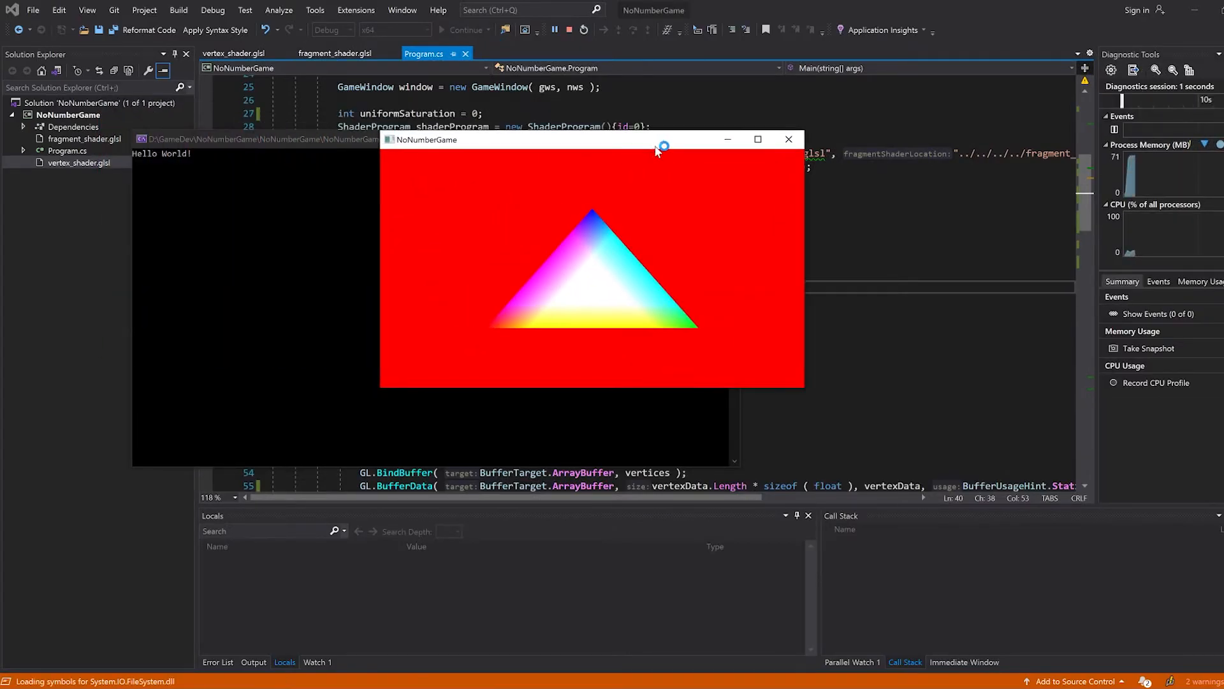
pyautogui.moveTo(761, 267)
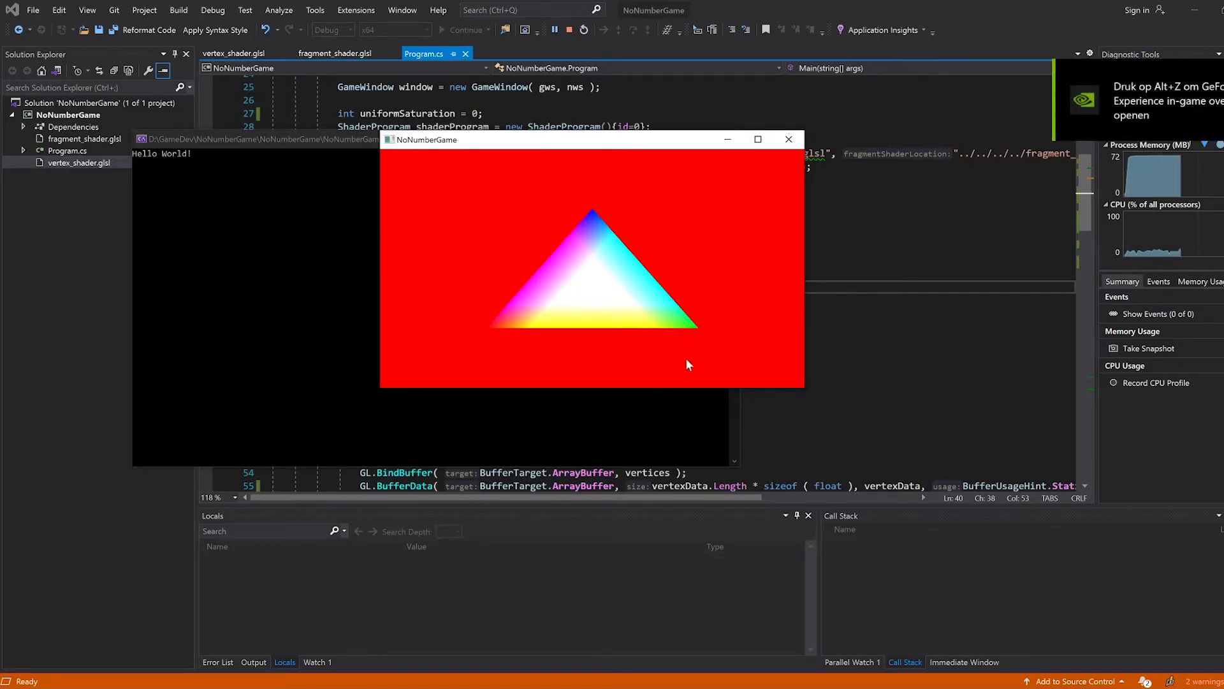
pyautogui.moveTo(582, 41)
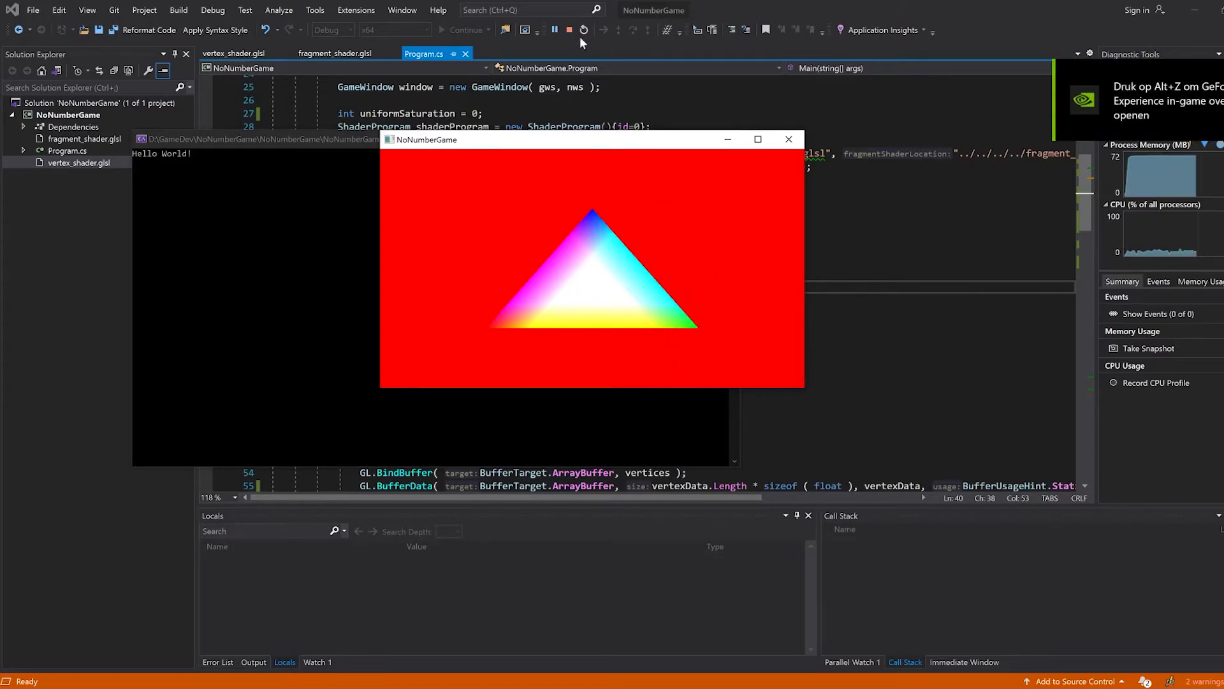
pyautogui.moveTo(571, 29)
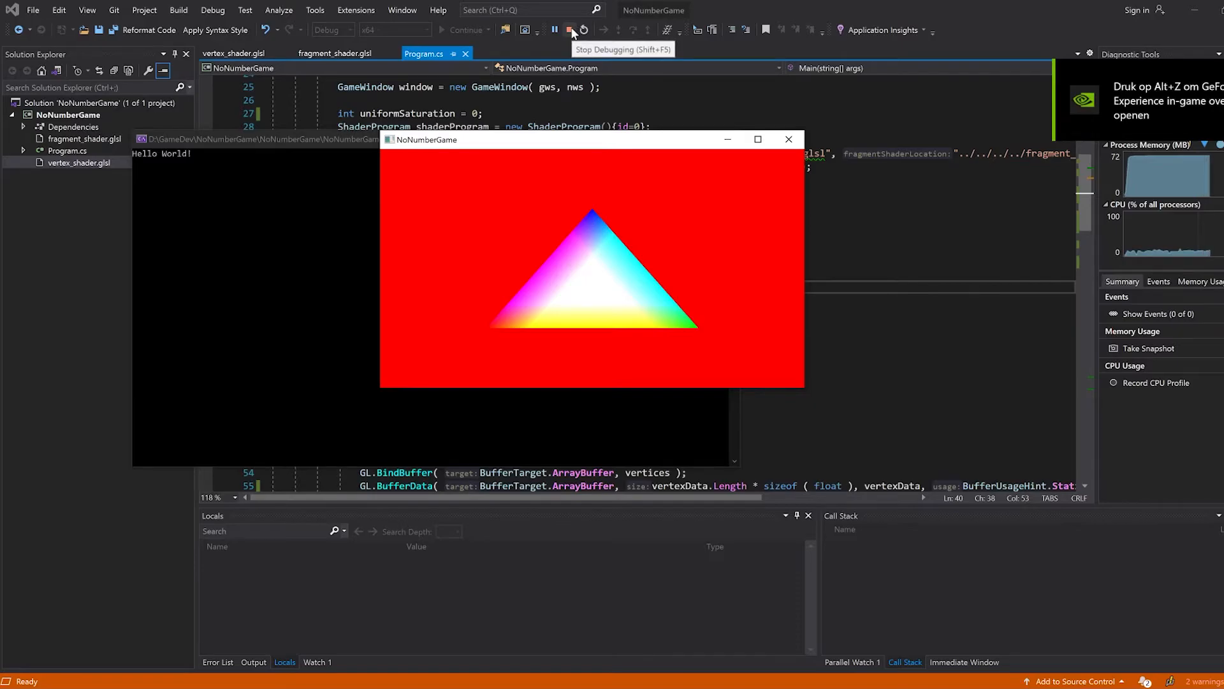
pyautogui.click(572, 29)
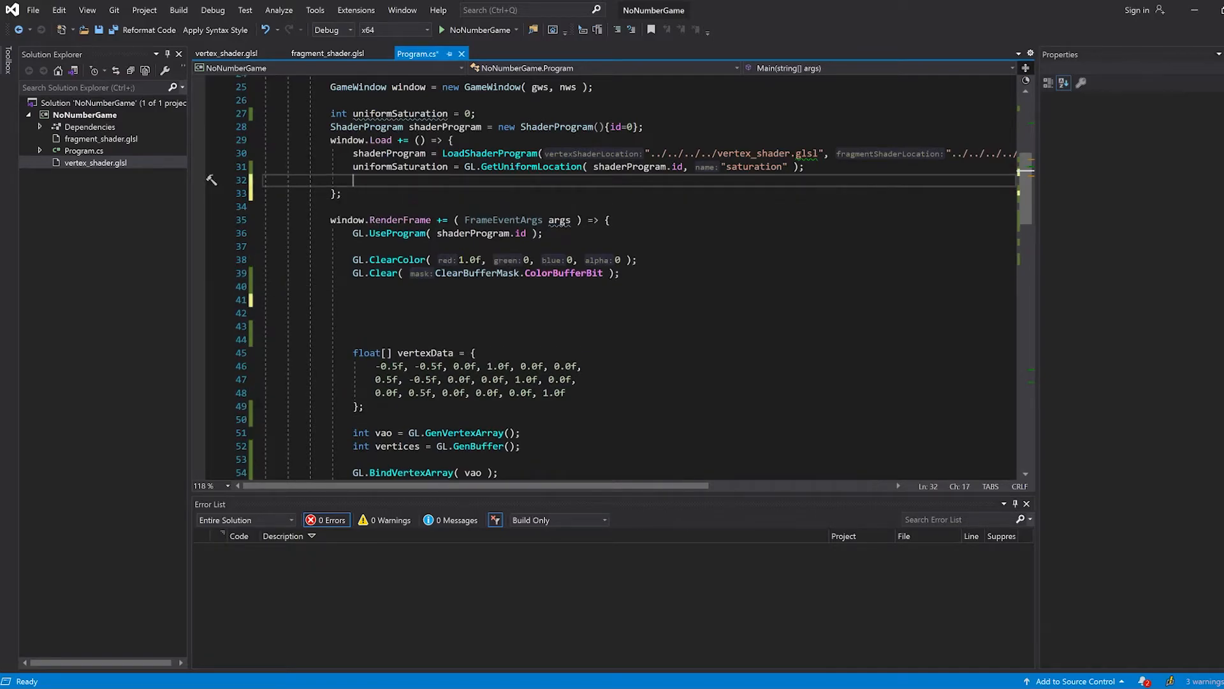
# Paste GL.Uniform1(uniformSaturation, 5.0f) into window.Load, run it, and add GL.UseProgram above it.
pyautogui.click(480, 30)
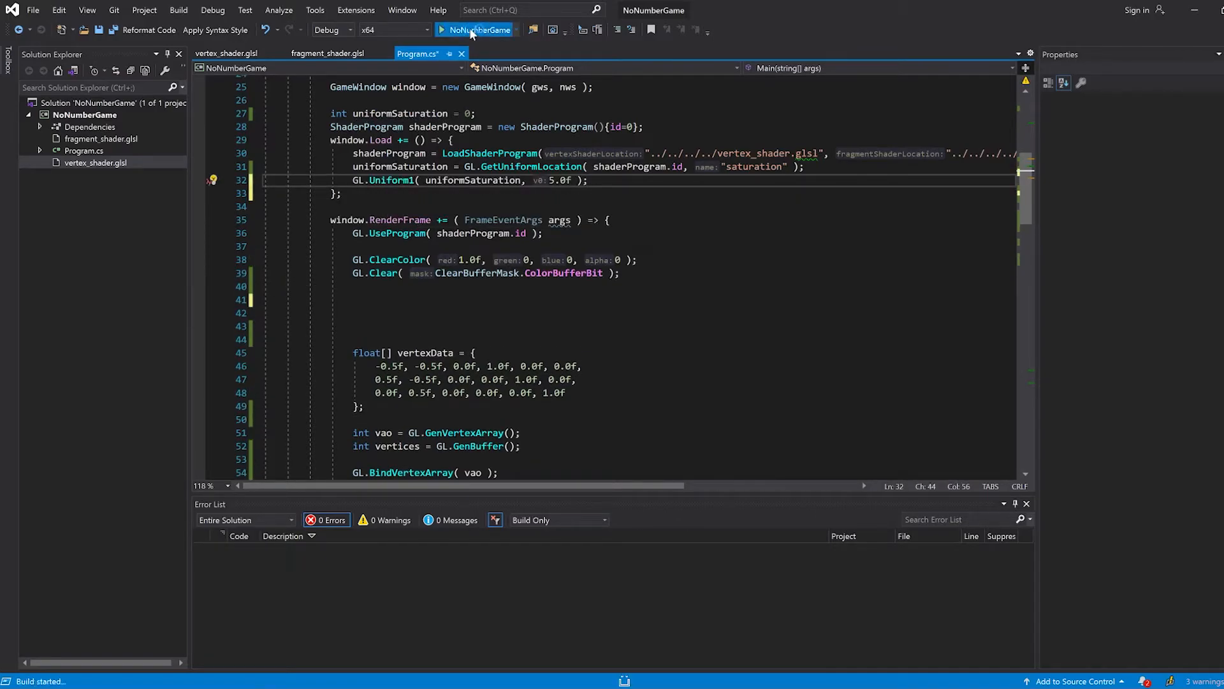
pyautogui.click(443, 29)
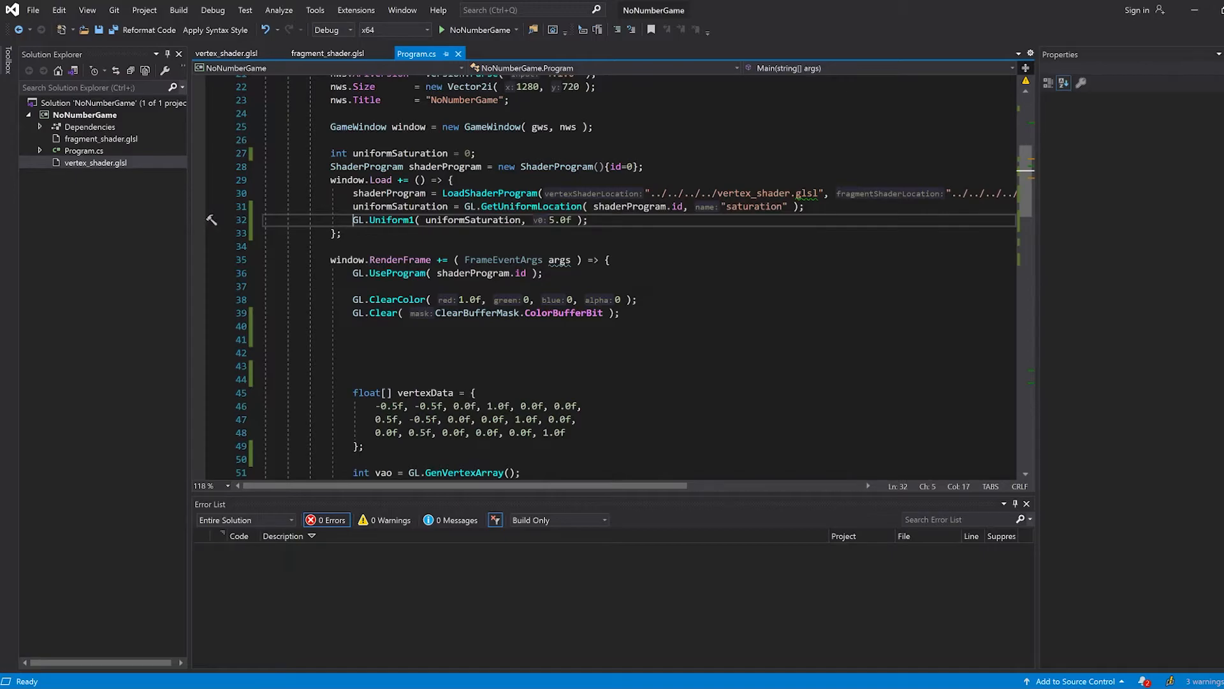
pyautogui.press('Enter')
pyautogui.write('GL.UseProgram( shaderProgram.id );')
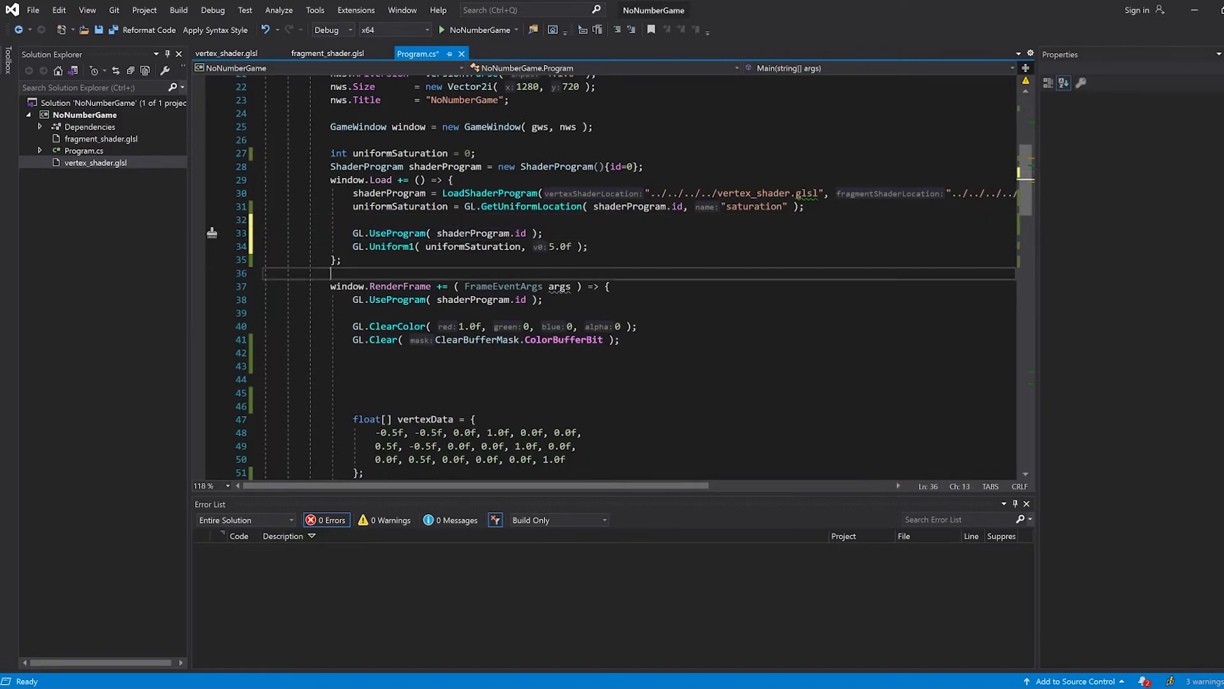
pyautogui.click(441, 29)
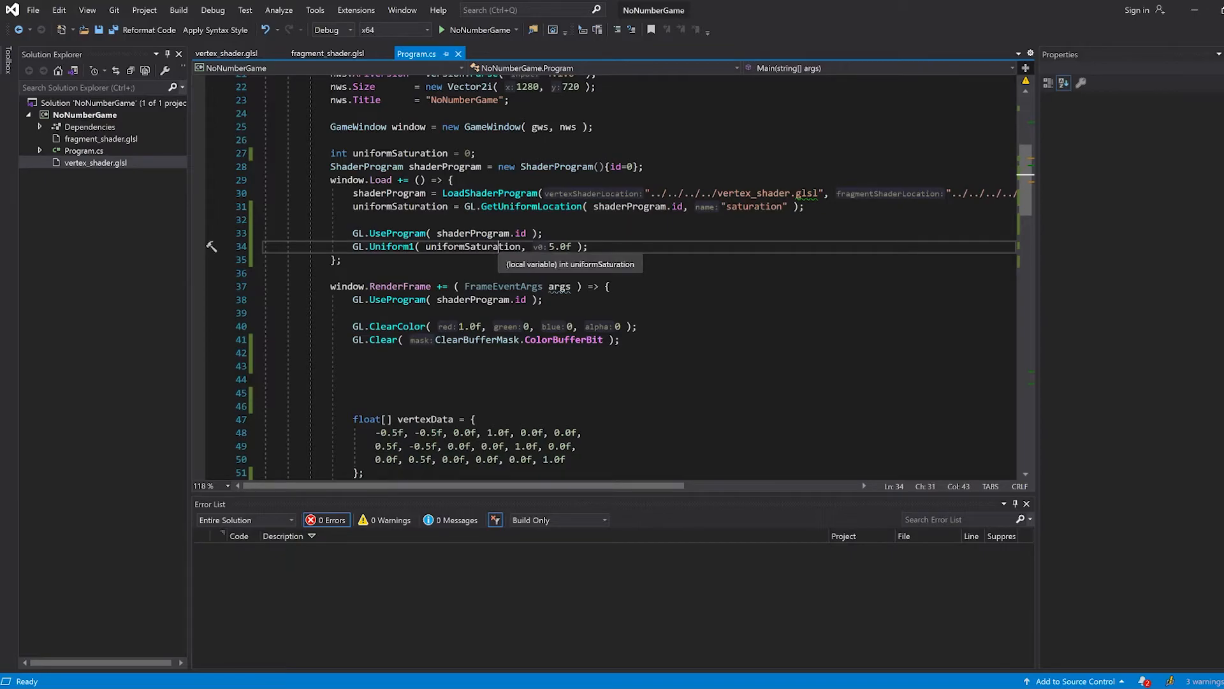
# Check the uniformSaturation name against fragment_shader.glsl and return to Program.cs.
pyautogui.doubleClick(468, 246)
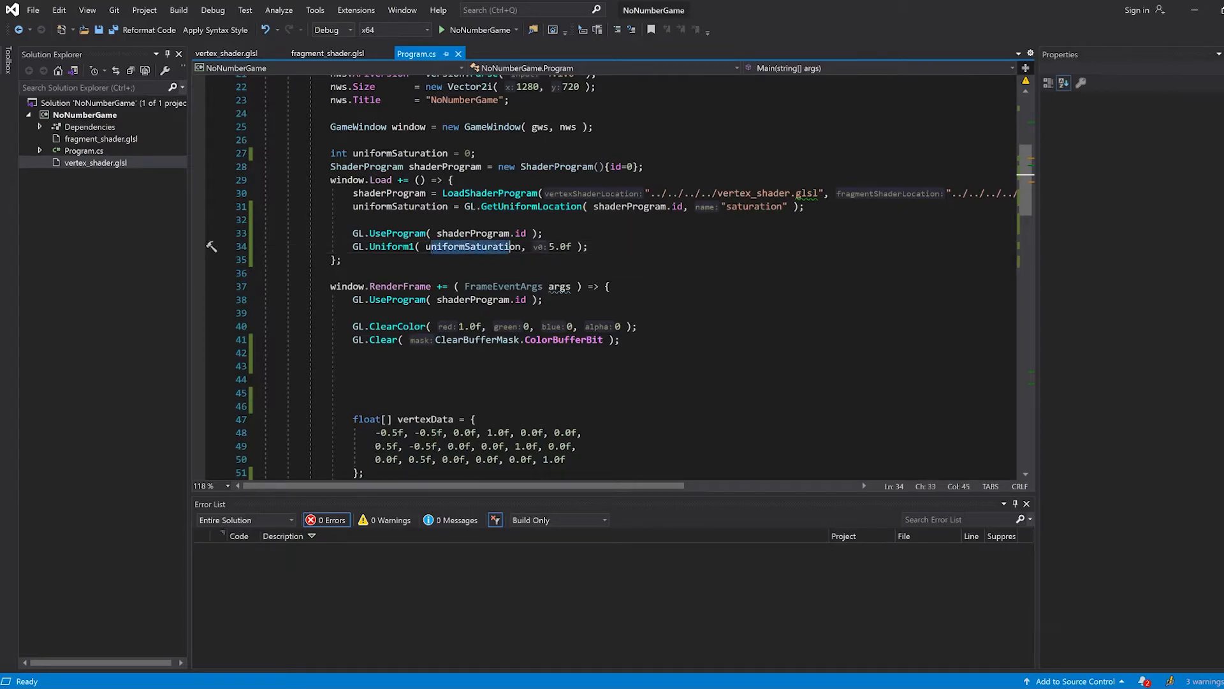
pyautogui.moveTo(516, 251)
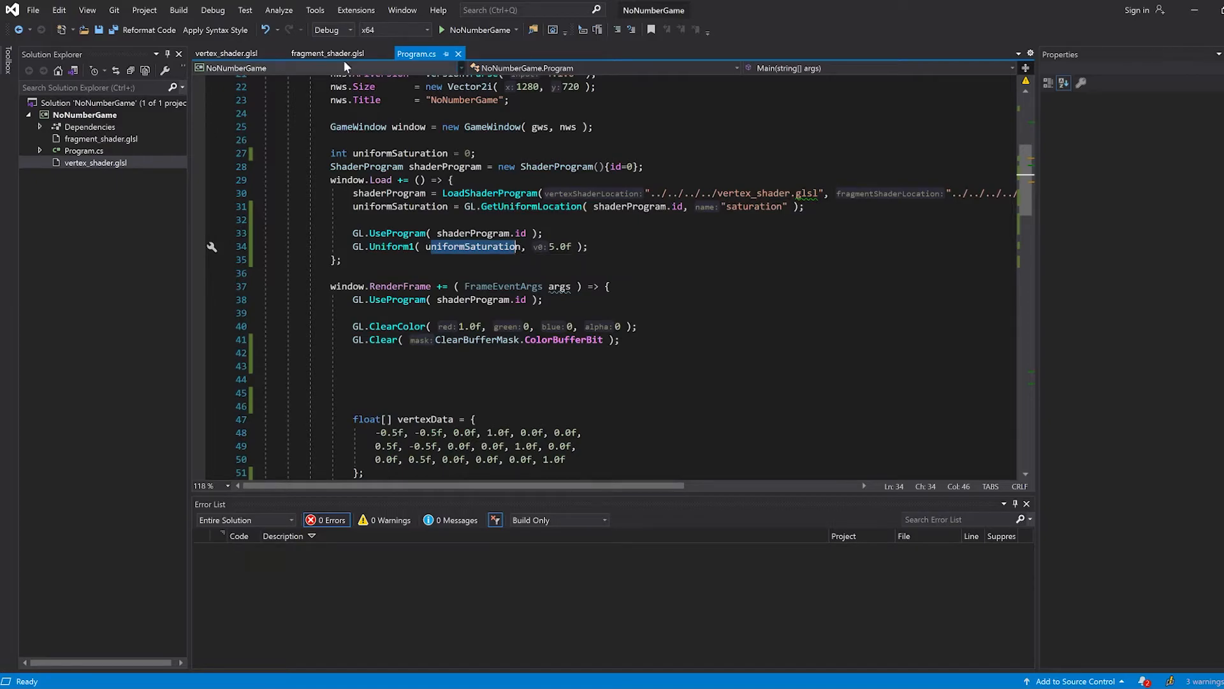
pyautogui.moveTo(471, 246)
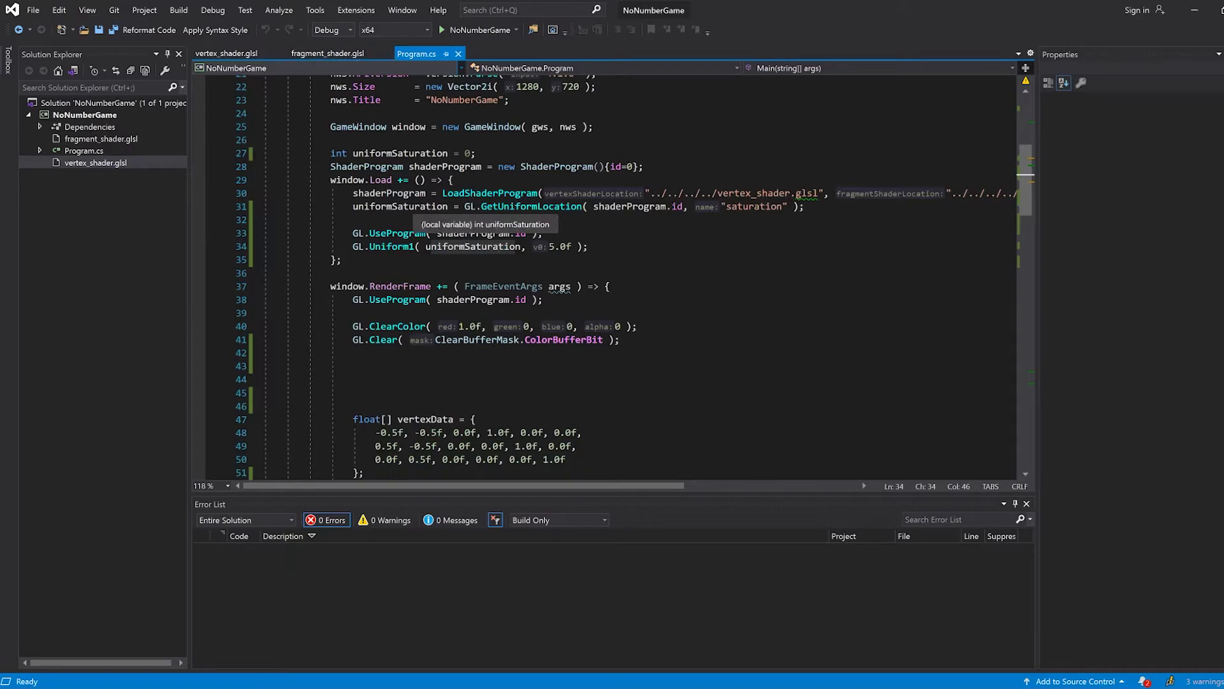
pyautogui.click(327, 53)
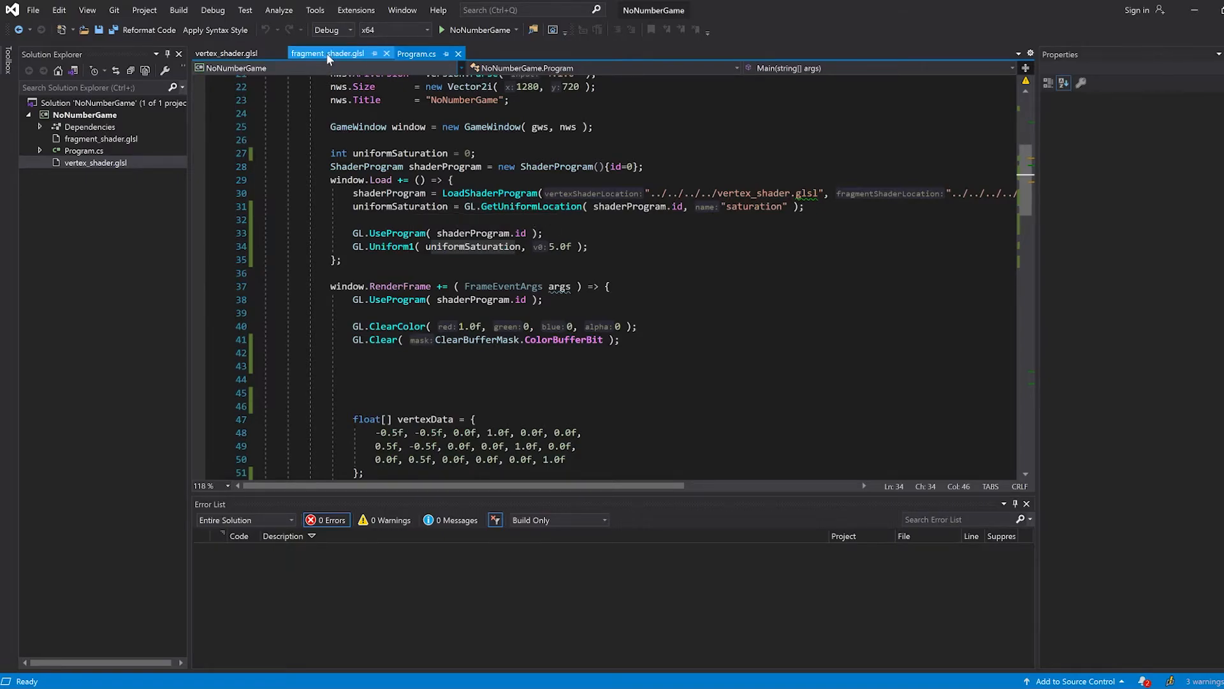
pyautogui.click(327, 54)
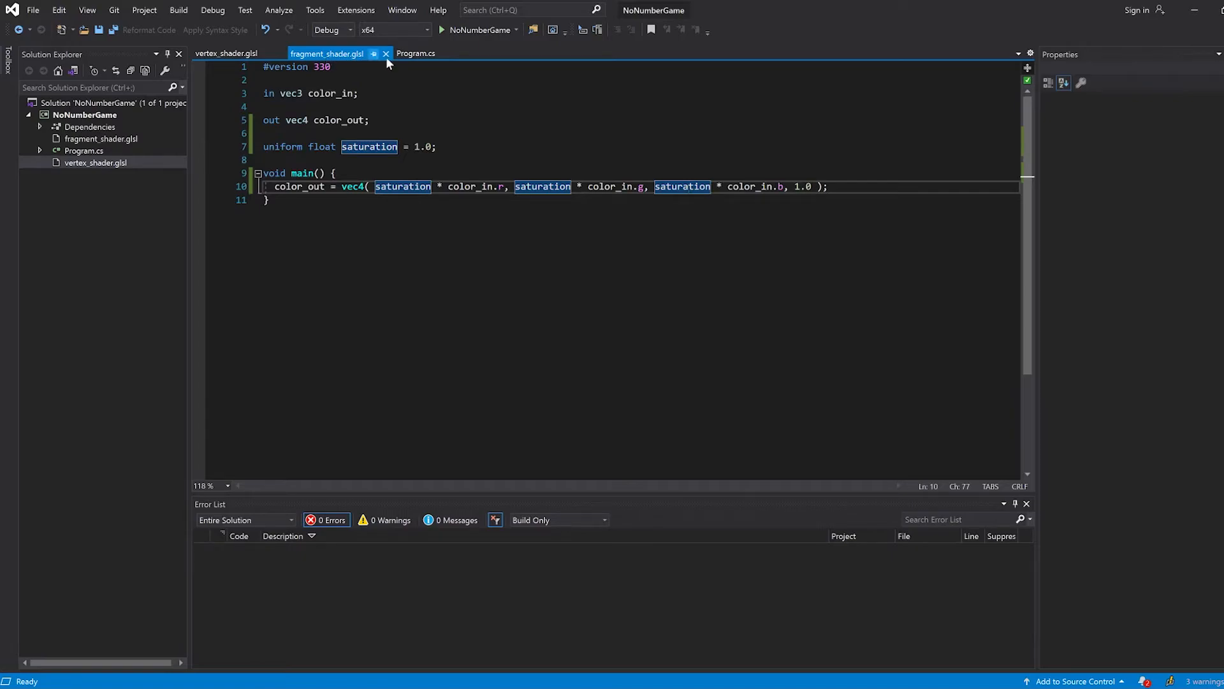
pyautogui.click(416, 54)
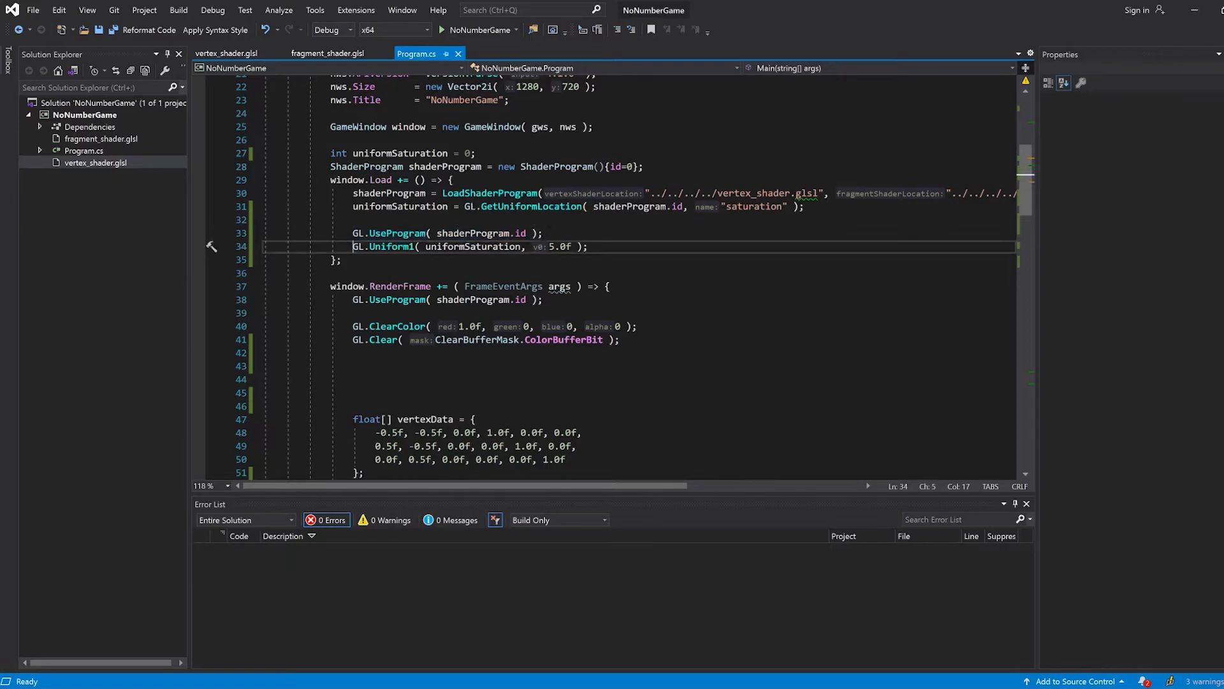
# Revert to setting the uniform every frame and declare a counter starting at 0 above RenderFrame.
pyautogui.moveTo(351, 232); pyautogui.dragTo(586, 246)
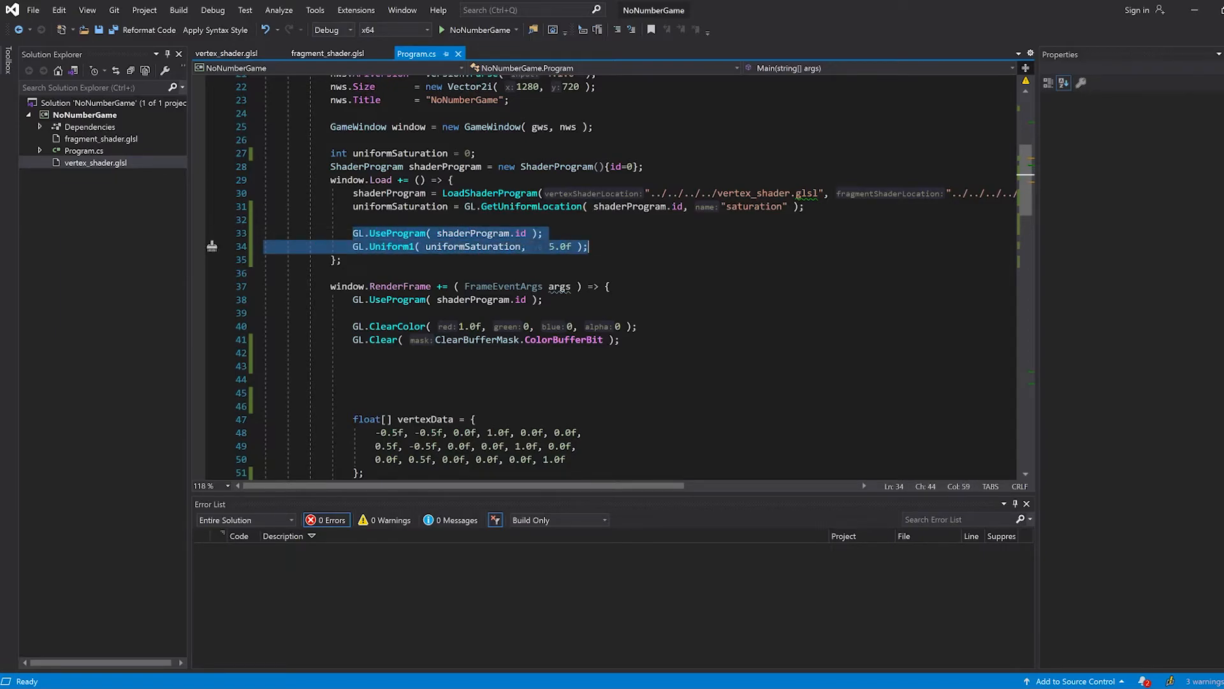
pyautogui.press('Delete')
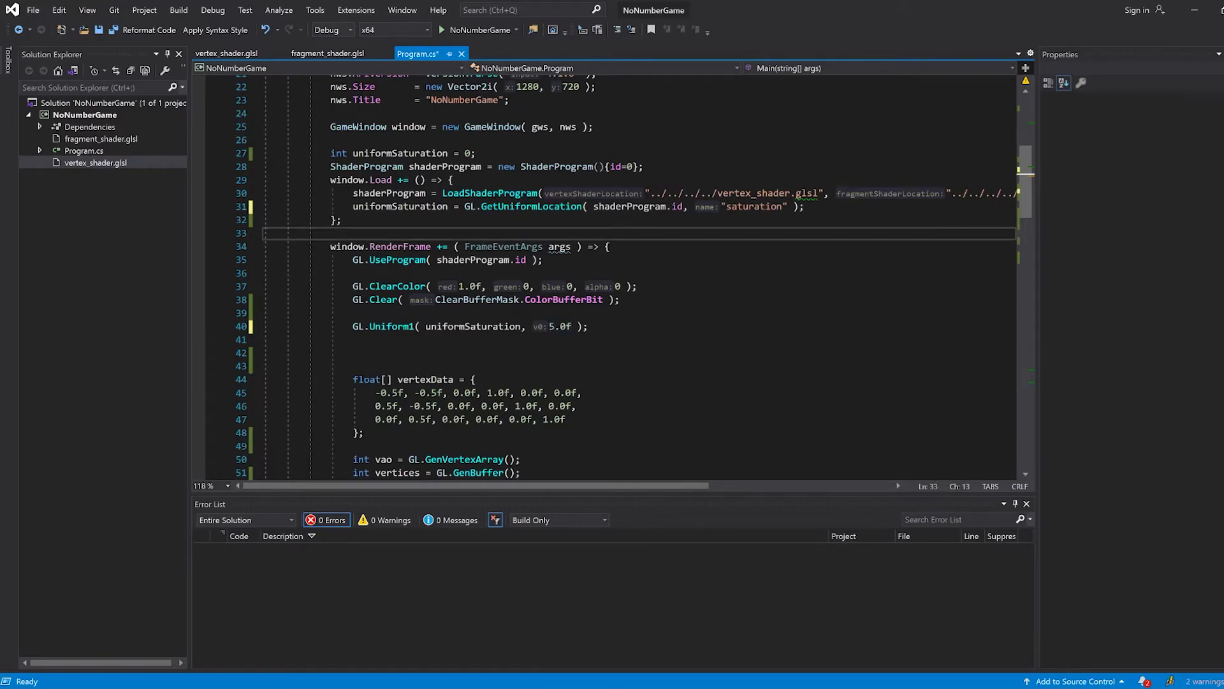
pyautogui.write('flo')
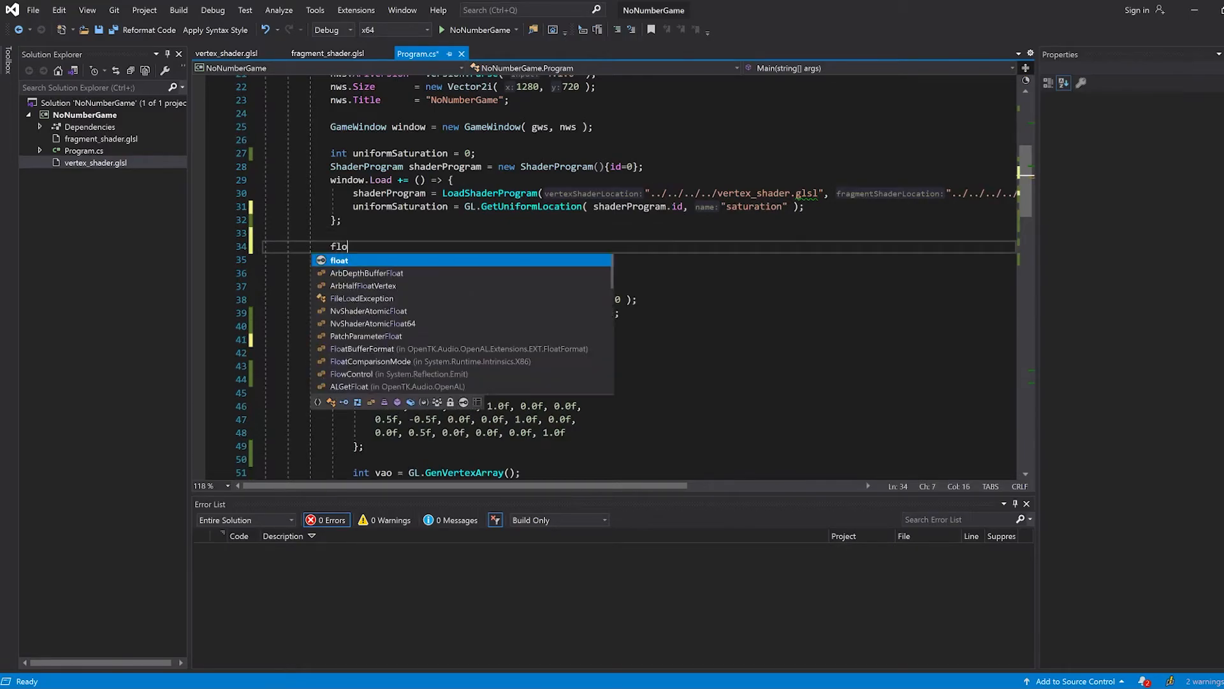
pyautogui.write('float counter =')
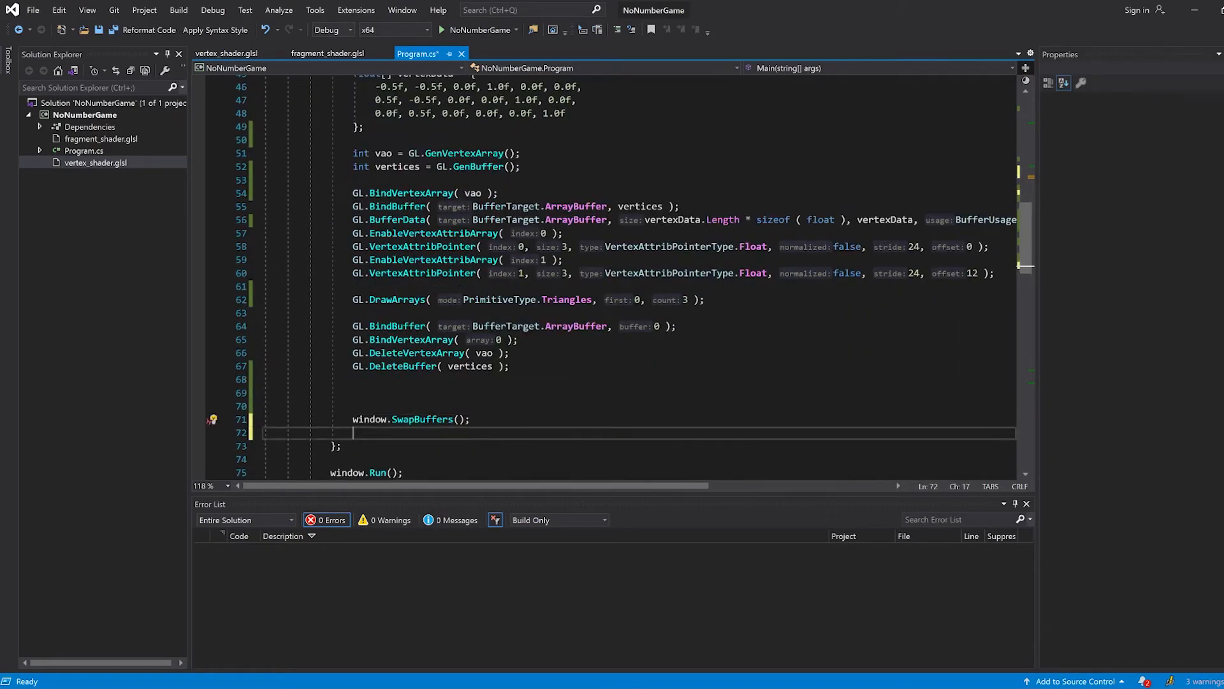
# Increment the counter after SwapBuffers each frame, ending with int counter and ++counter;.
pyautogui.write('counter +=')
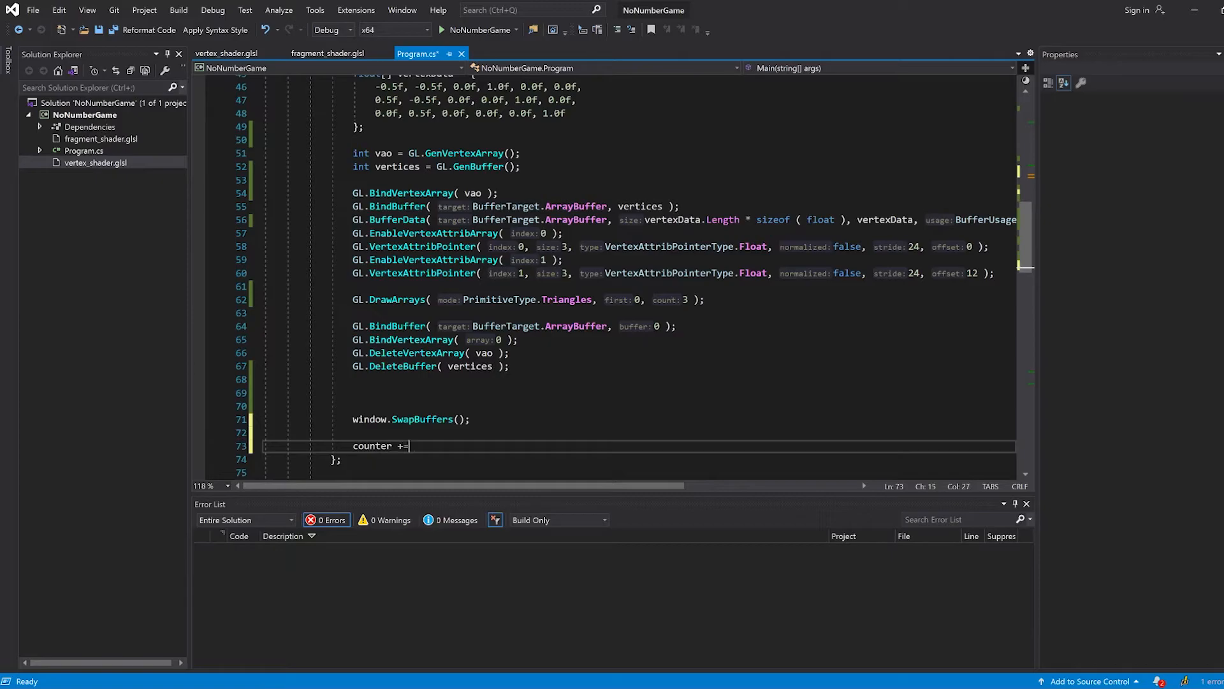
pyautogui.write('0.001f')
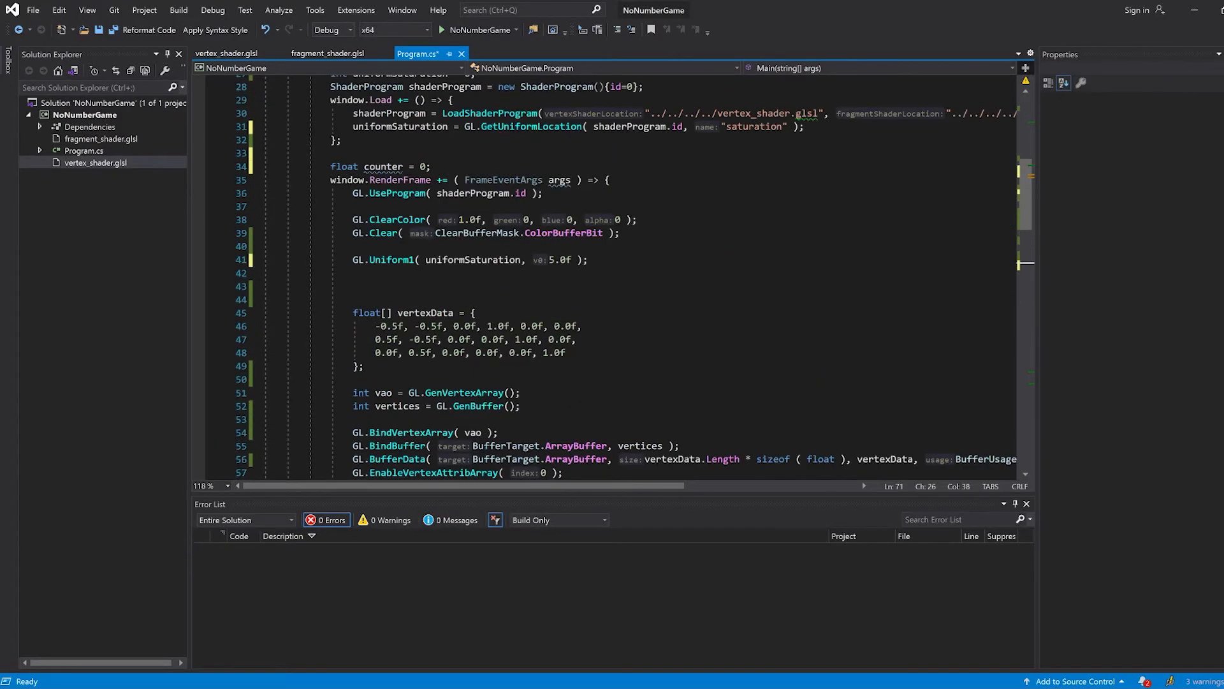
pyautogui.scroll(-3)
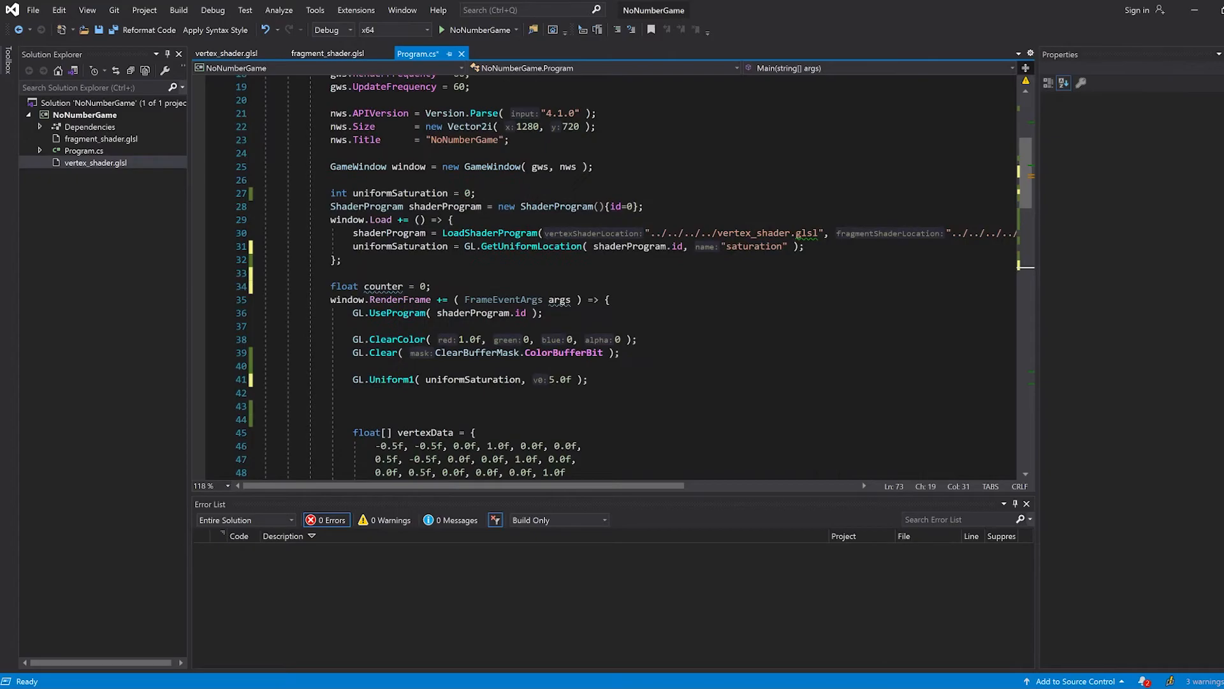
pyautogui.write('i')
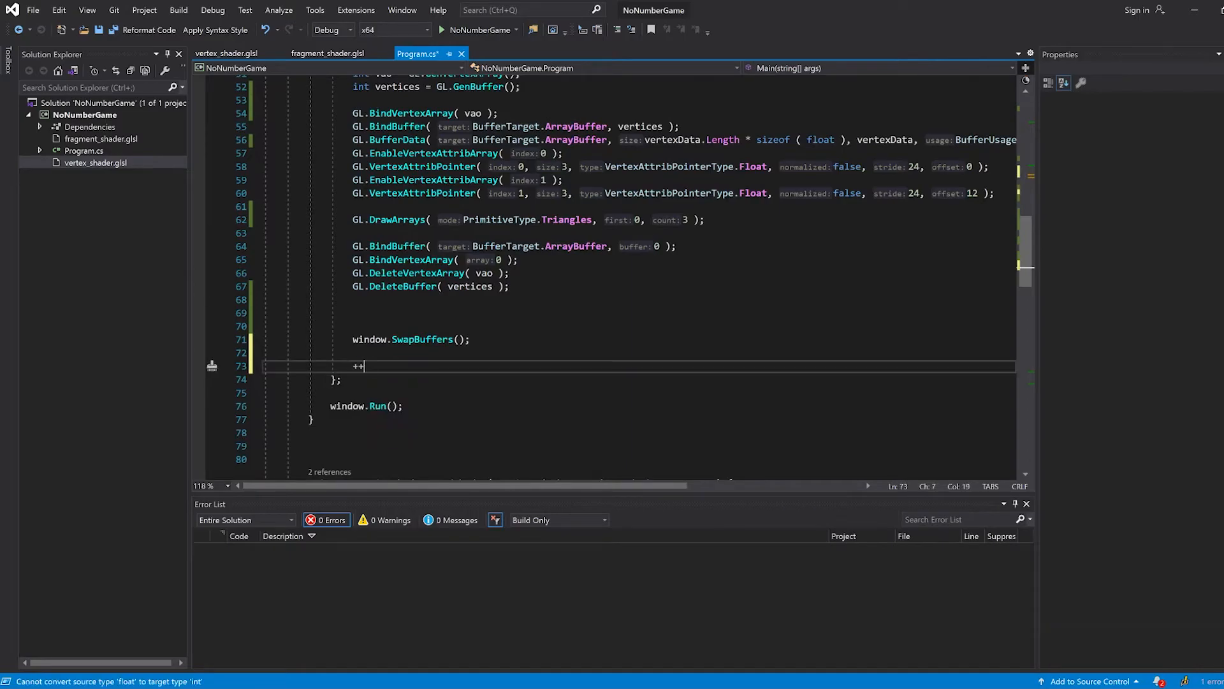
pyautogui.write('counter;')
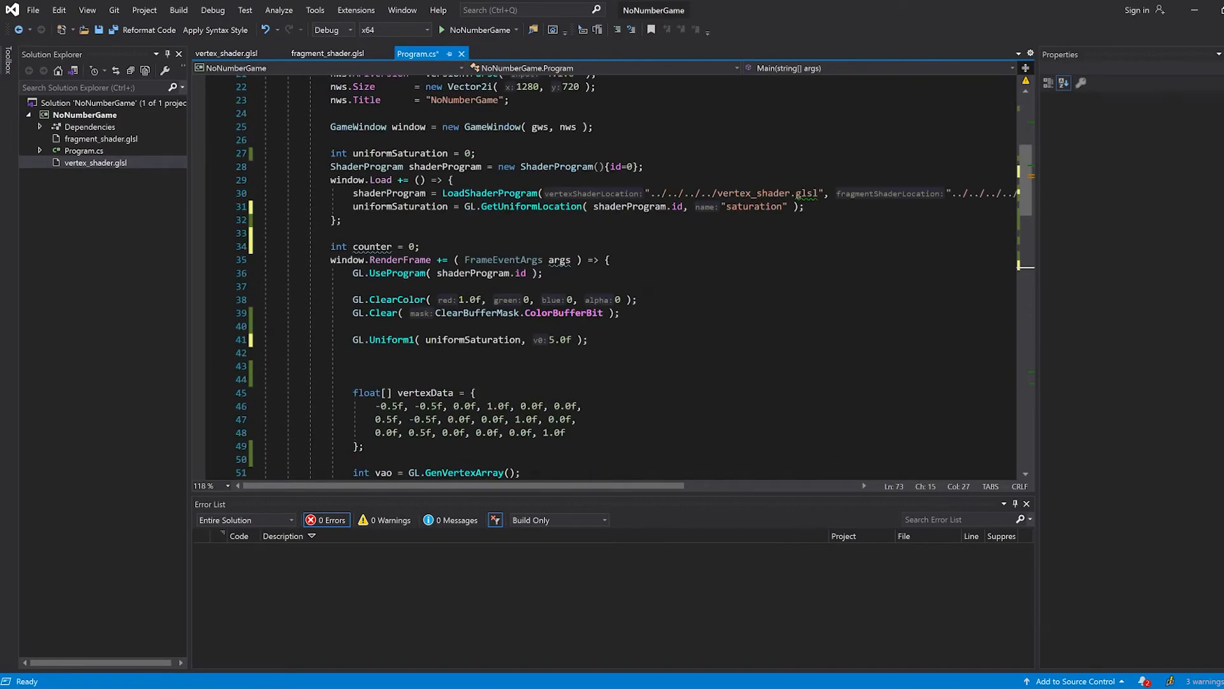
# Replace the 5.0f saturation value with Math.Sin(counter / 100.0f) and save Program.cs.
pyautogui.doubleClick(557, 339)
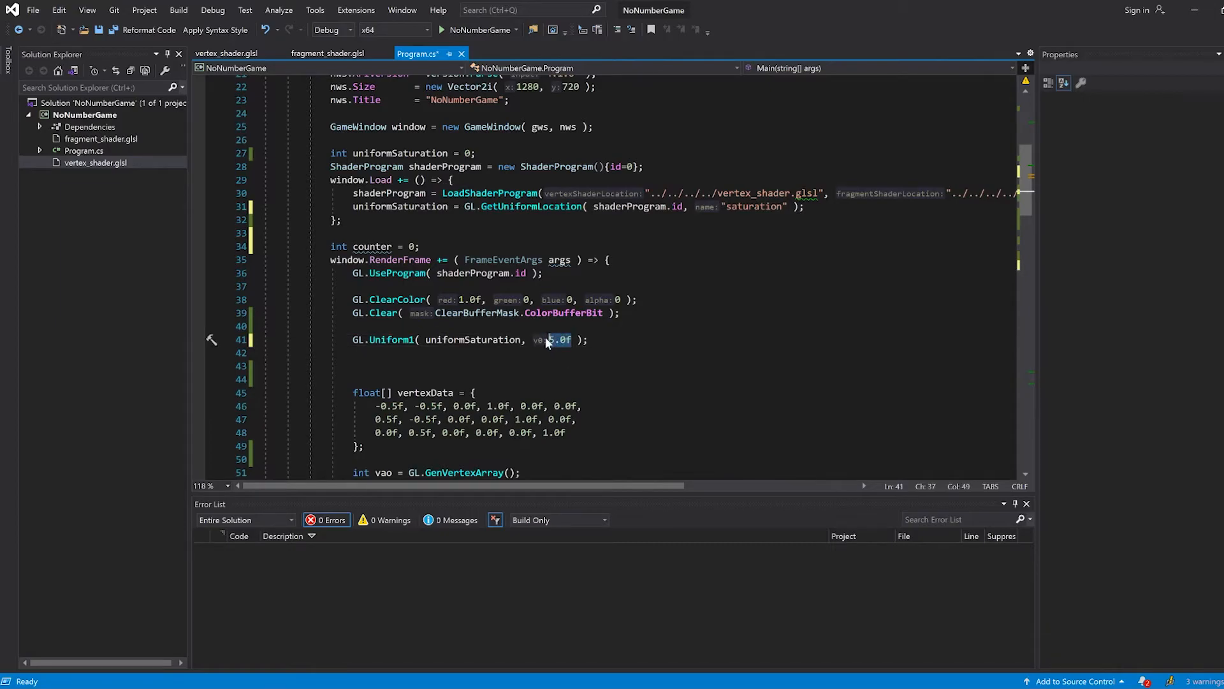
pyautogui.write('Math')
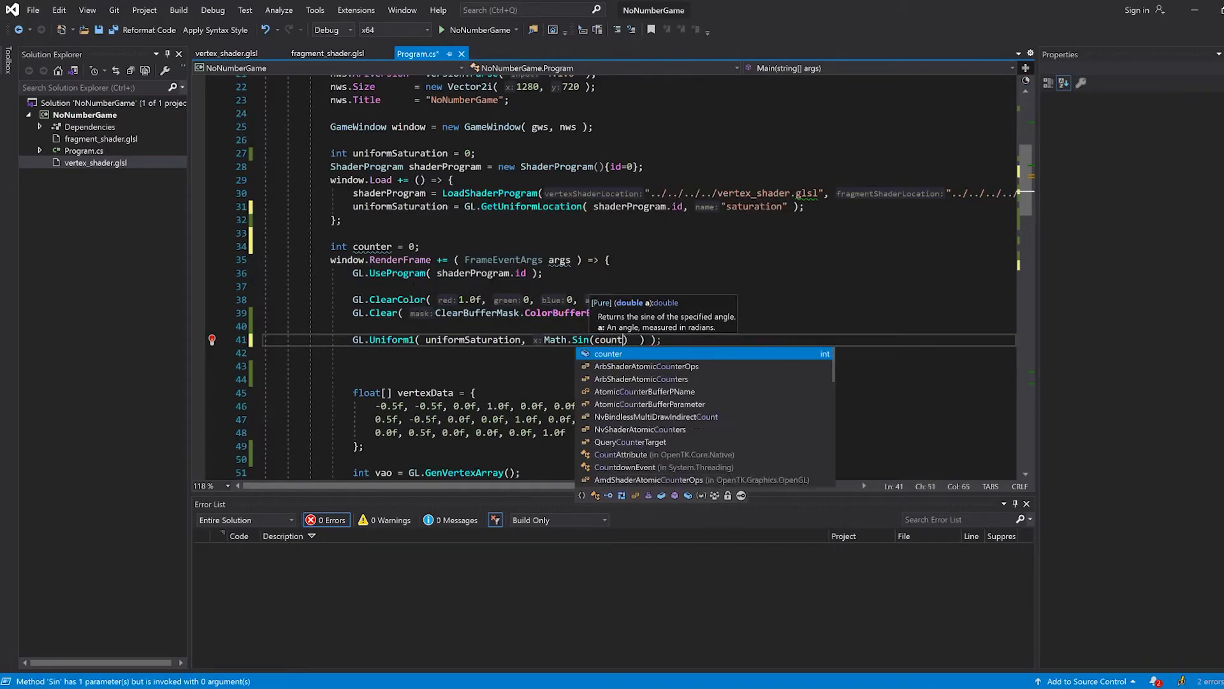
pyautogui.write('/ 100')
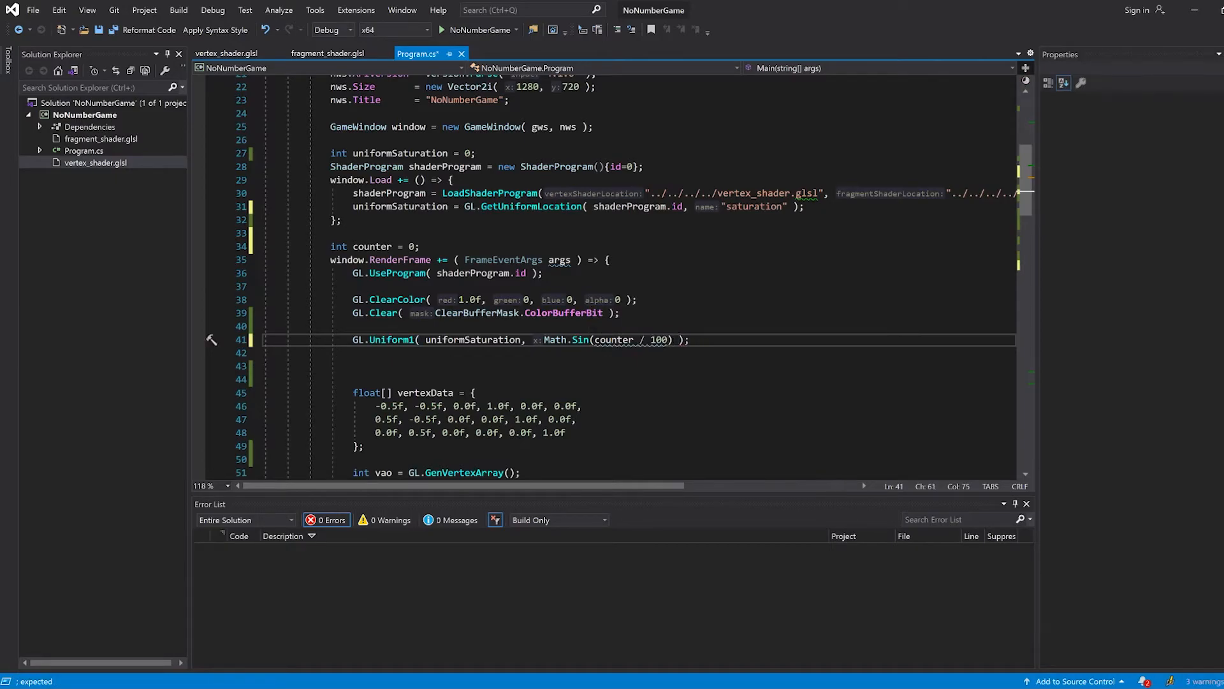
pyautogui.press('Backspace')
pyautogui.write('.0f')
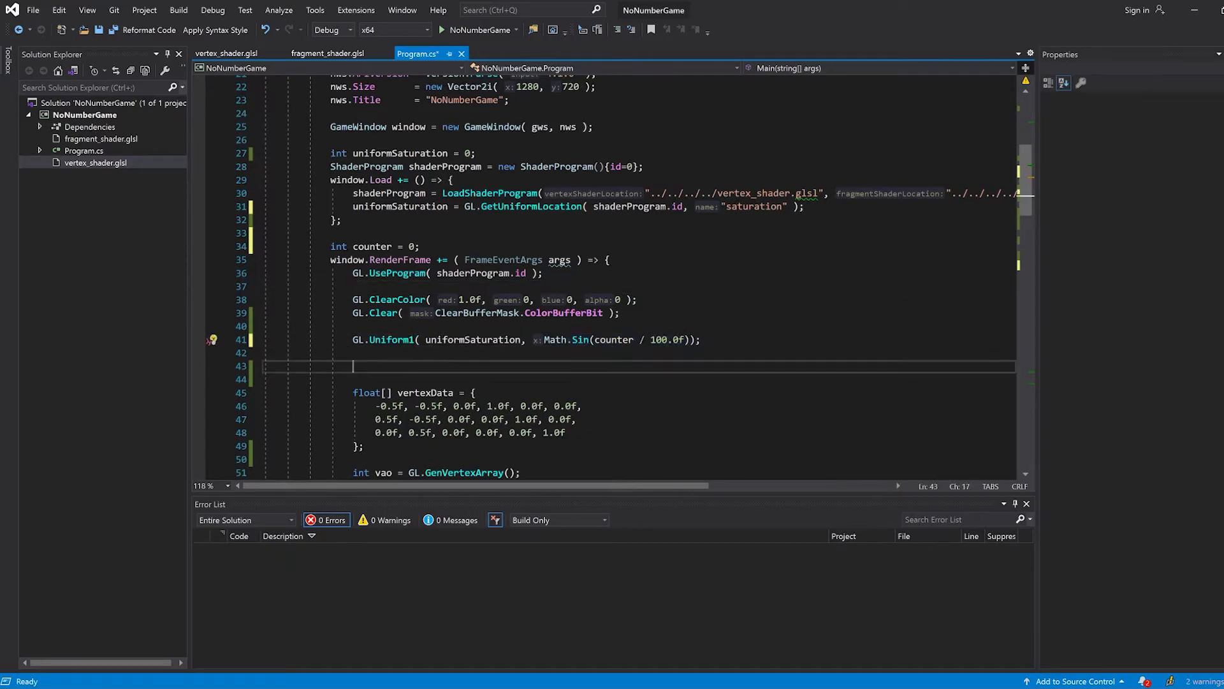
pyautogui.press('ctrl+s')
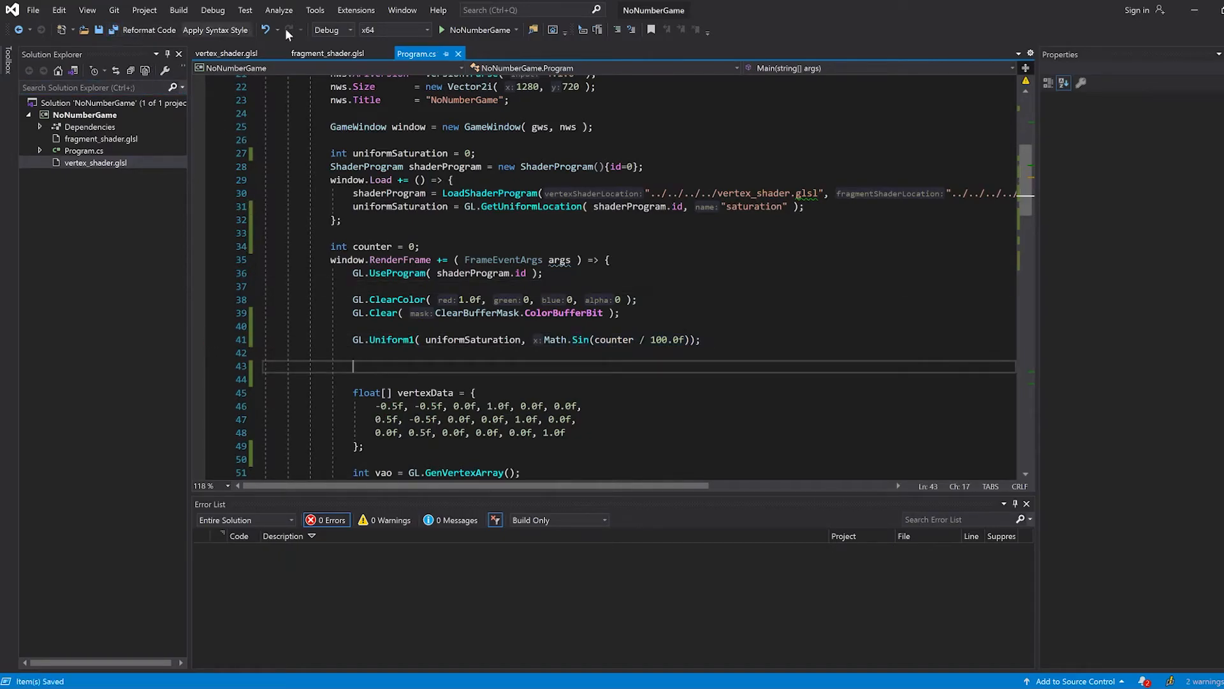
# Run NoNumberGame with the sine-driven saturation, drawing the gradient triangle on red.
pyautogui.click(441, 29)
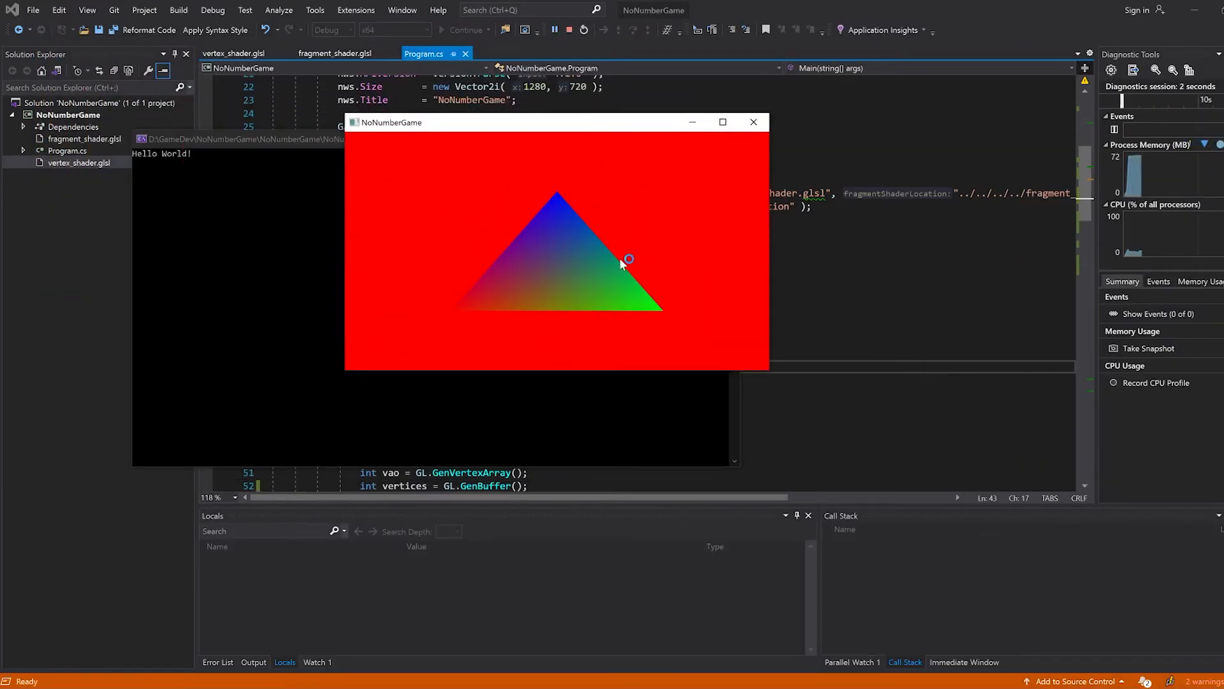
pyautogui.moveTo(630, 267)
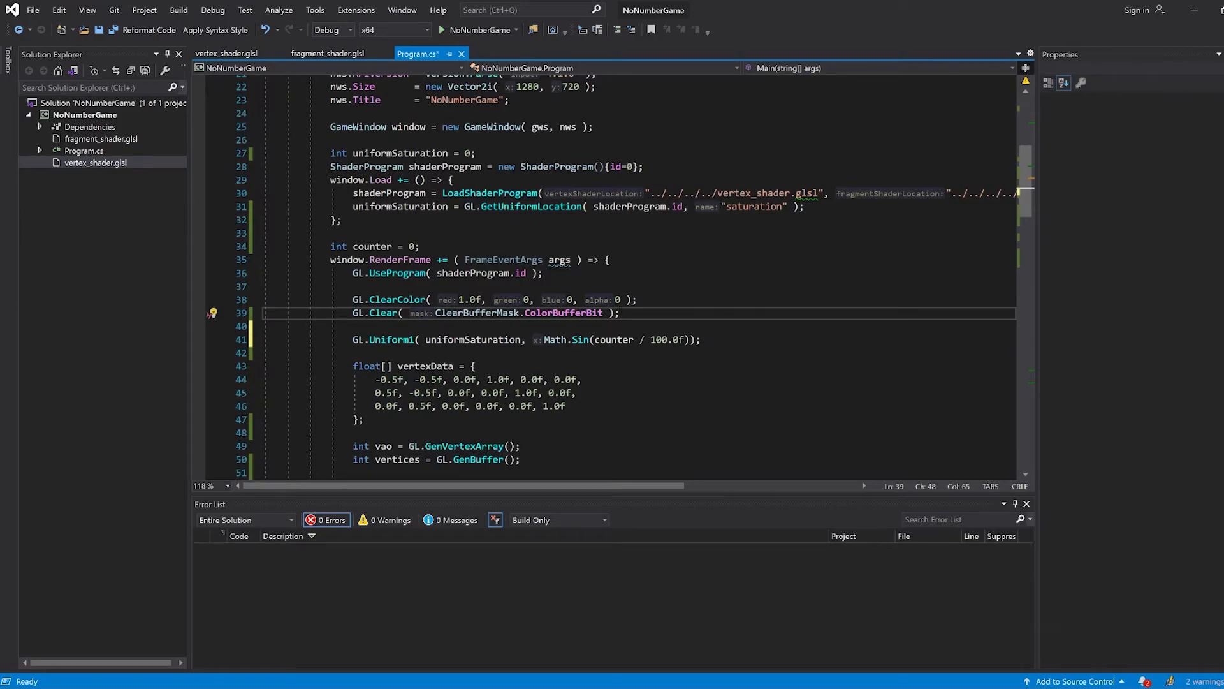
pyautogui.moveTo(580, 339)
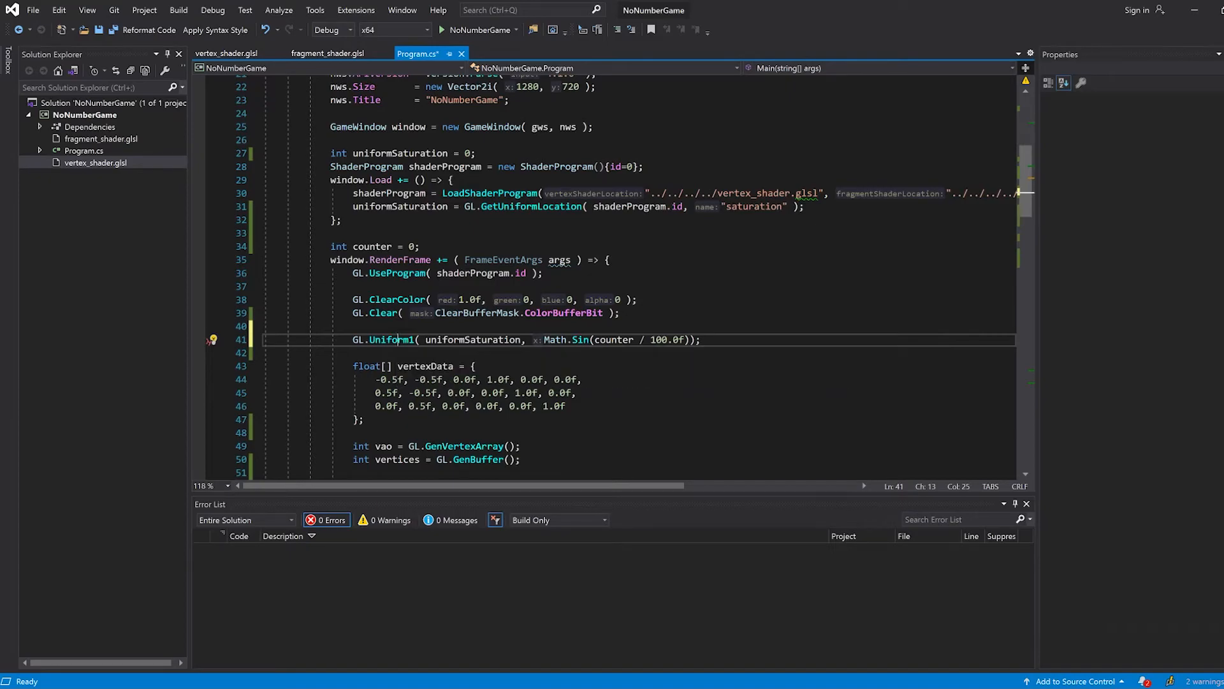
pyautogui.moveTo(387, 339)
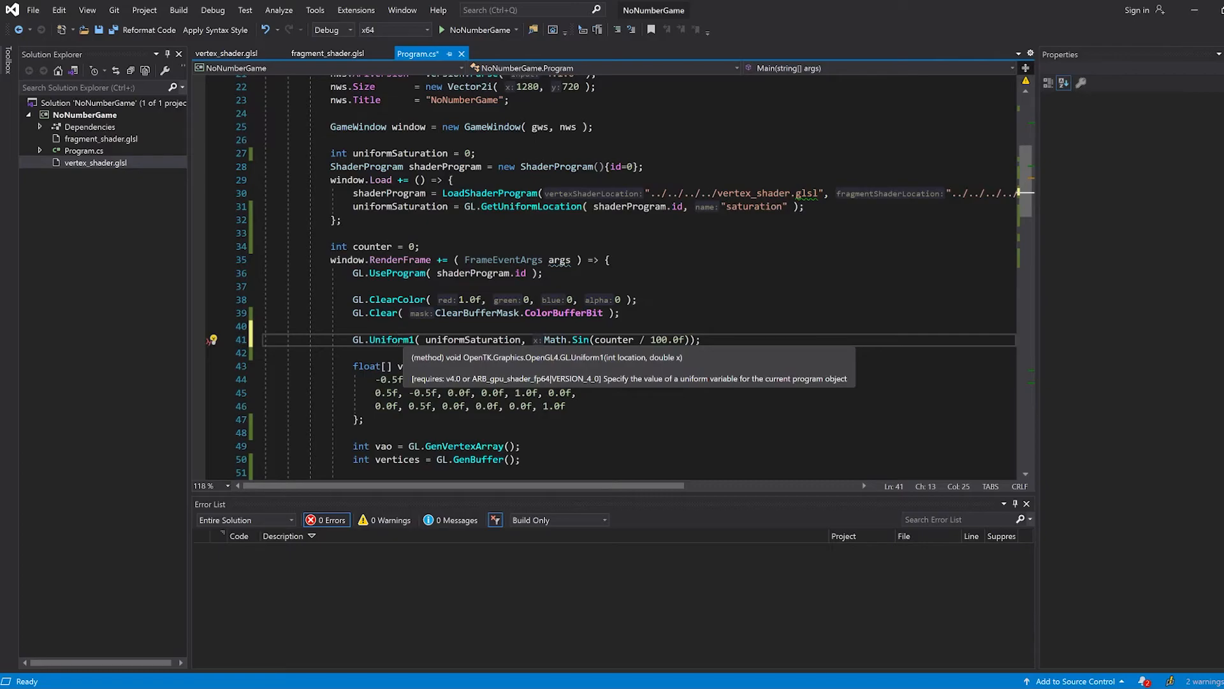
# Verify uniformSaturation in fragment_shader.glsl, then cast Math.Sin to (float) and start appending + 1.
pyautogui.doubleClick(472, 339)
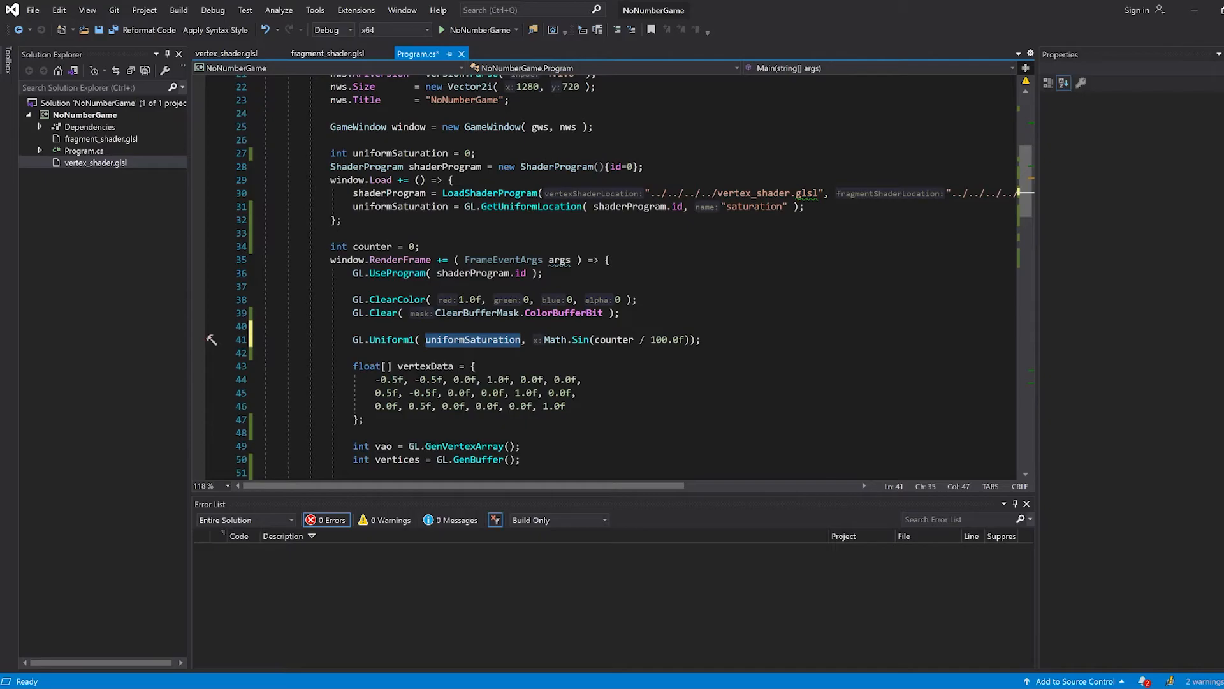
pyautogui.click(328, 54)
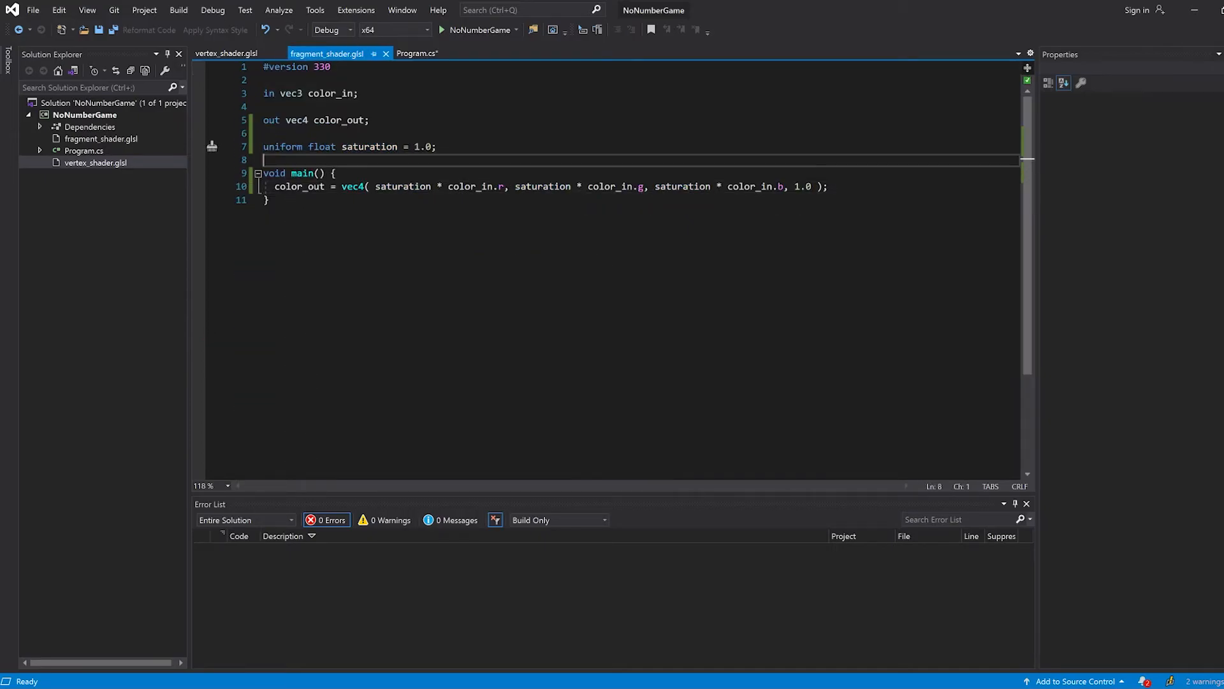
pyautogui.doubleClick(368, 147)
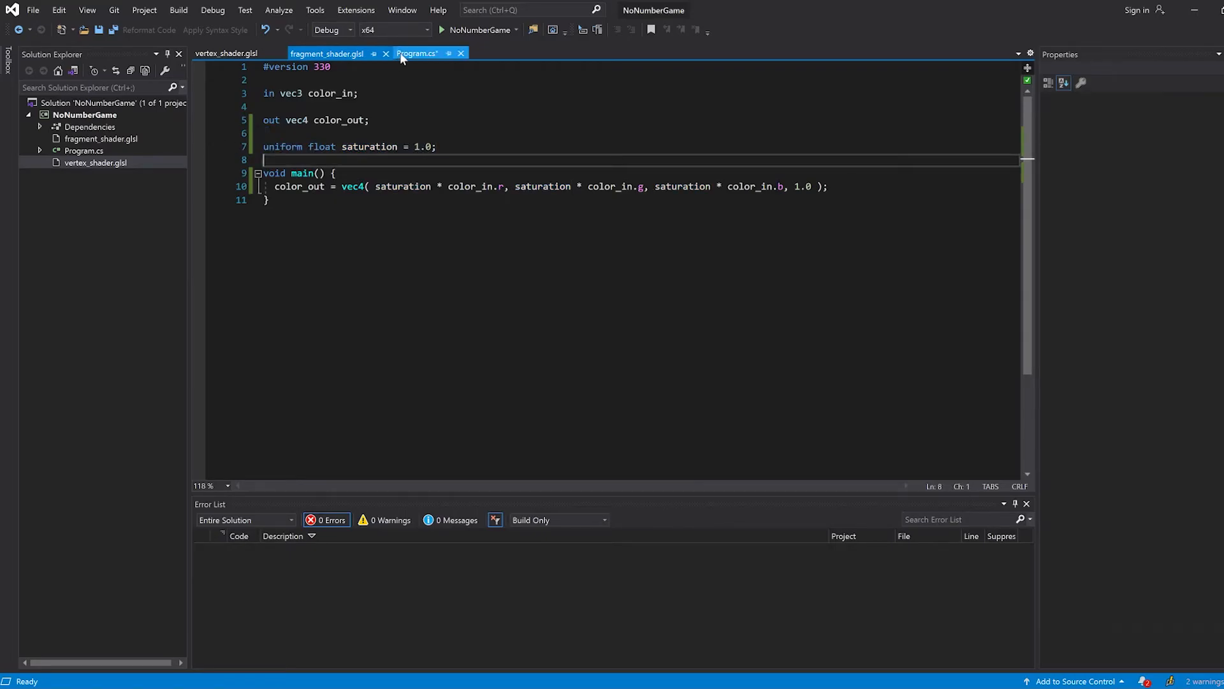
pyautogui.click(416, 54)
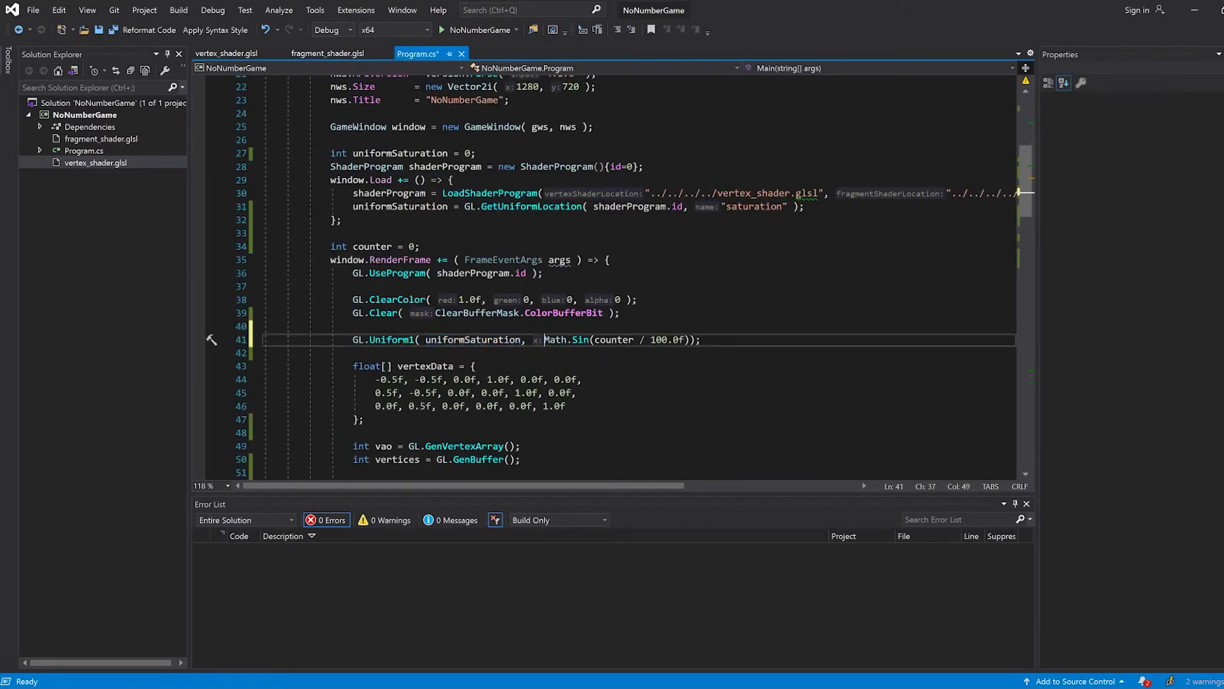
pyautogui.write('(float')
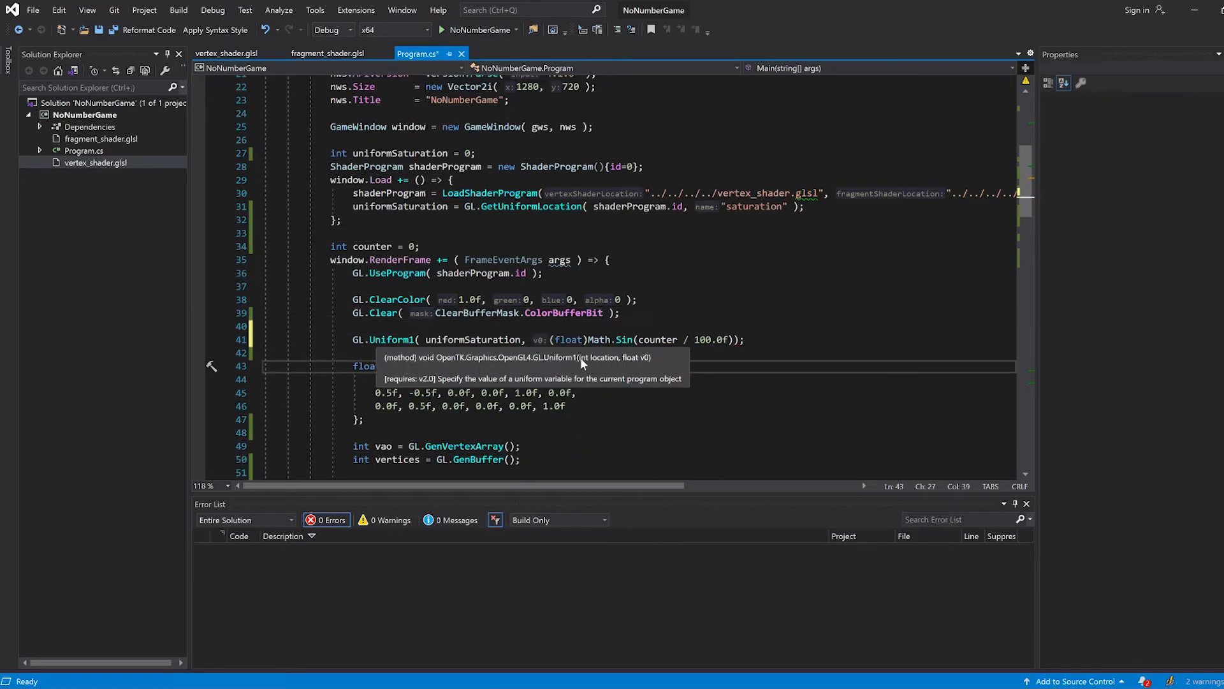
pyautogui.moveTo(644, 365)
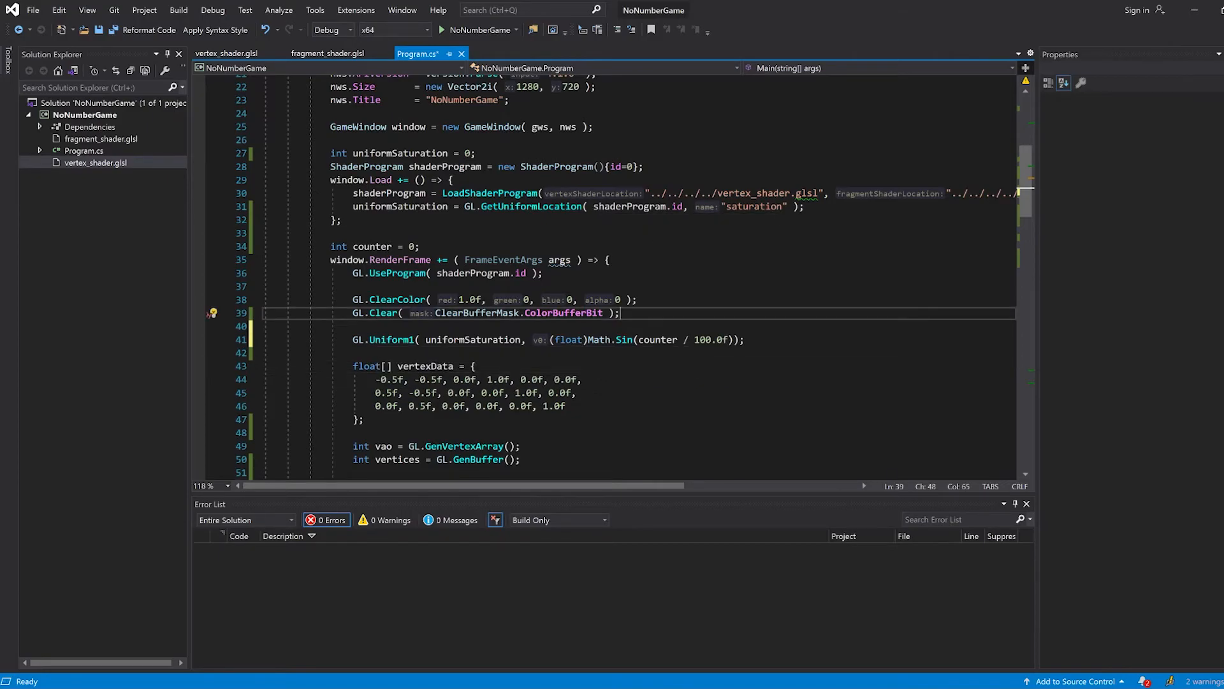
pyautogui.moveTo(624, 339)
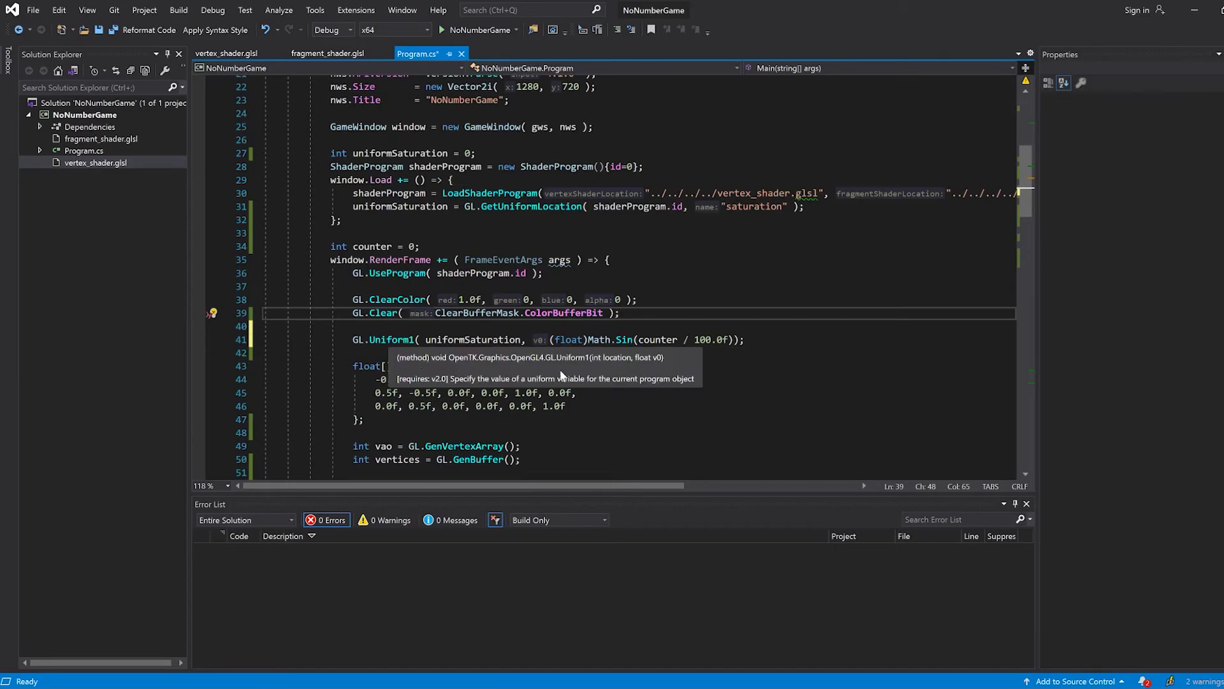
pyautogui.click(442, 29)
pyautogui.write(' + 1.')
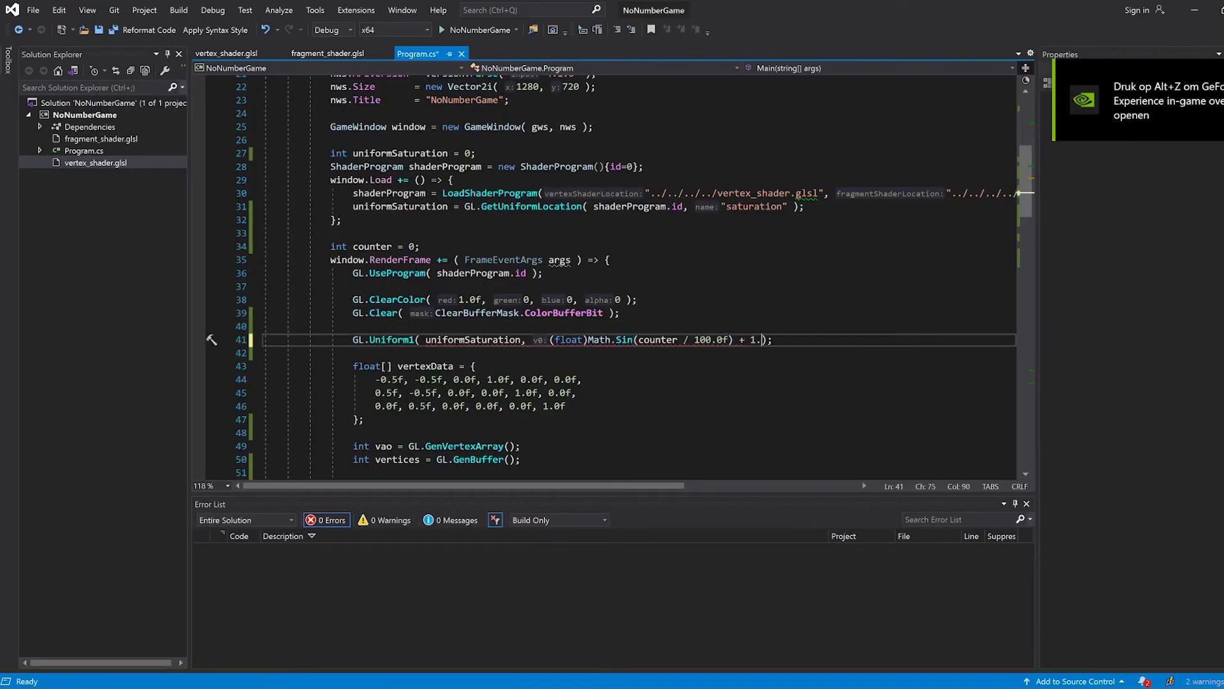
# Finish the + 1.0f offset, run to watch the triangle's brightness shift, then stop the game.
pyautogui.click(442, 29)
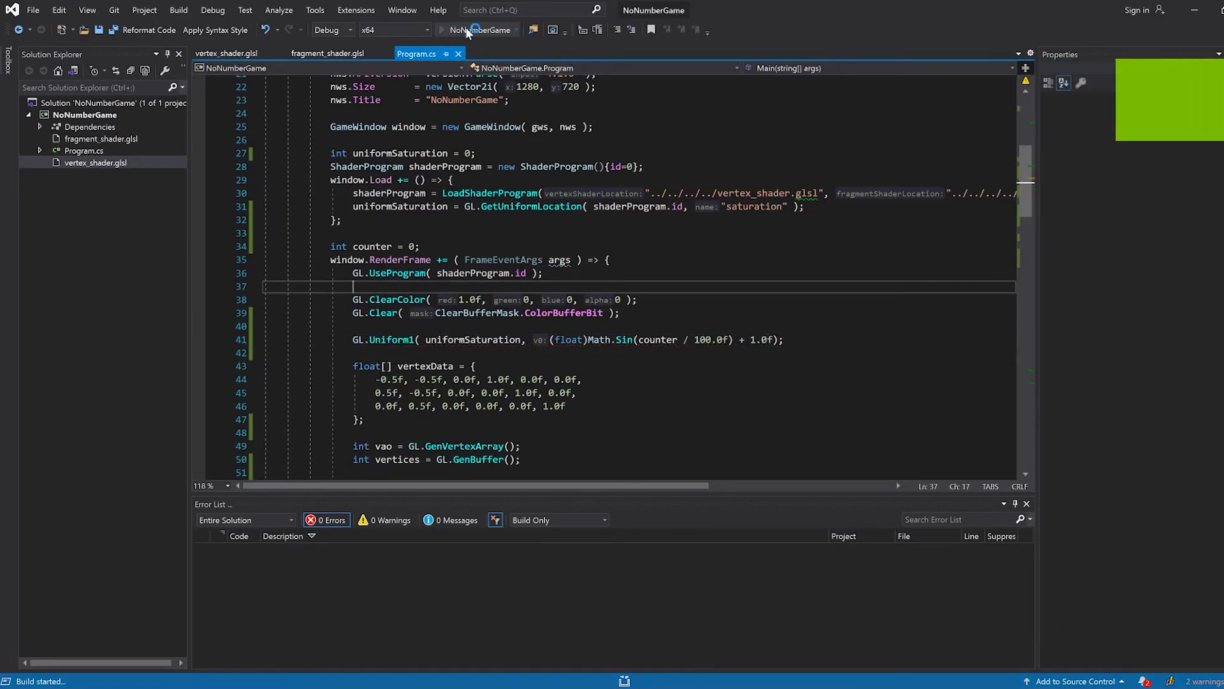
pyautogui.click(443, 29)
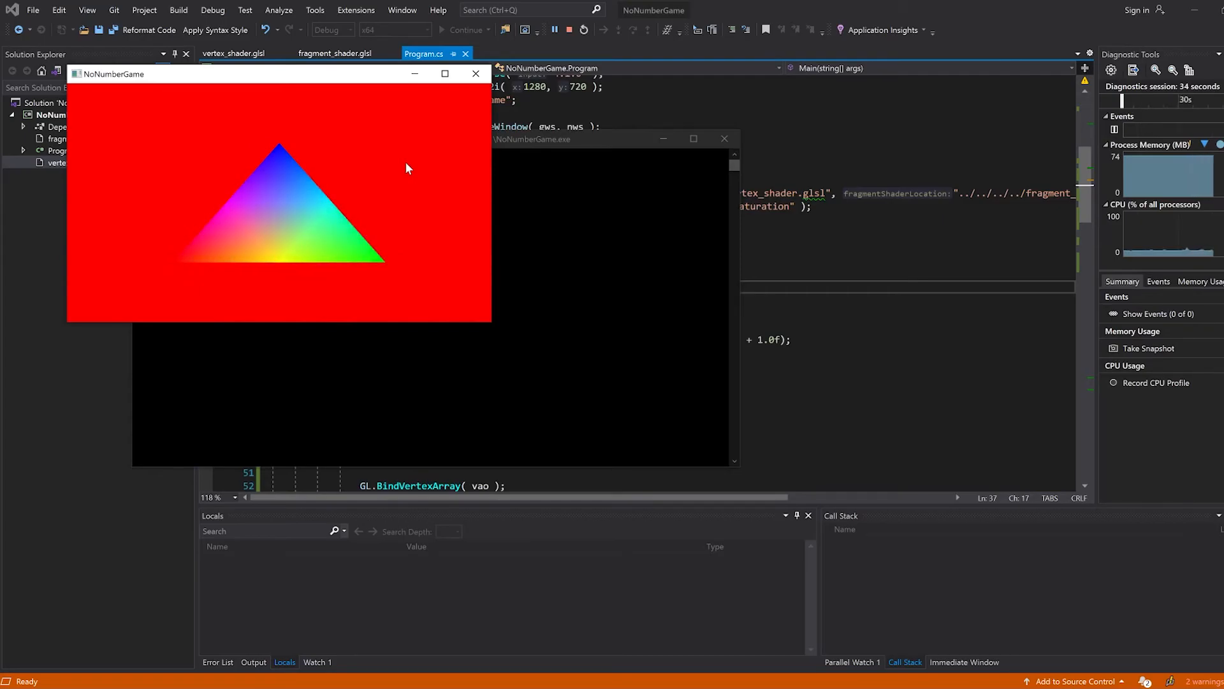
pyautogui.moveTo(570, 29)
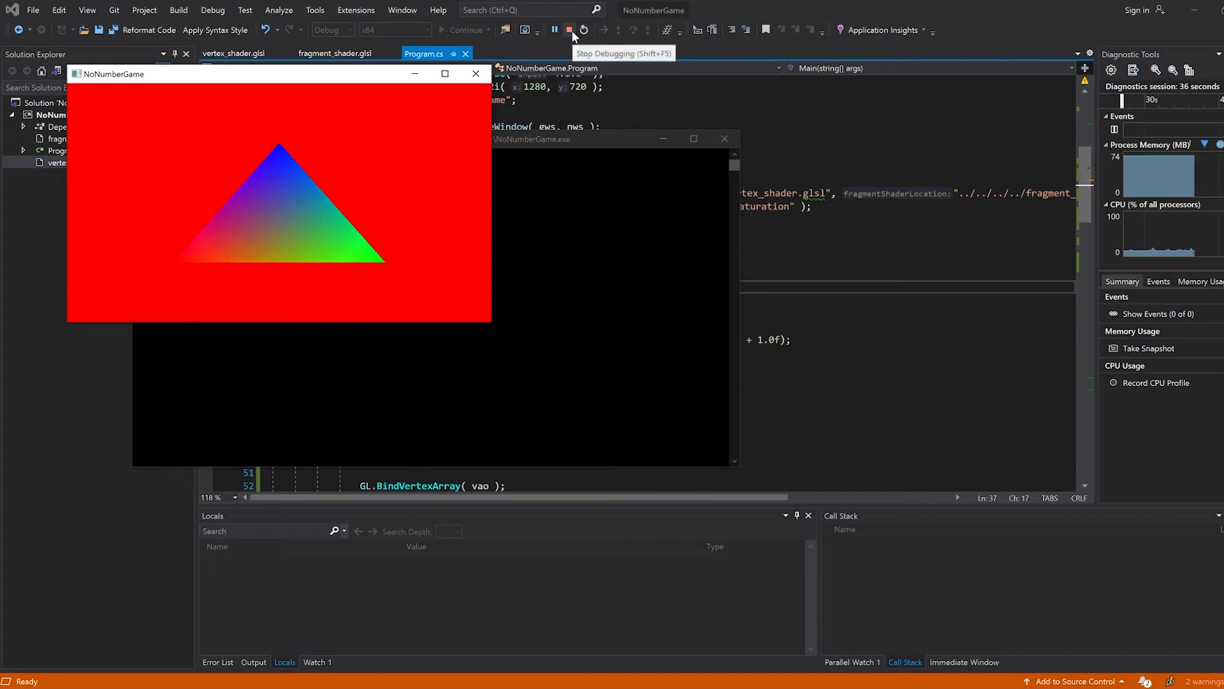
pyautogui.click(569, 29)
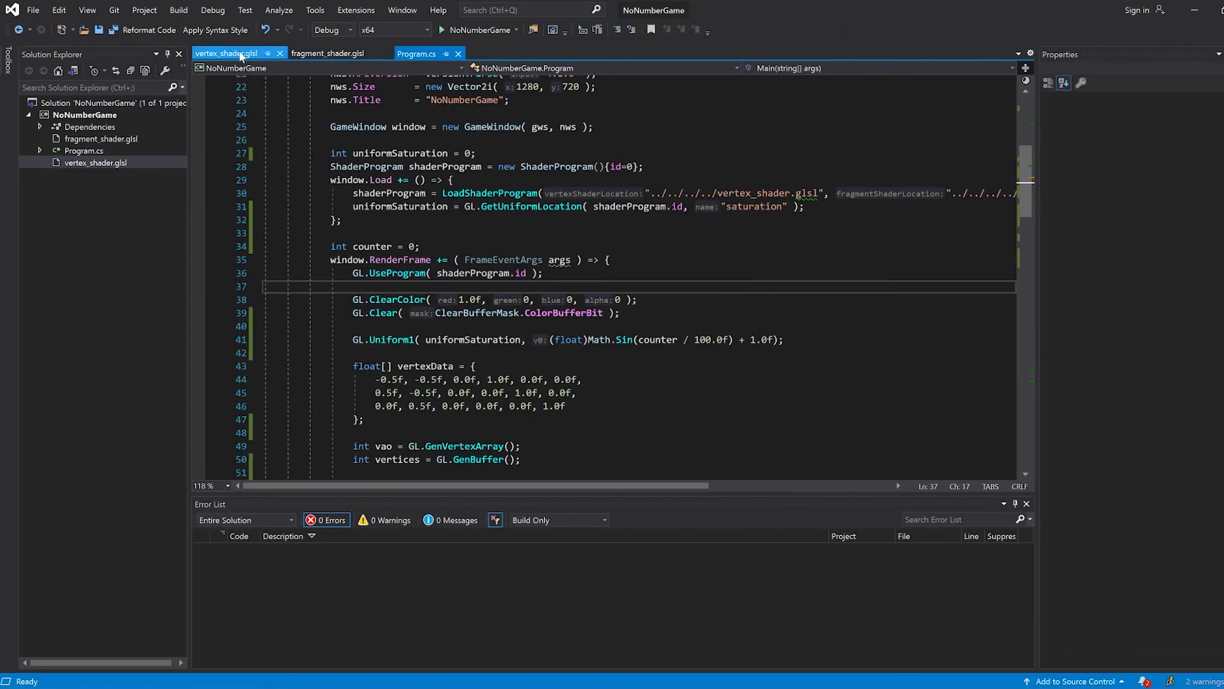
pyautogui.click(227, 53)
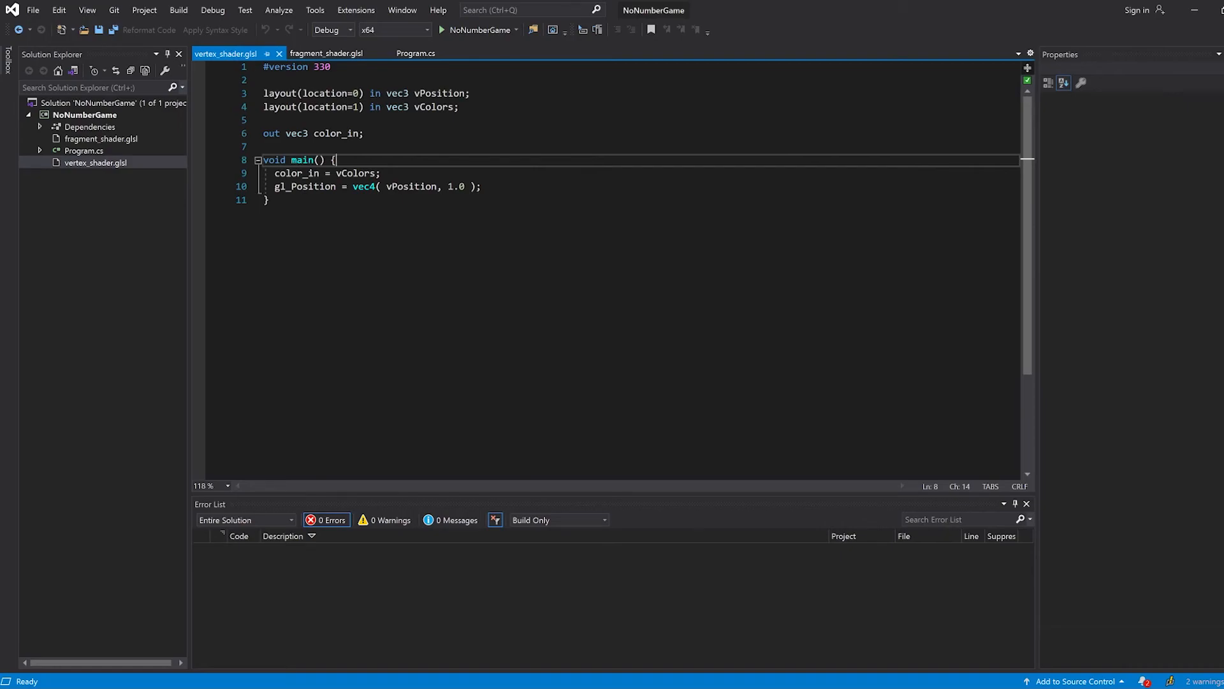
pyautogui.doubleClick(411, 186)
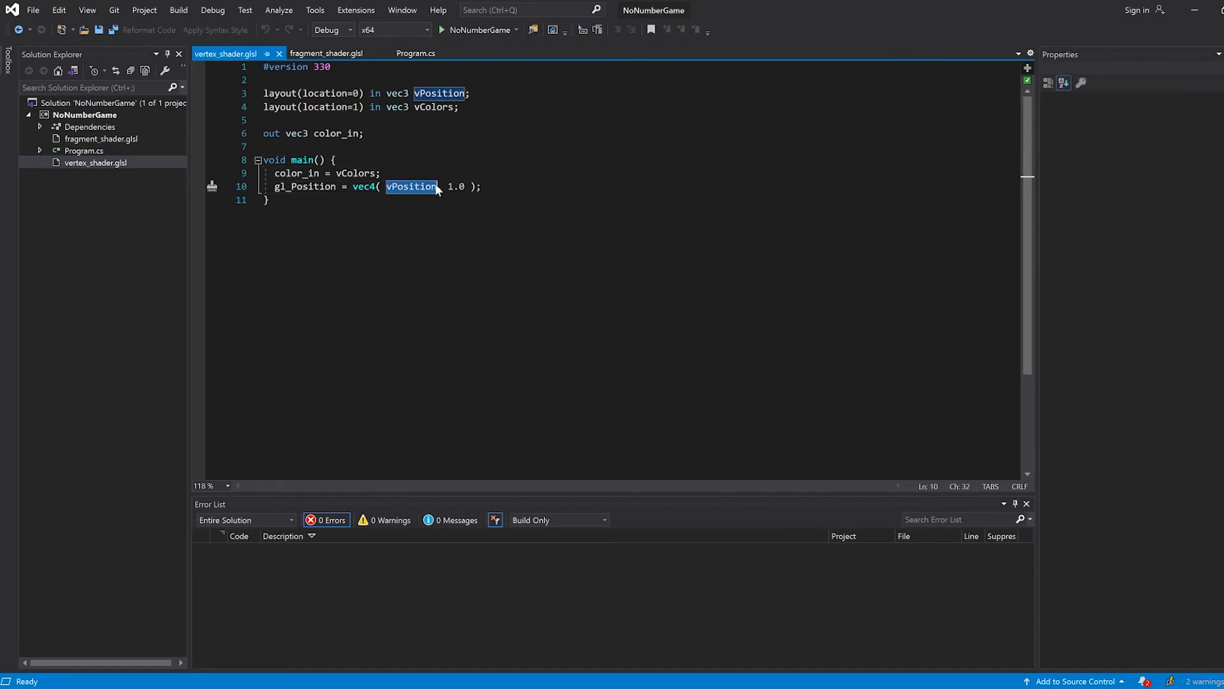
pyautogui.click(415, 53)
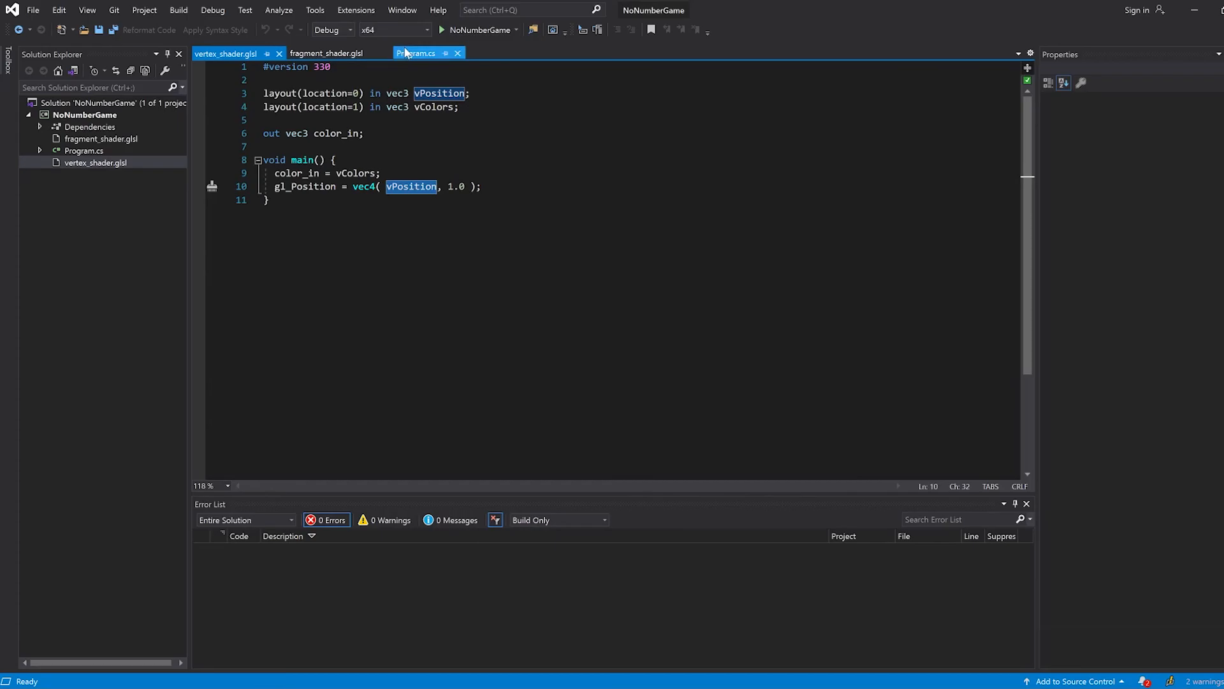
pyautogui.click(417, 54)
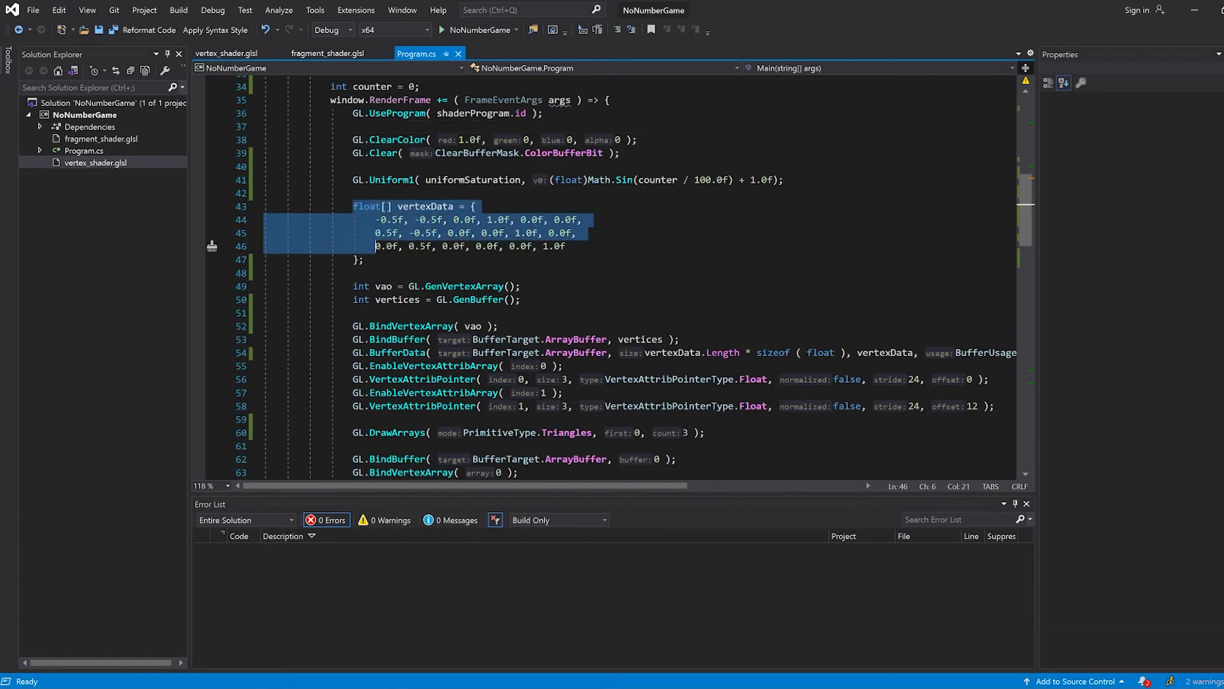
pyautogui.click(226, 53)
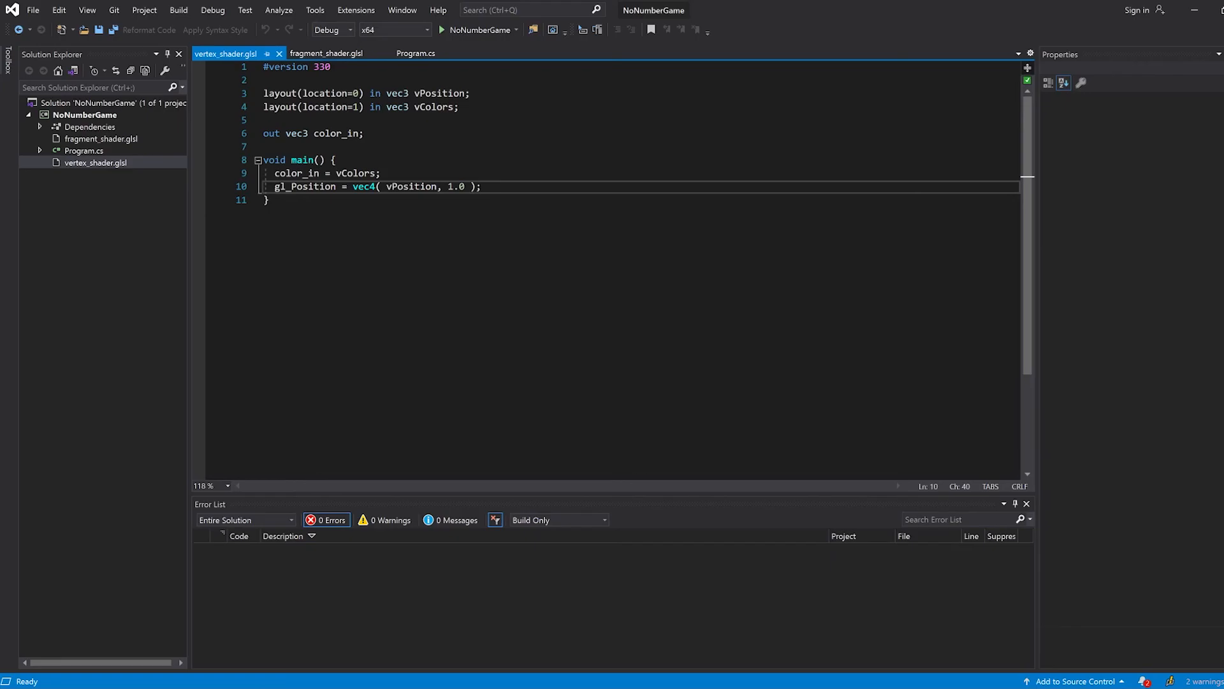
pyautogui.click(415, 53)
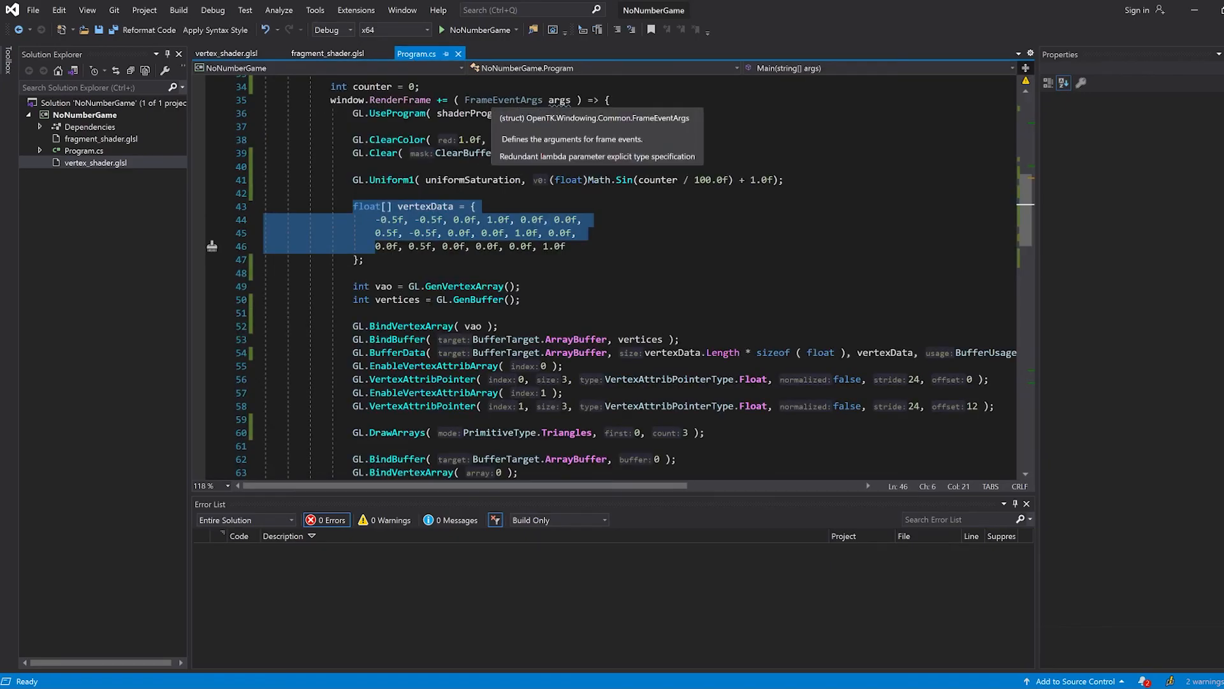